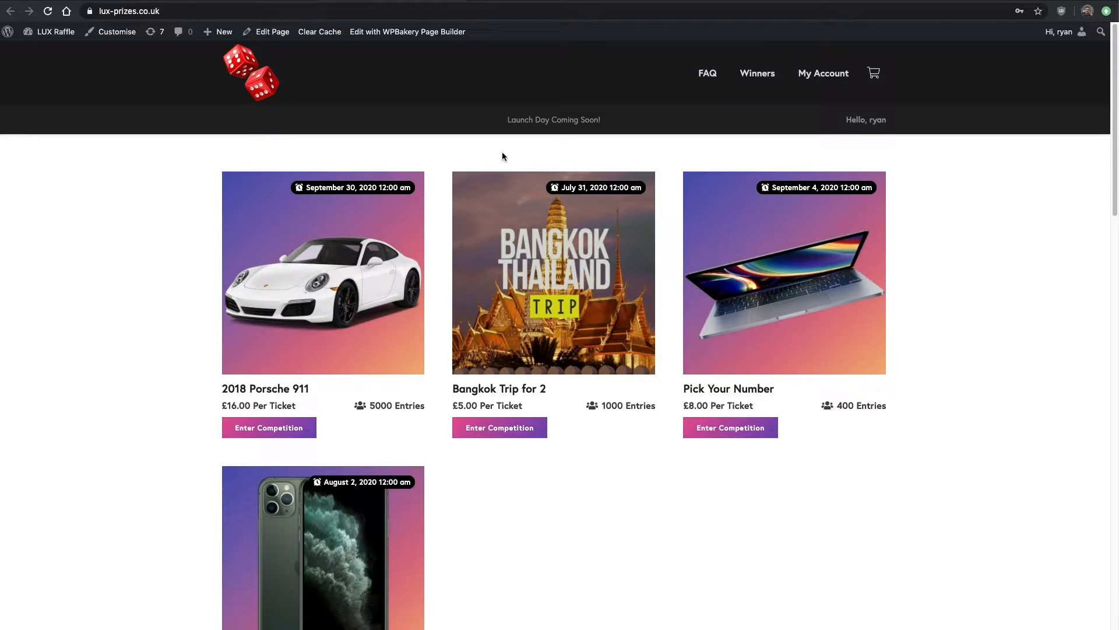
pyautogui.moveTo(168, 163)
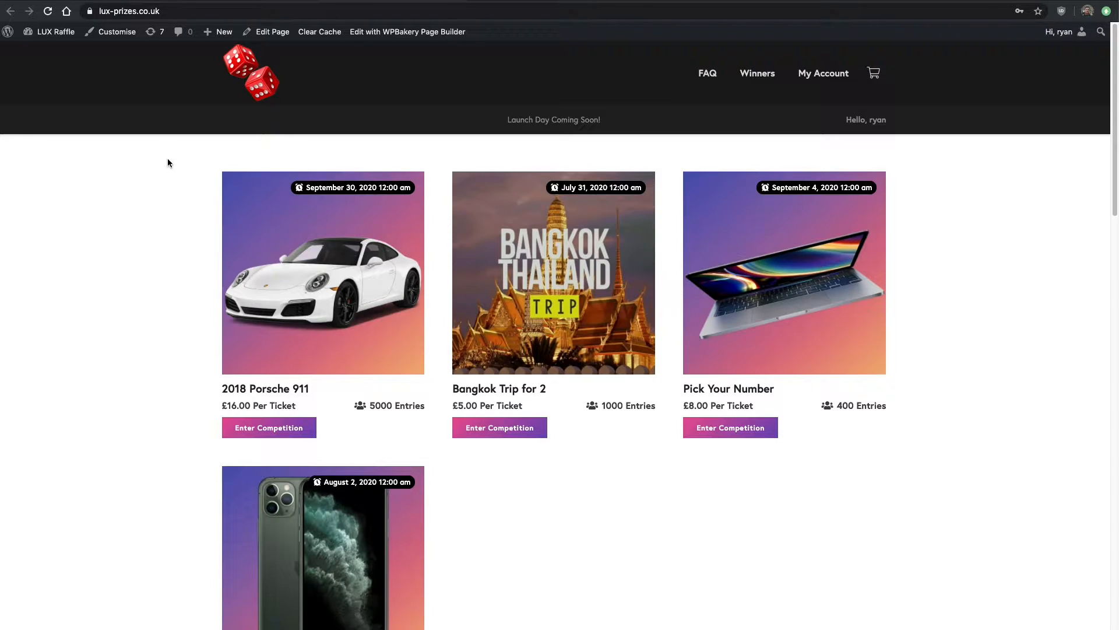
pyautogui.moveTo(233, 253)
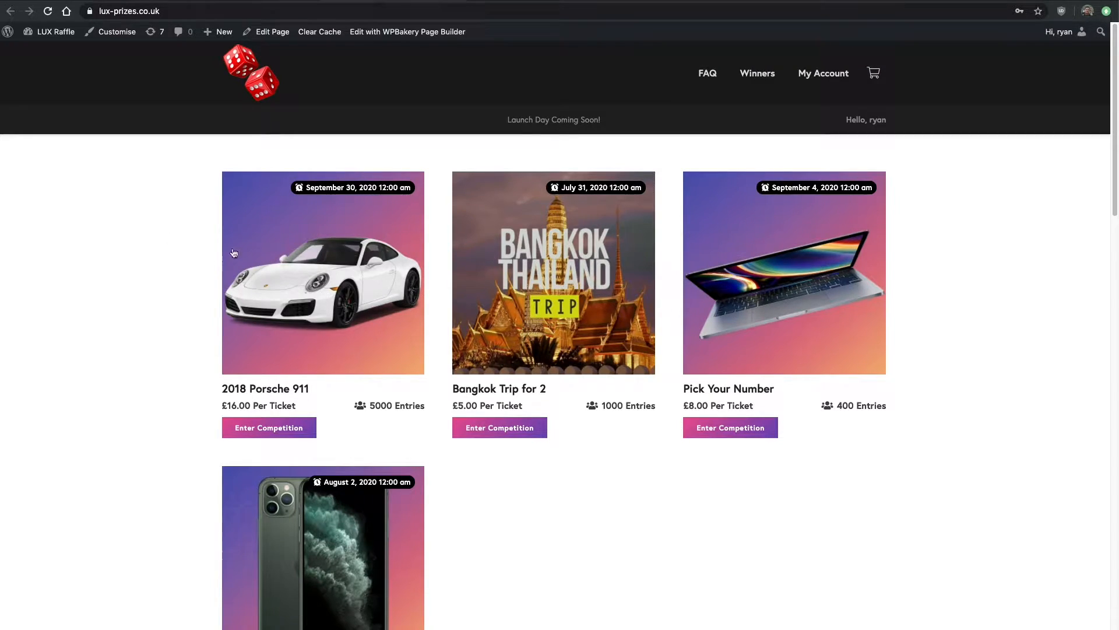
# View the 2018 Porsche 911 competition page and look through its details.
pyautogui.click(322, 272)
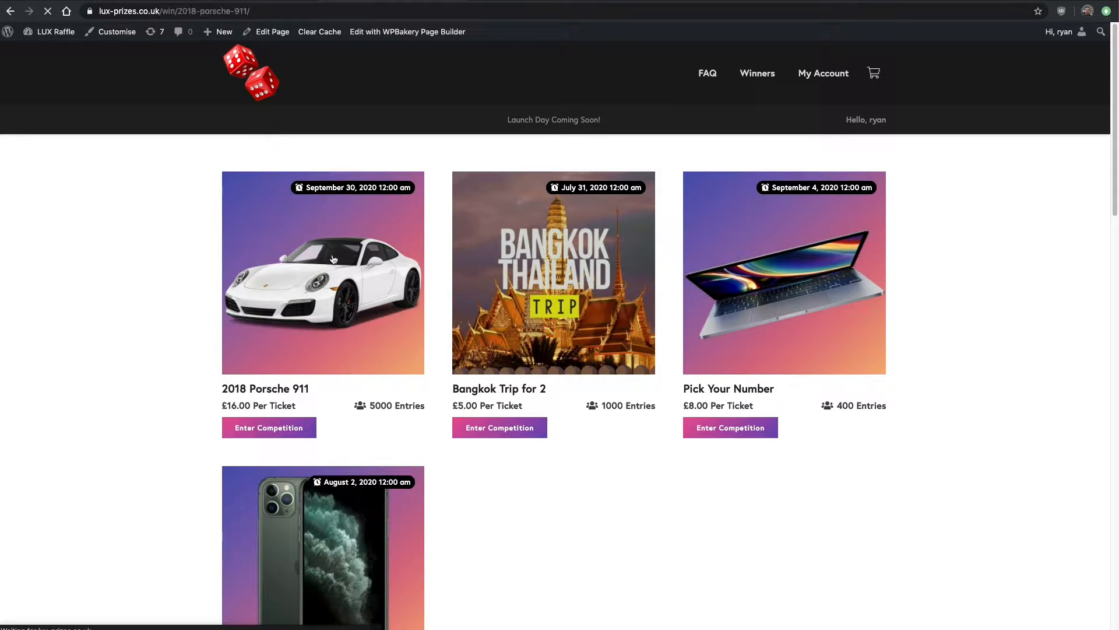
pyautogui.click(322, 271)
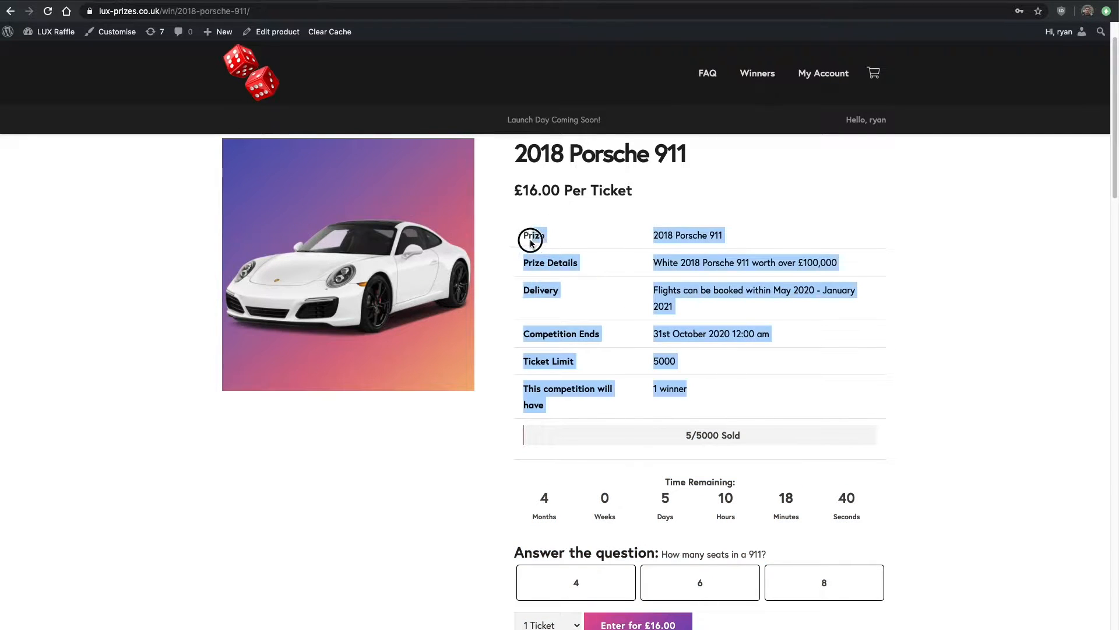
pyautogui.scroll(-3)
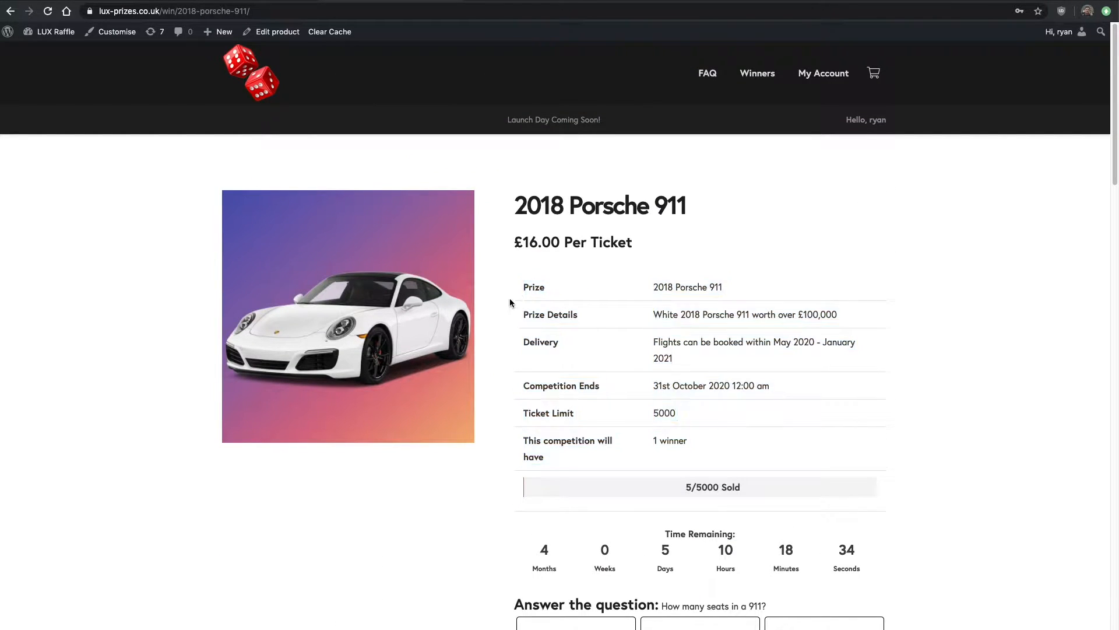
# Go to the Winners page and look through the two past winner entries.
pyautogui.click(757, 72)
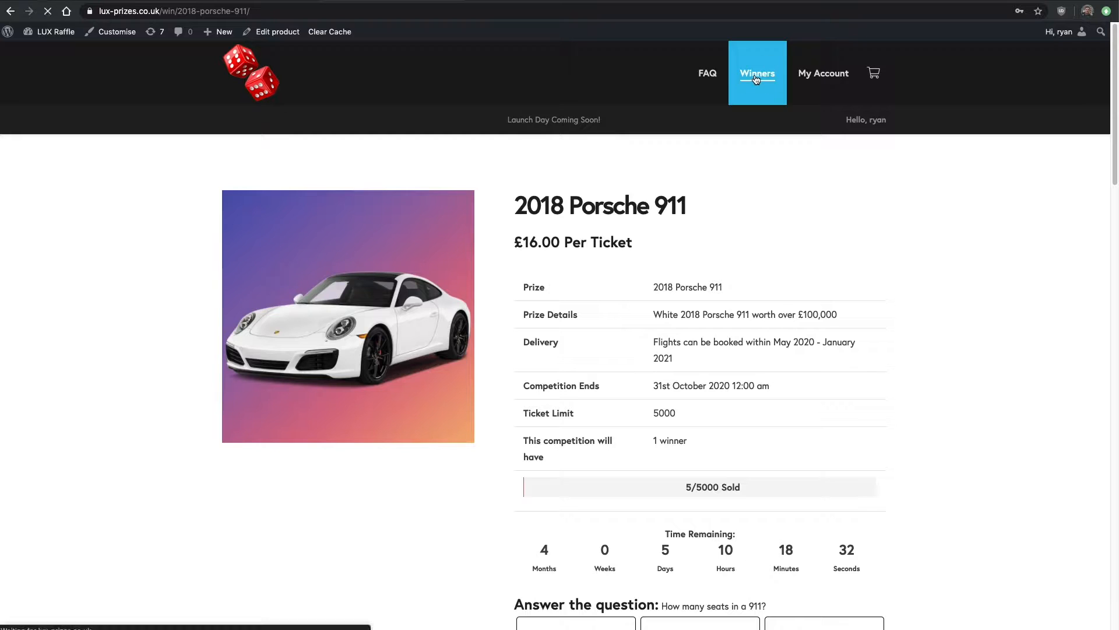
pyautogui.click(757, 72)
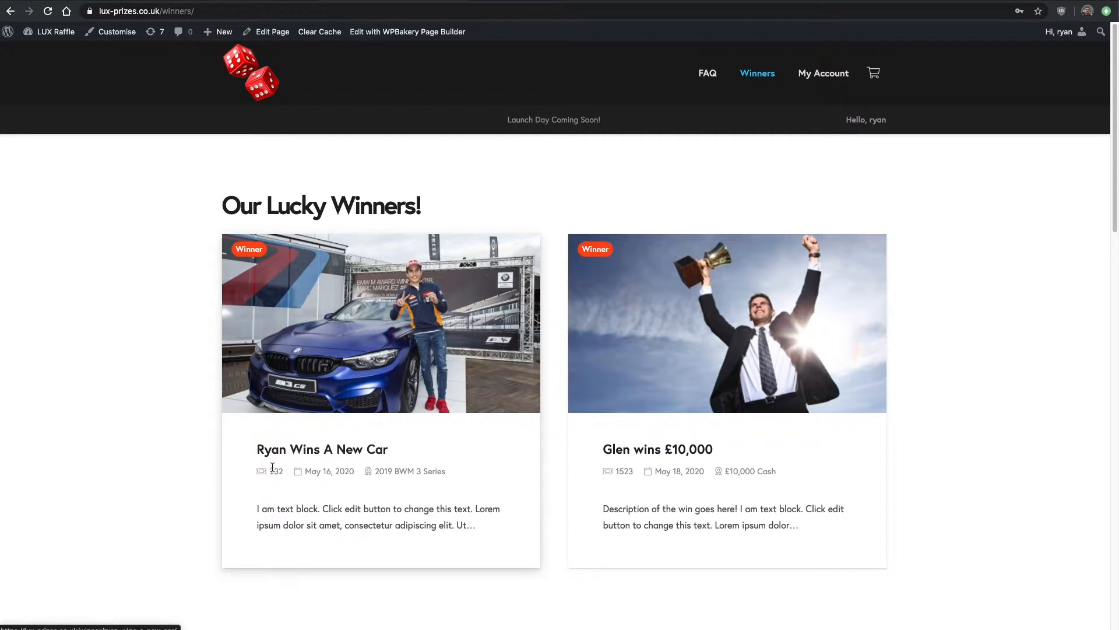
pyautogui.doubleClick(275, 470)
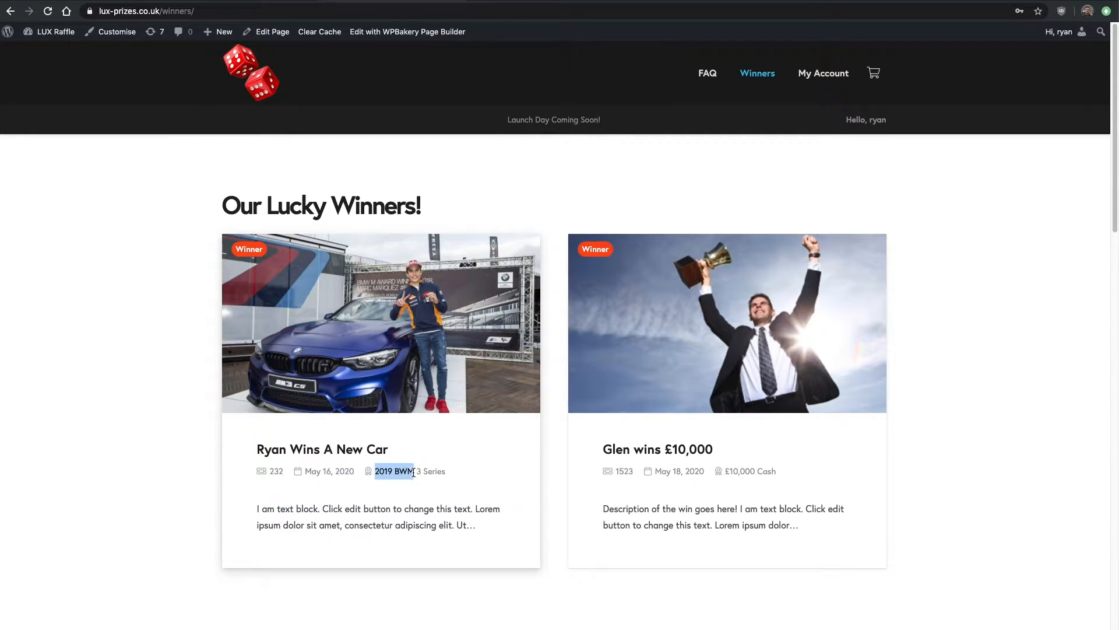
pyautogui.moveTo(316, 408)
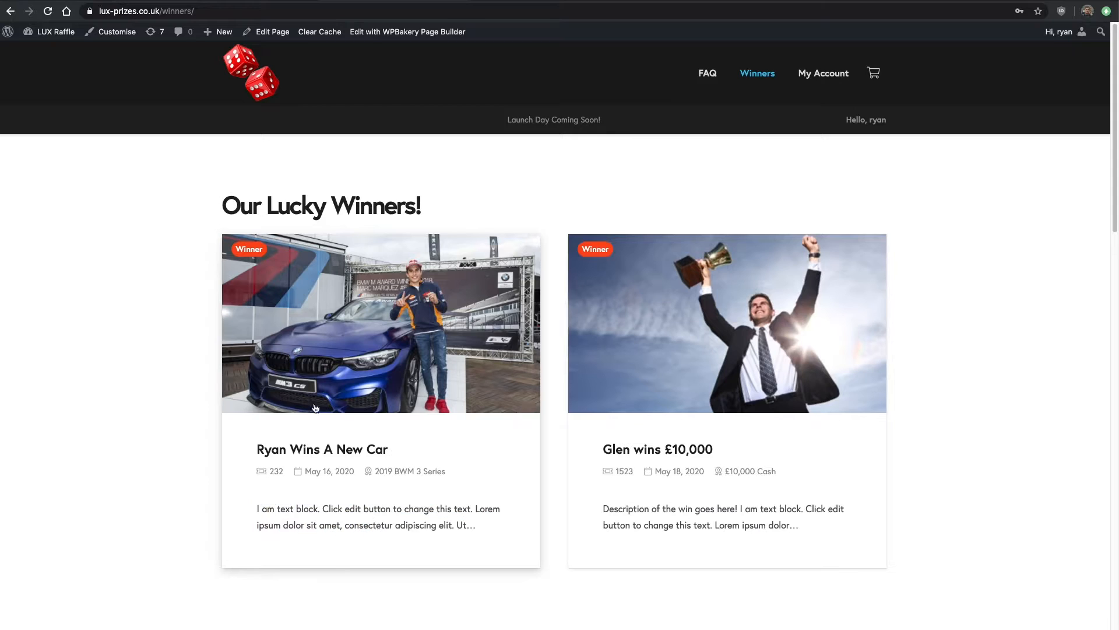
pyautogui.scroll(-3)
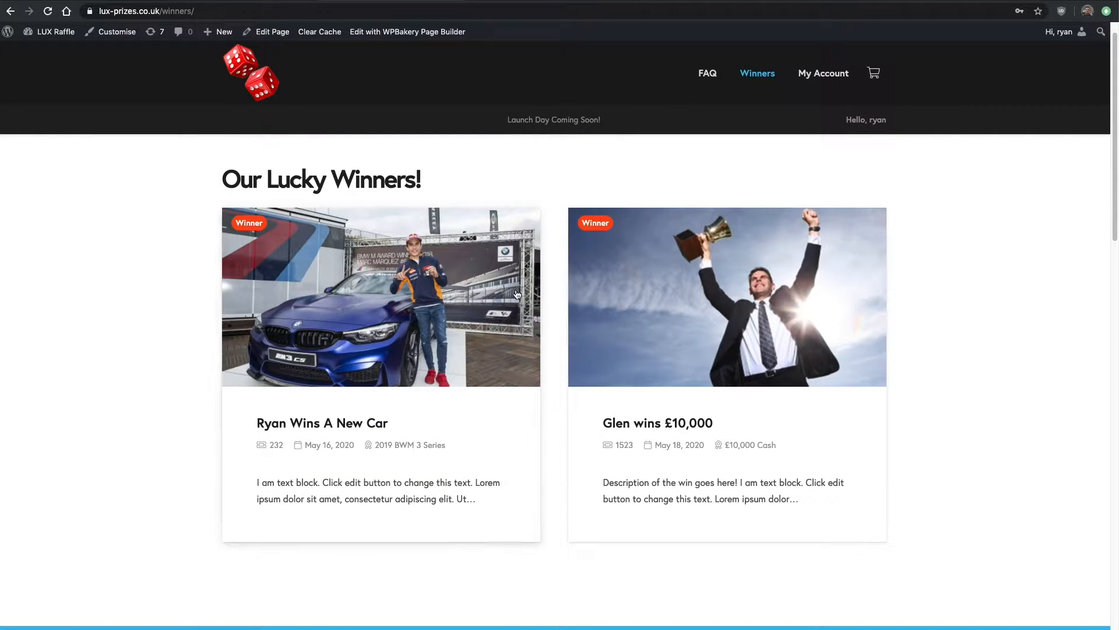
pyautogui.scroll(-3)
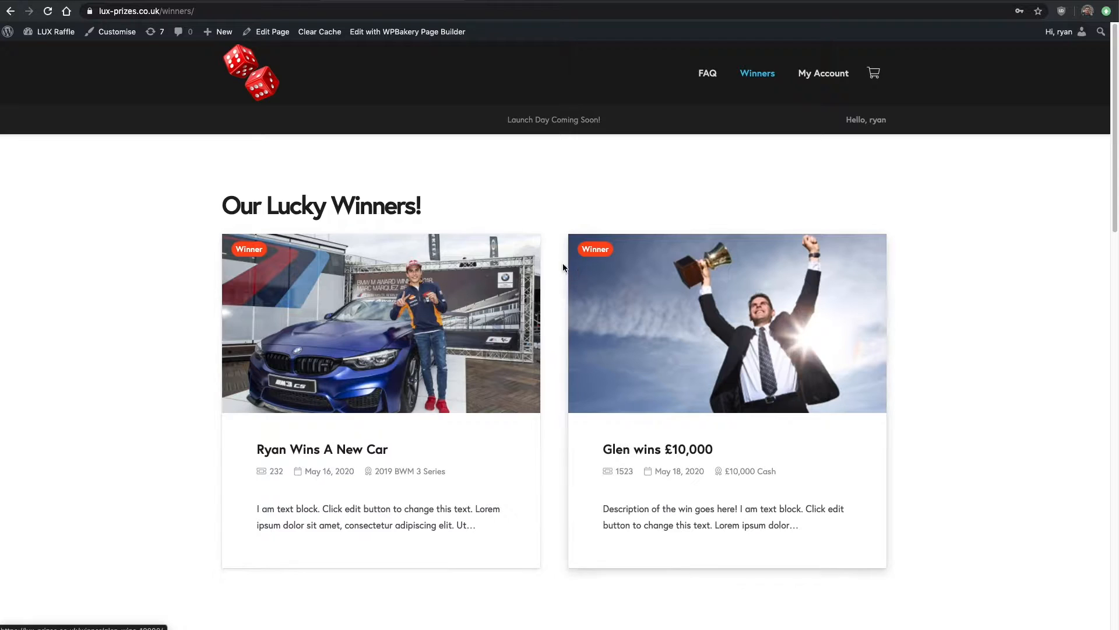
pyautogui.moveTo(273, 103)
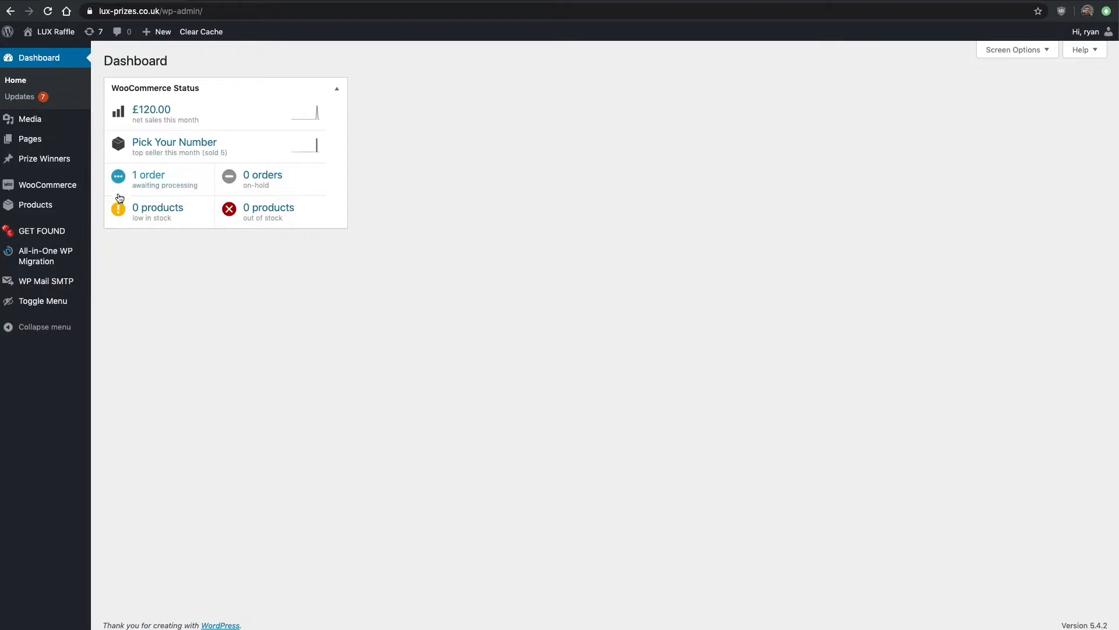
pyautogui.moveTo(35, 204)
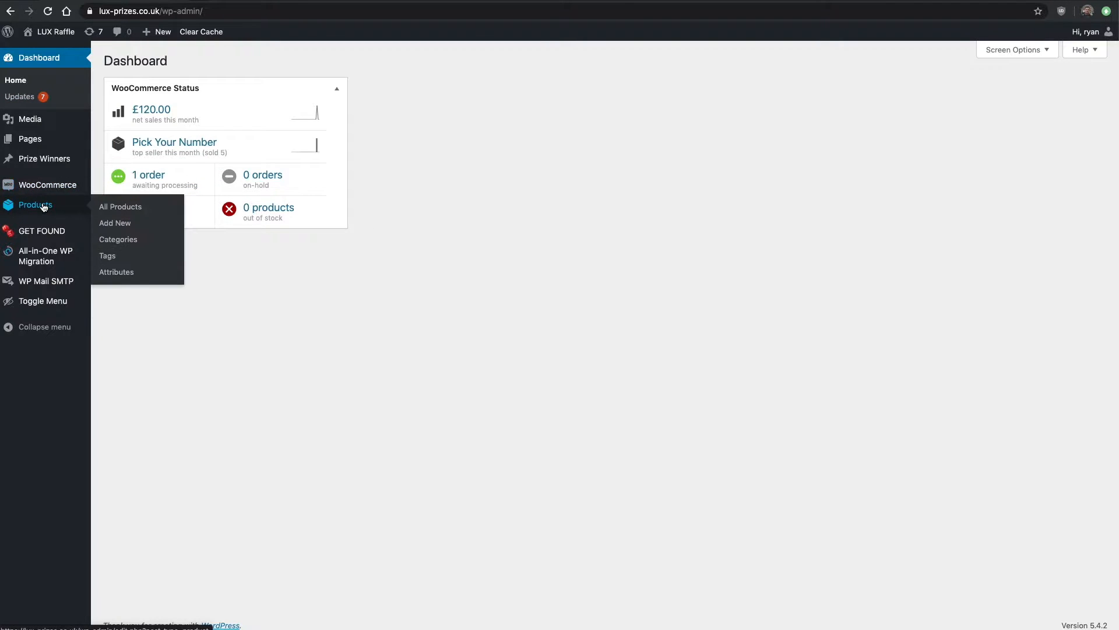
# From Products > All Products, bring up the Test Raffle product for editing.
pyautogui.click(35, 205)
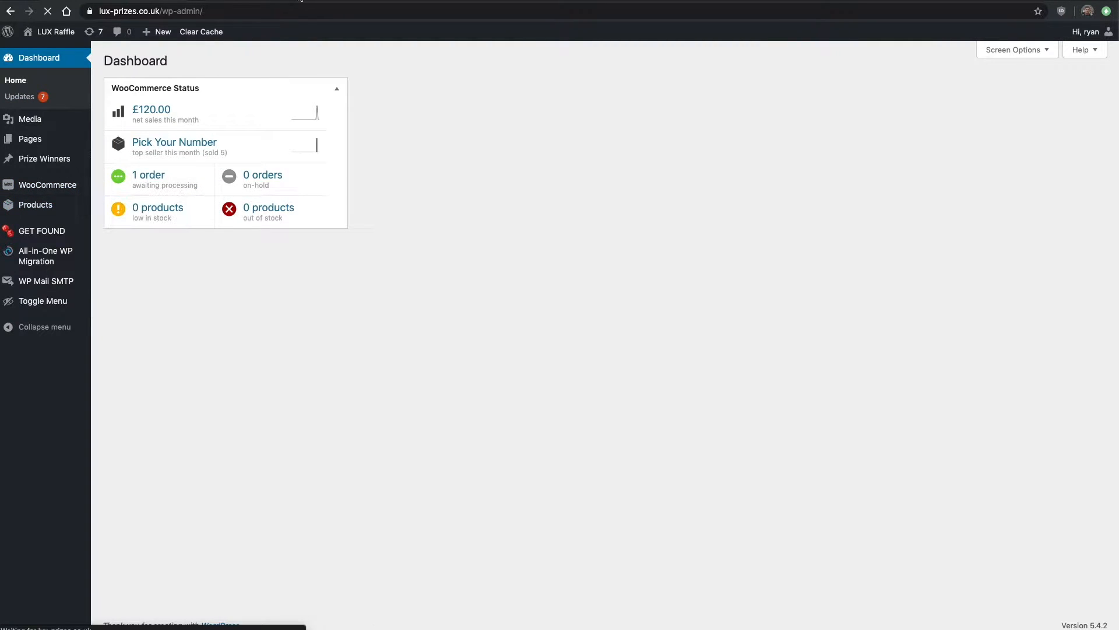
pyautogui.click(35, 205)
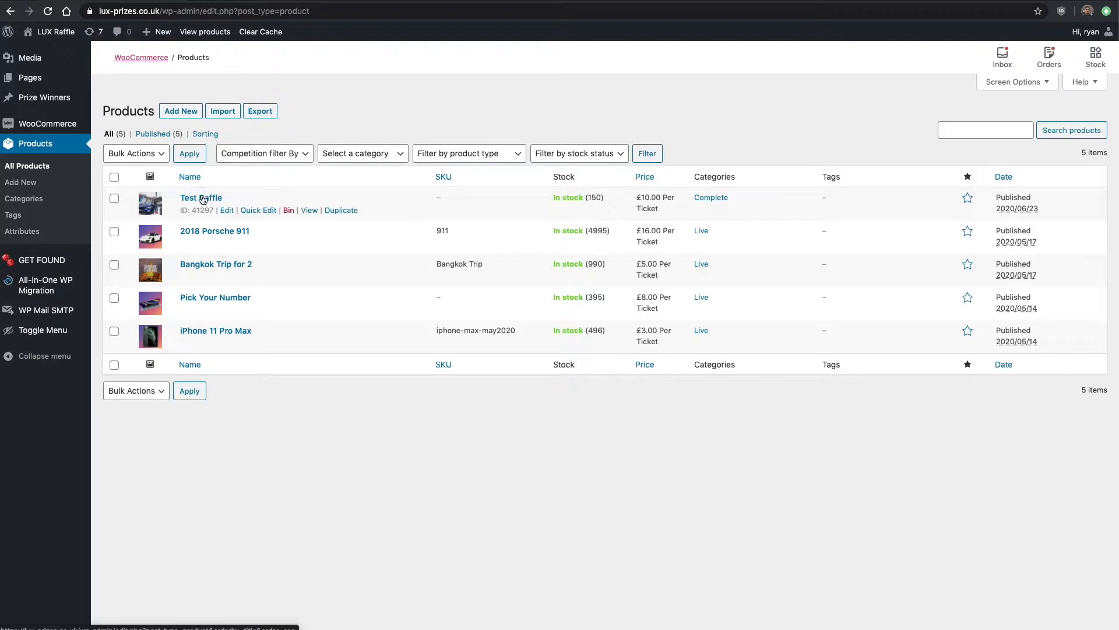
pyautogui.moveTo(228, 210)
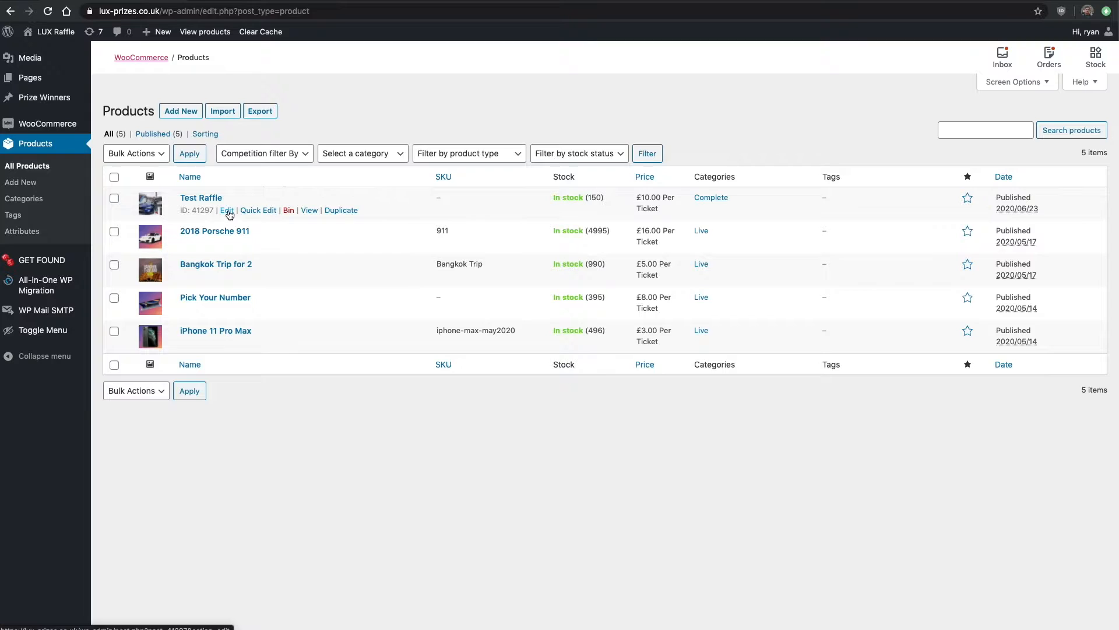
pyautogui.click(227, 210)
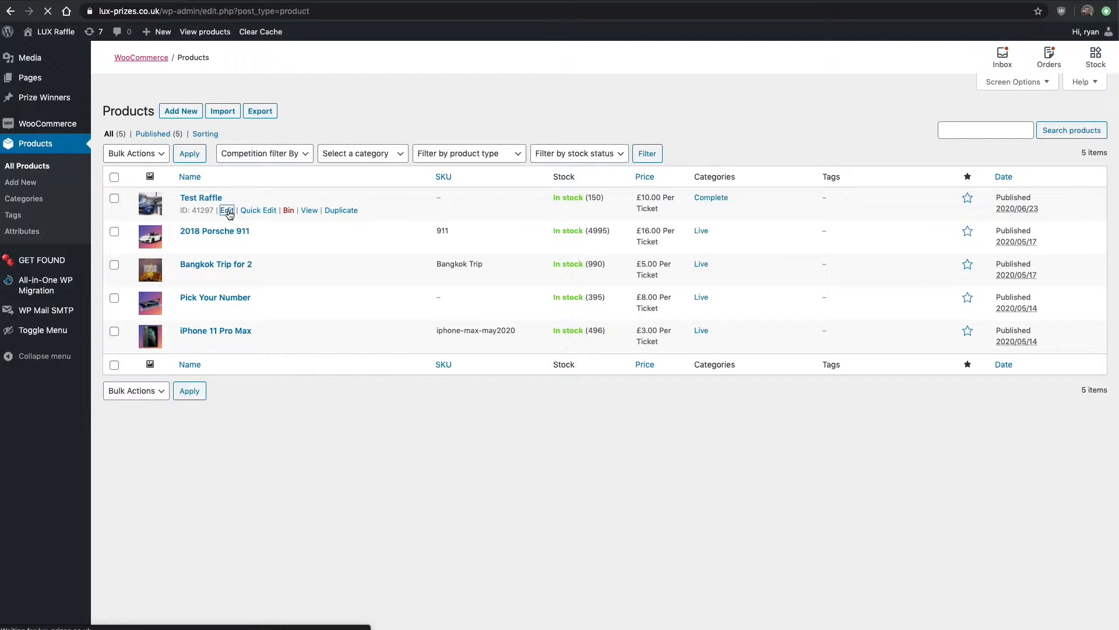
pyautogui.click(228, 210)
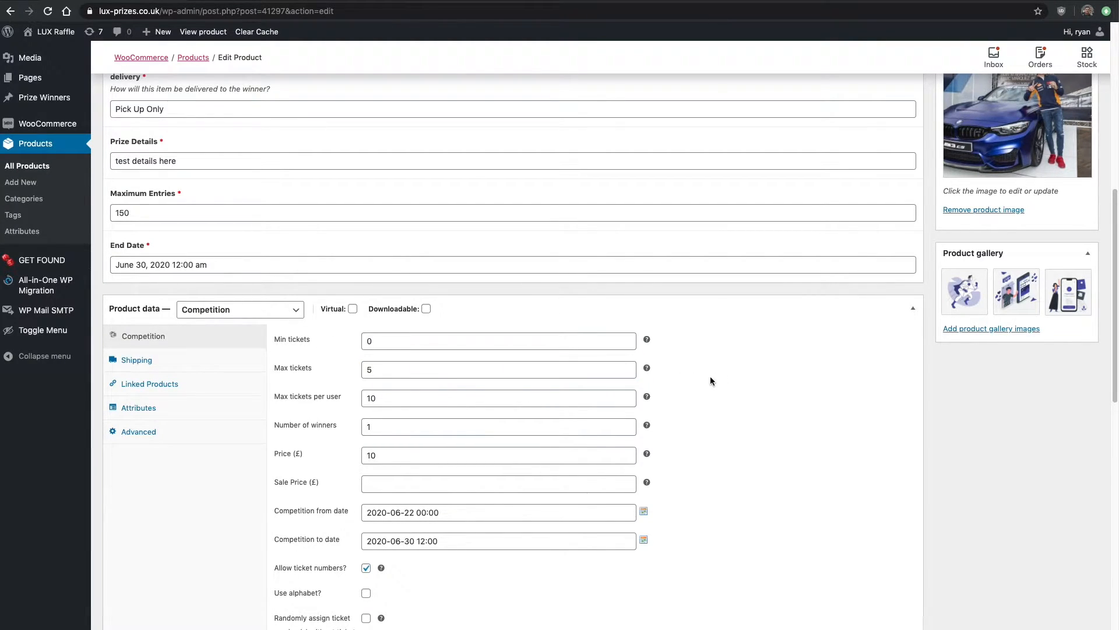
# Review the competition fields and Update the Test Raffle product.
pyautogui.scroll(-3)
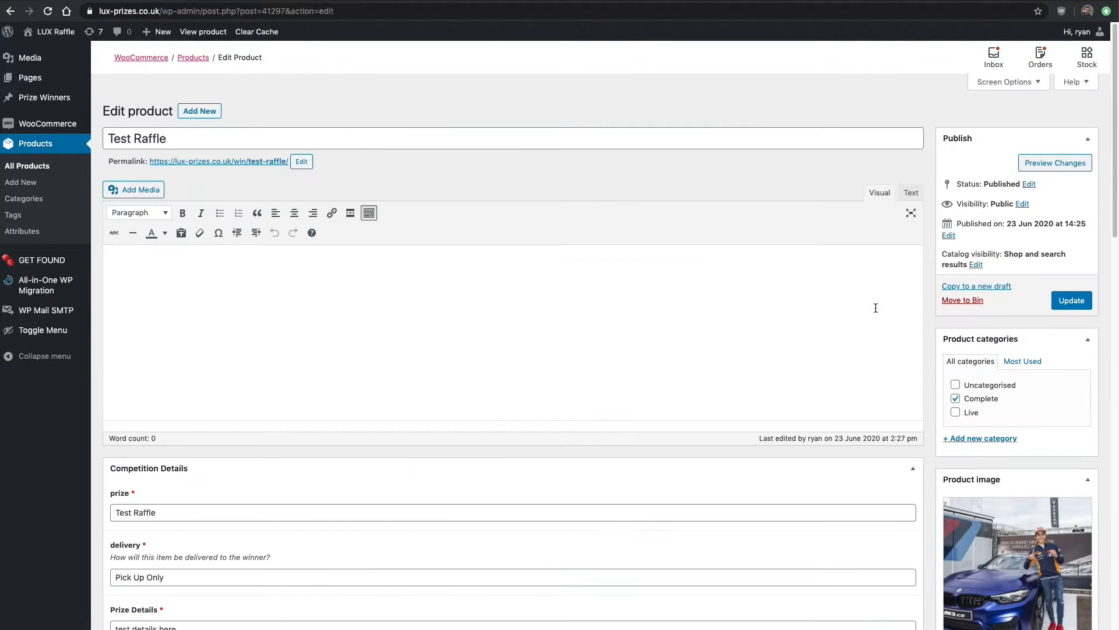
pyautogui.click(1070, 300)
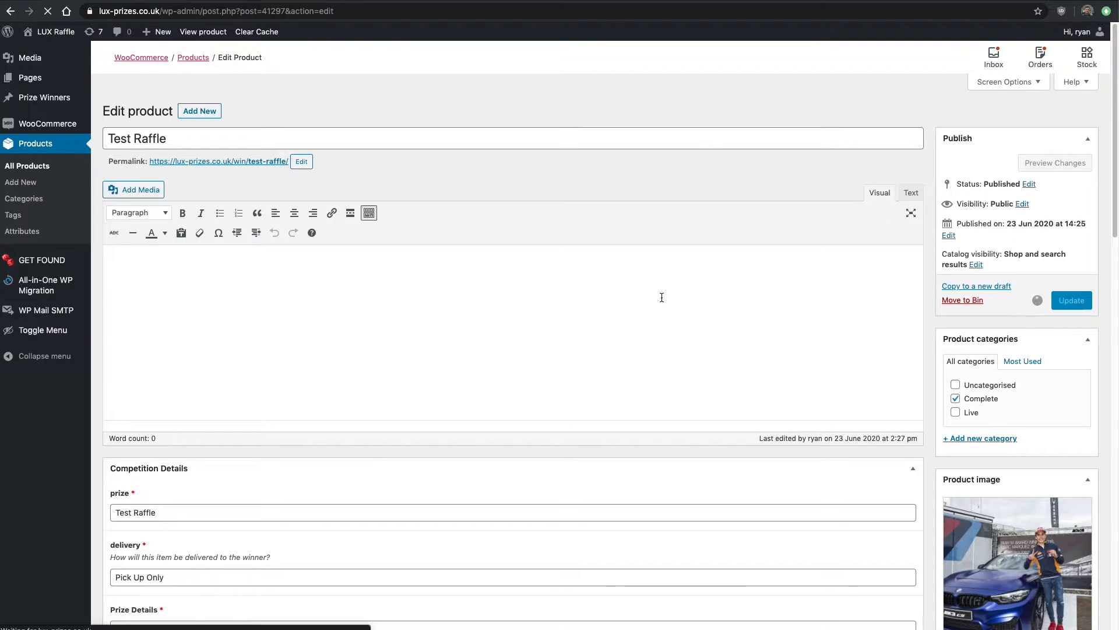
pyautogui.click(1070, 299)
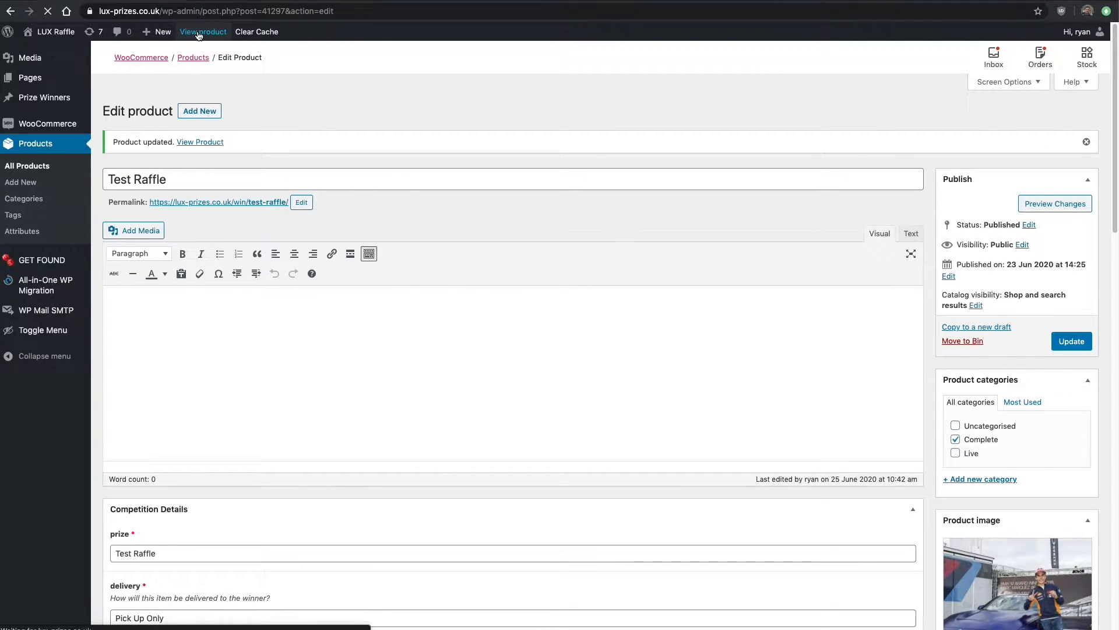
# On the live Test Raffle page, pick tickets 1–5, answer BLUE and enter for £50.00.
pyautogui.click(202, 31)
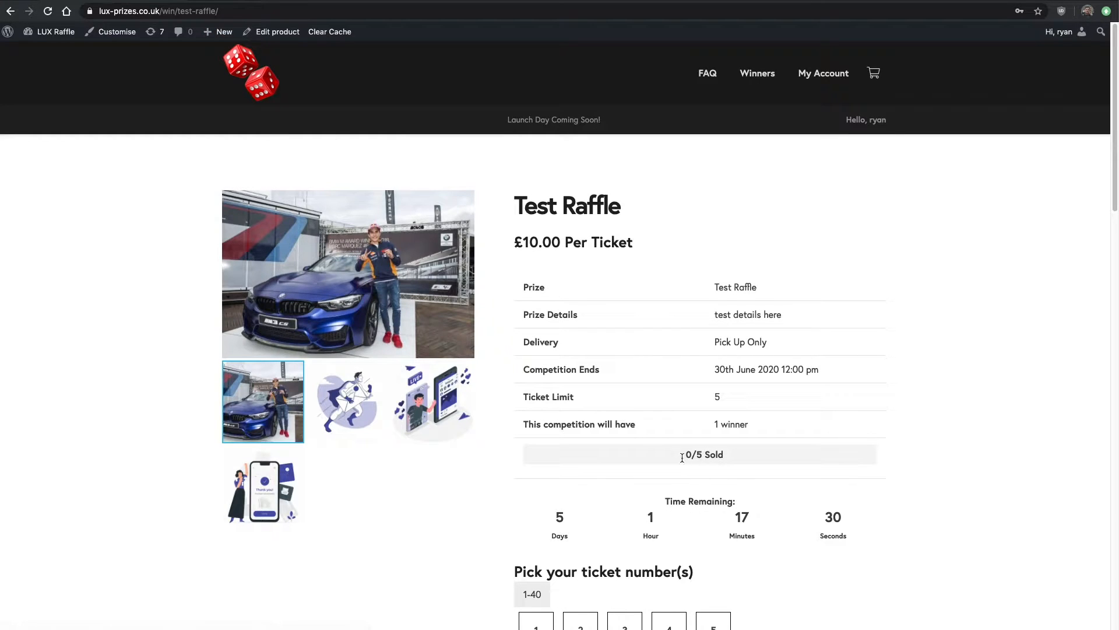
pyautogui.scroll(-3)
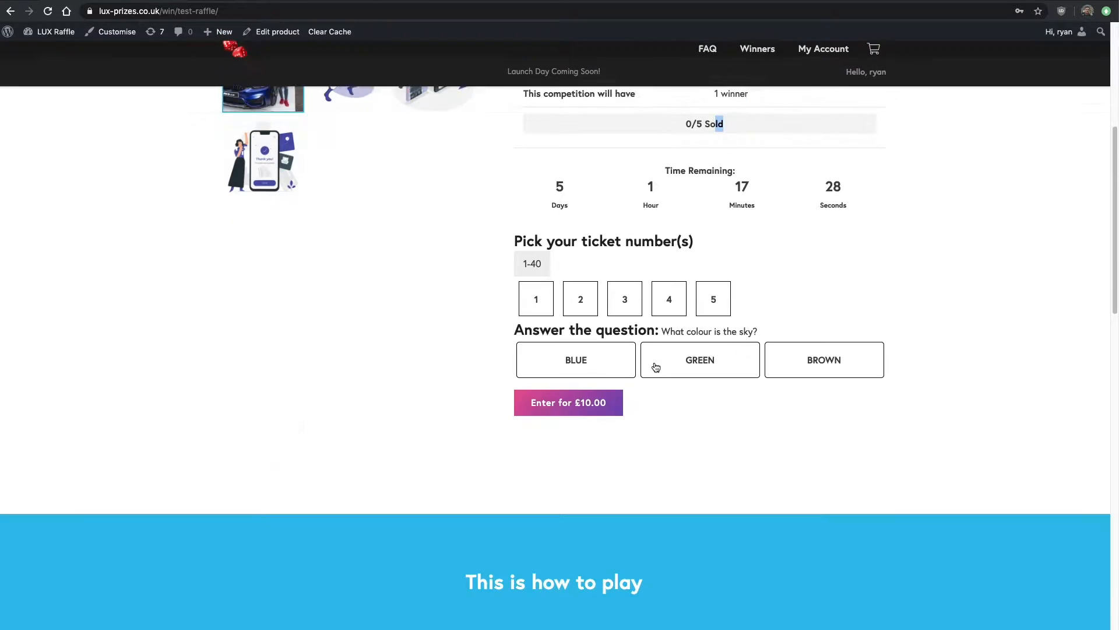
pyautogui.click(624, 299)
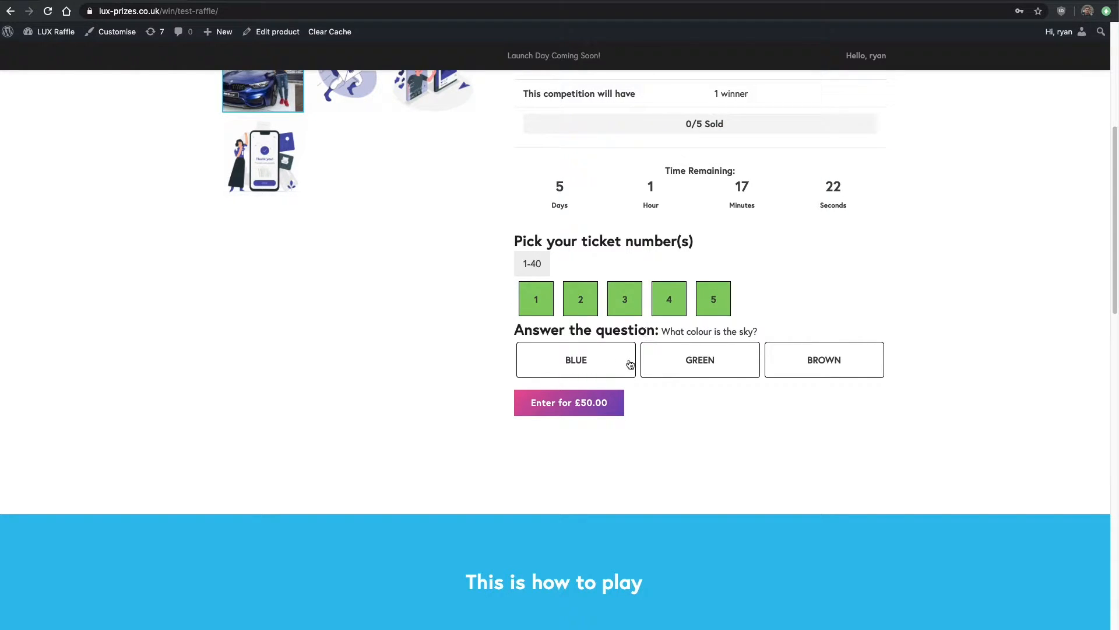
pyautogui.click(576, 361)
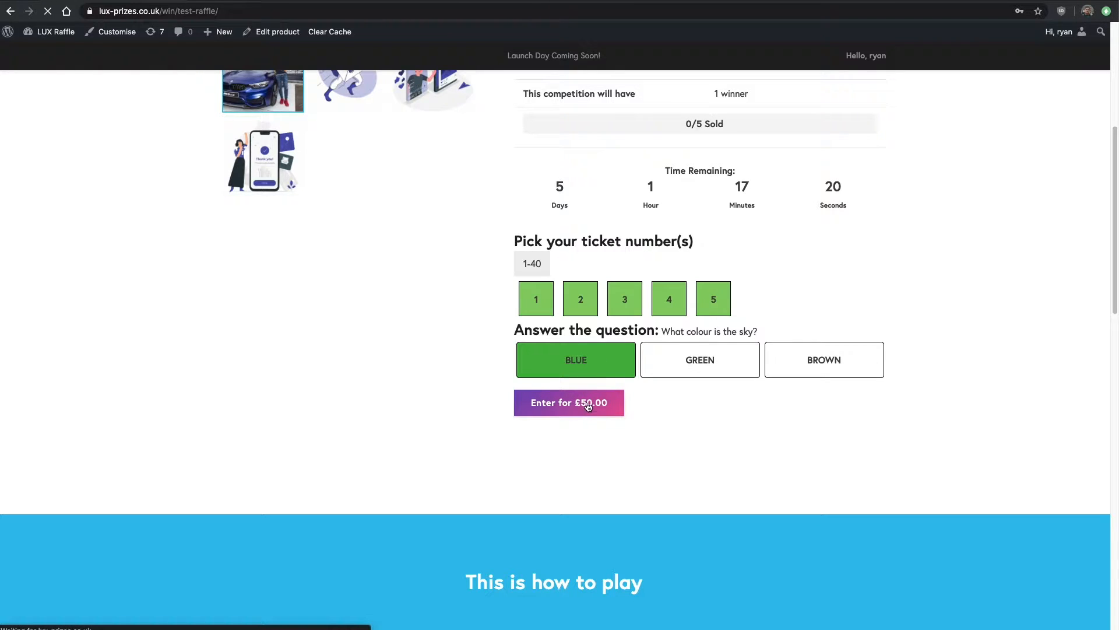
pyautogui.click(569, 402)
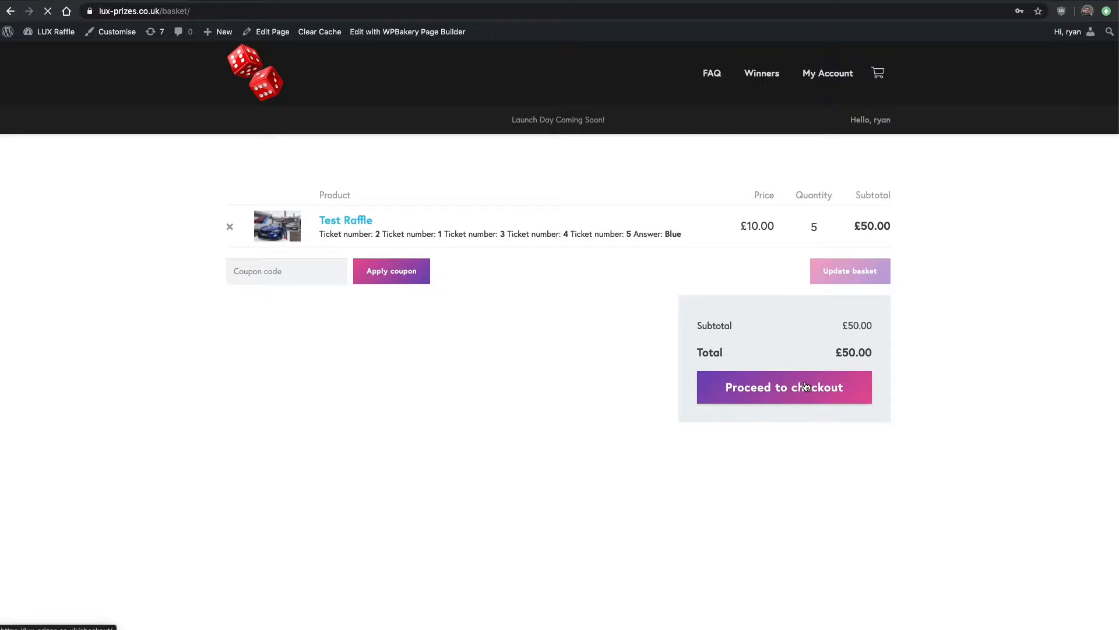
# Check out the basket, pay by Cash on delivery, accept the terms and place the order.
pyautogui.click(784, 387)
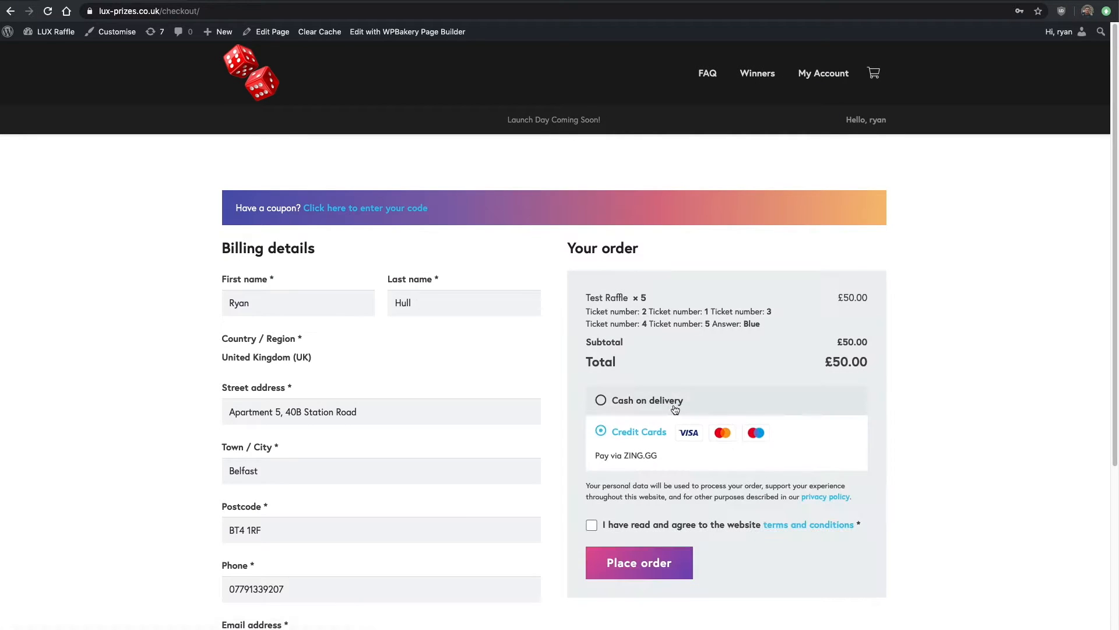
pyautogui.click(591, 525)
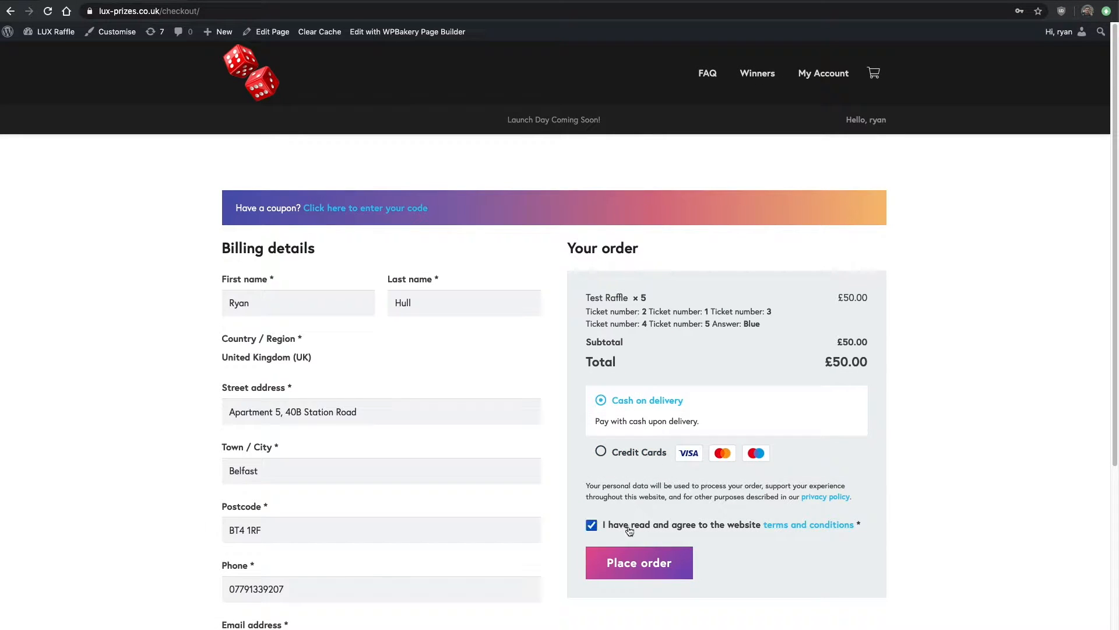
pyautogui.click(637, 562)
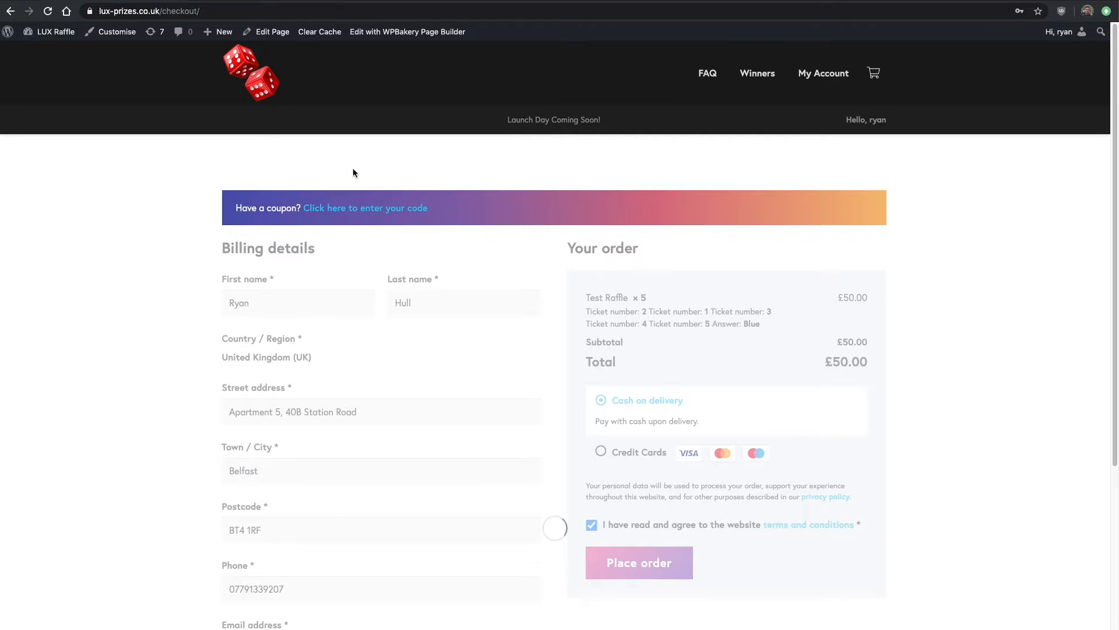
pyautogui.click(638, 562)
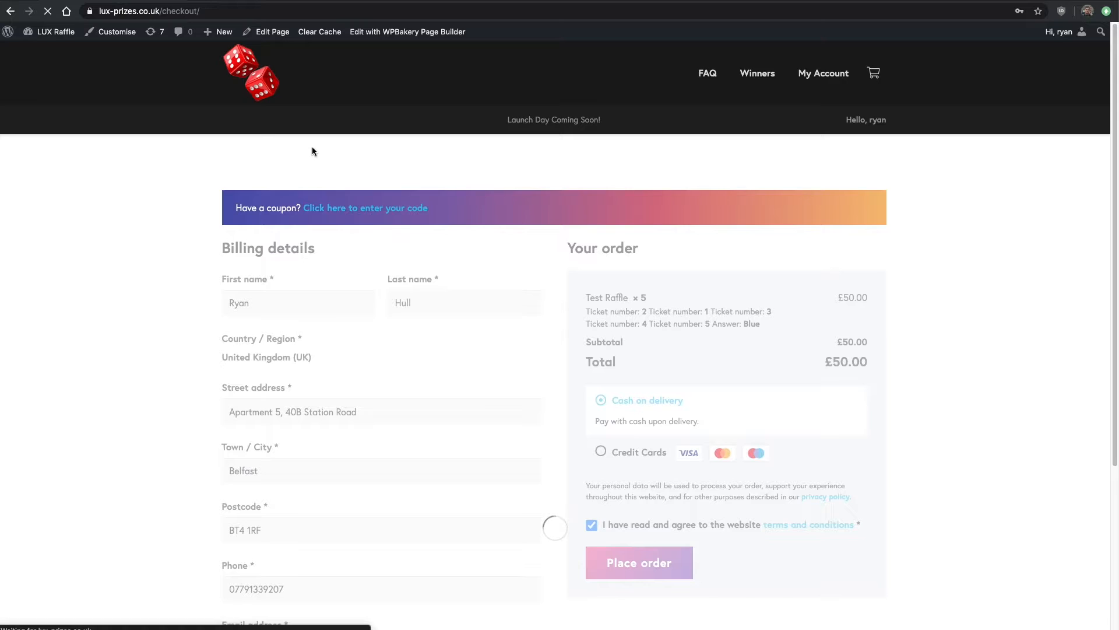
pyautogui.click(639, 562)
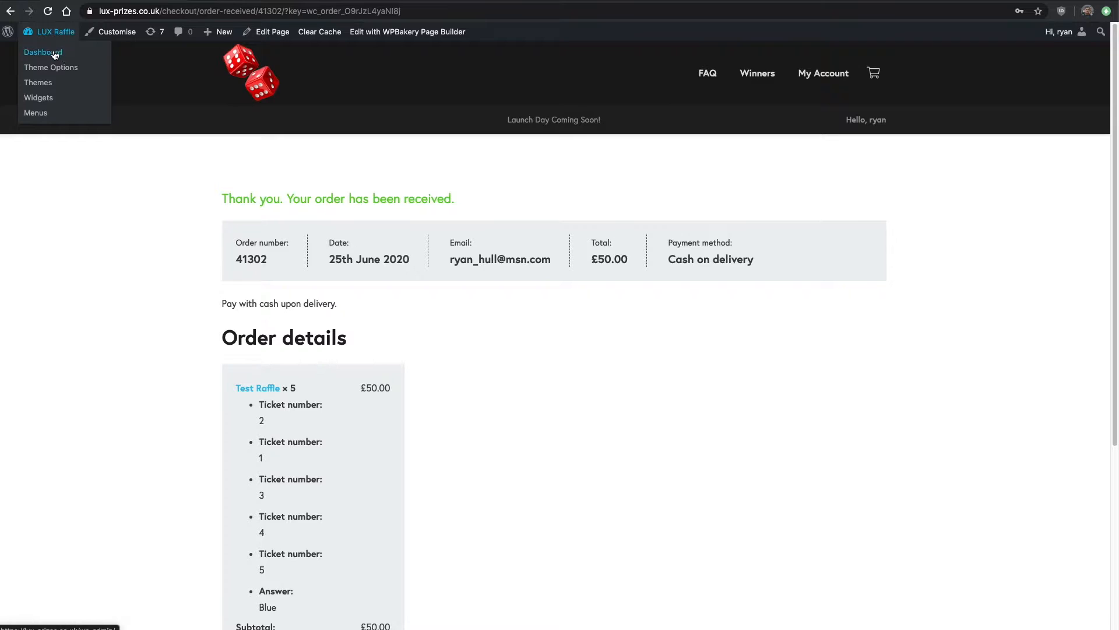
pyautogui.moveTo(53, 37)
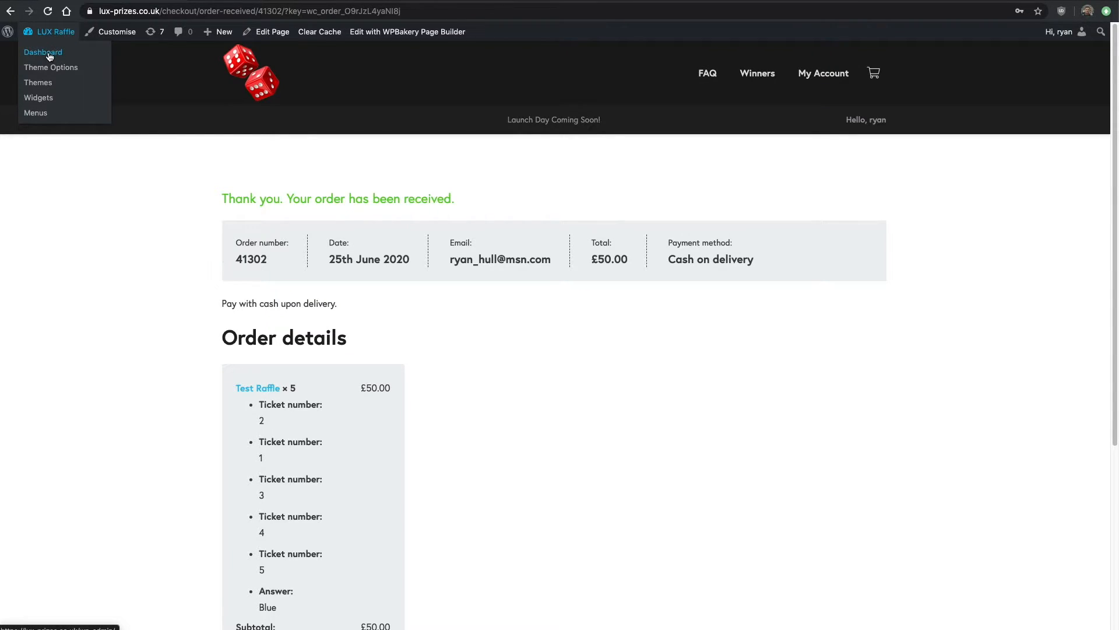
# Reopen the now out-of-stock Test Raffle product from All Products and Update it again.
pyautogui.click(43, 52)
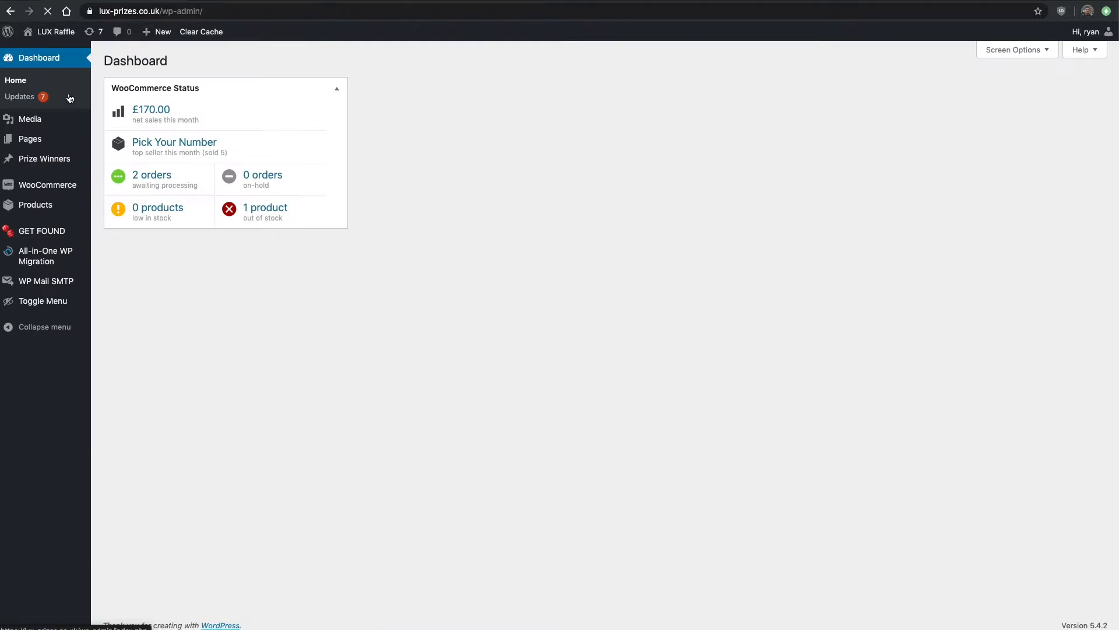
pyautogui.moveTo(35, 206)
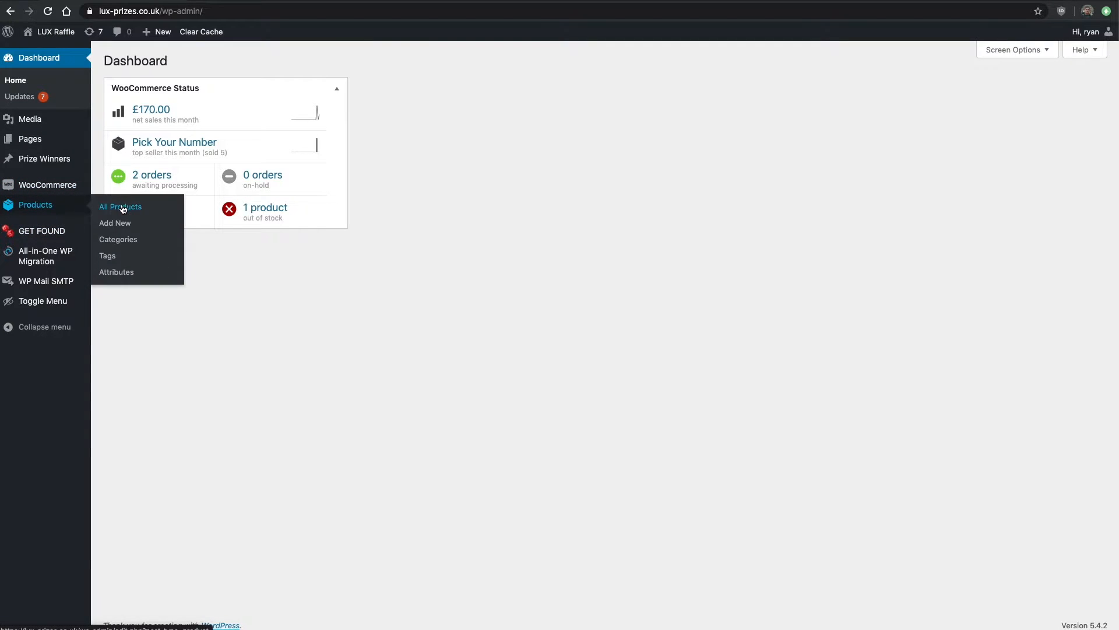
pyautogui.click(120, 207)
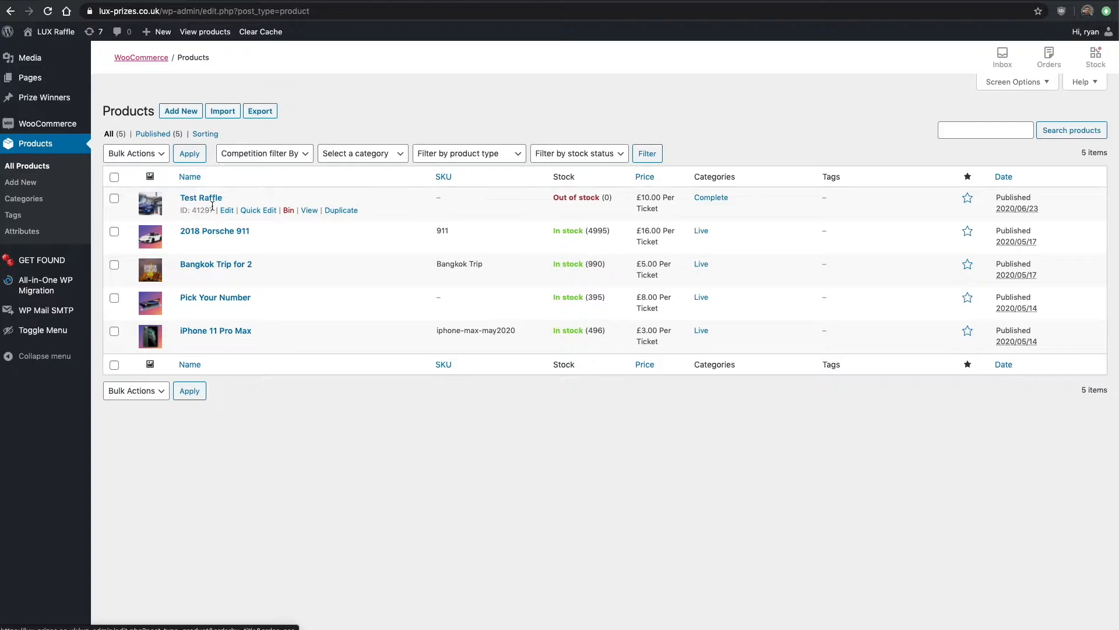
pyautogui.click(201, 199)
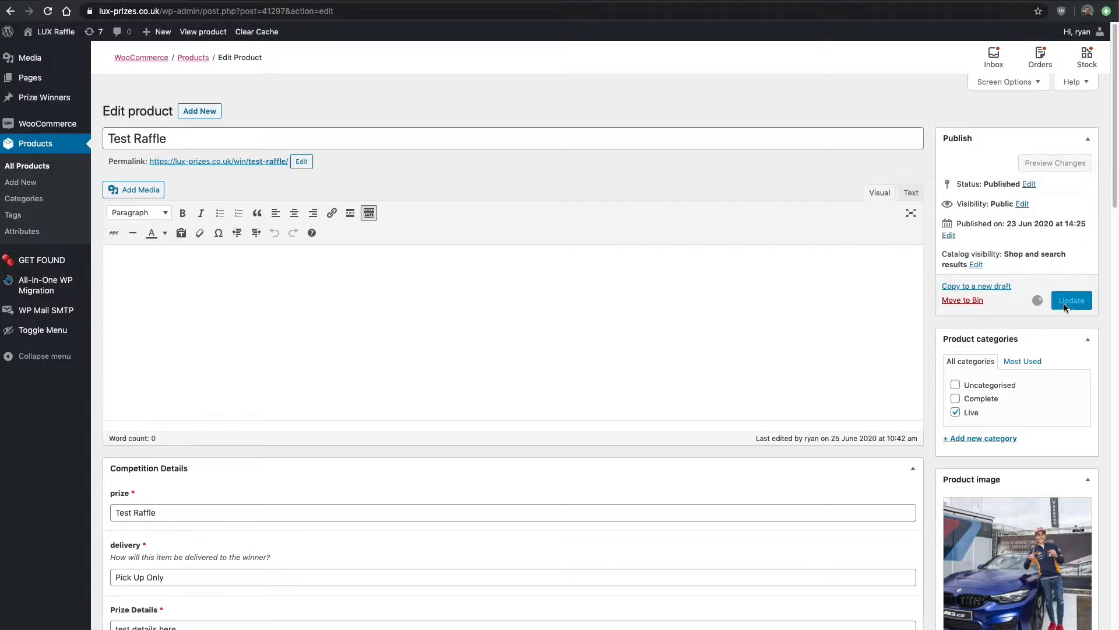
pyautogui.click(1070, 300)
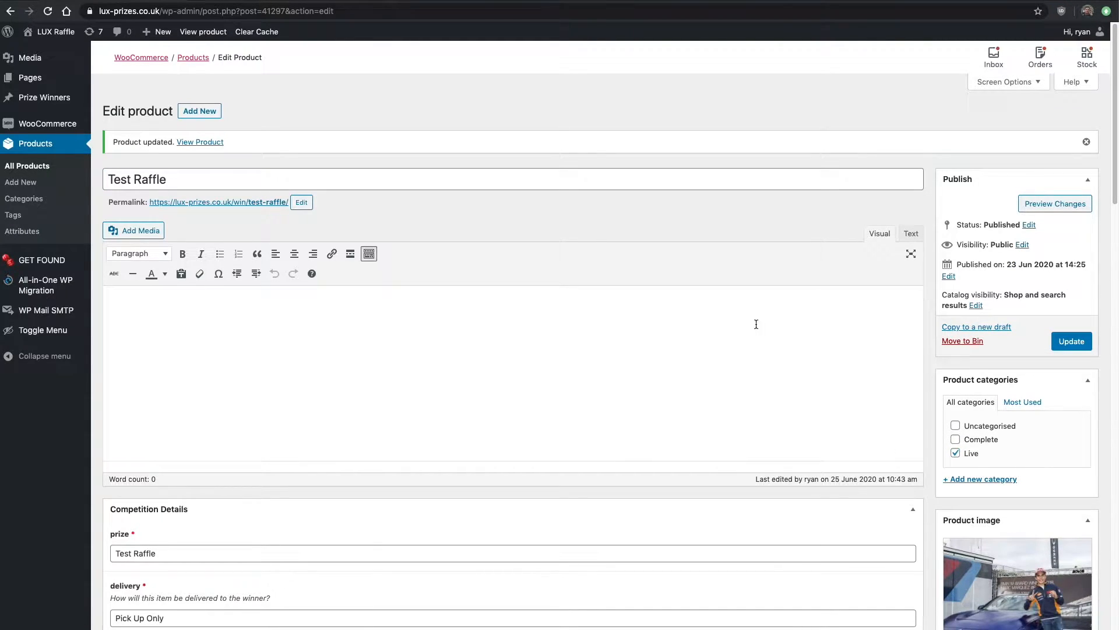
pyautogui.moveTo(579, 221)
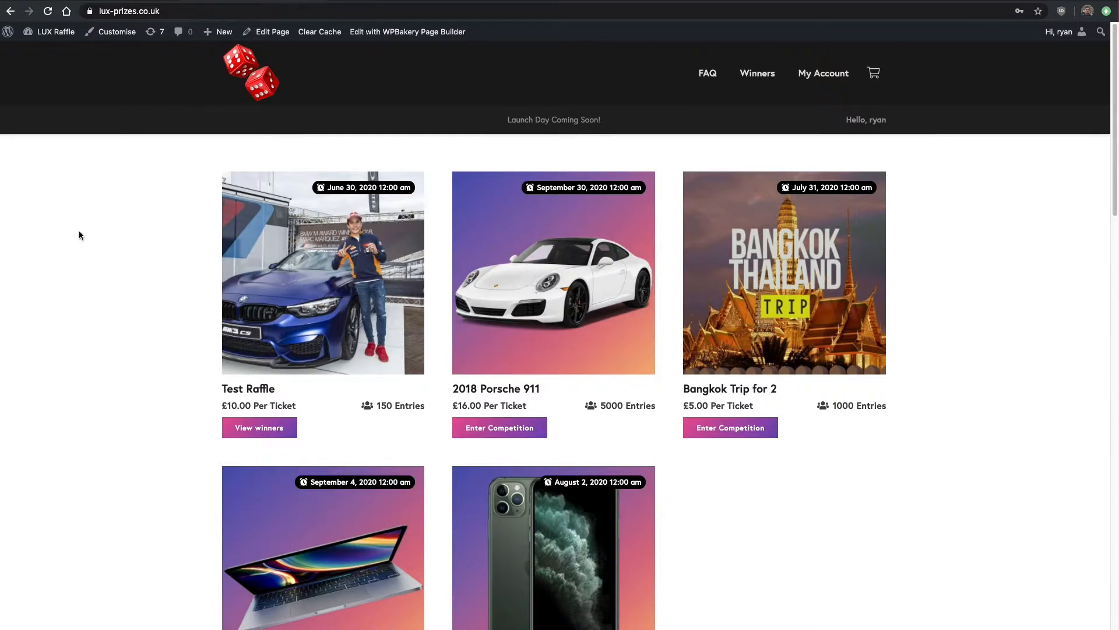
# View the Test Raffle competition page, which still says winners are being picked.
pyautogui.click(322, 272)
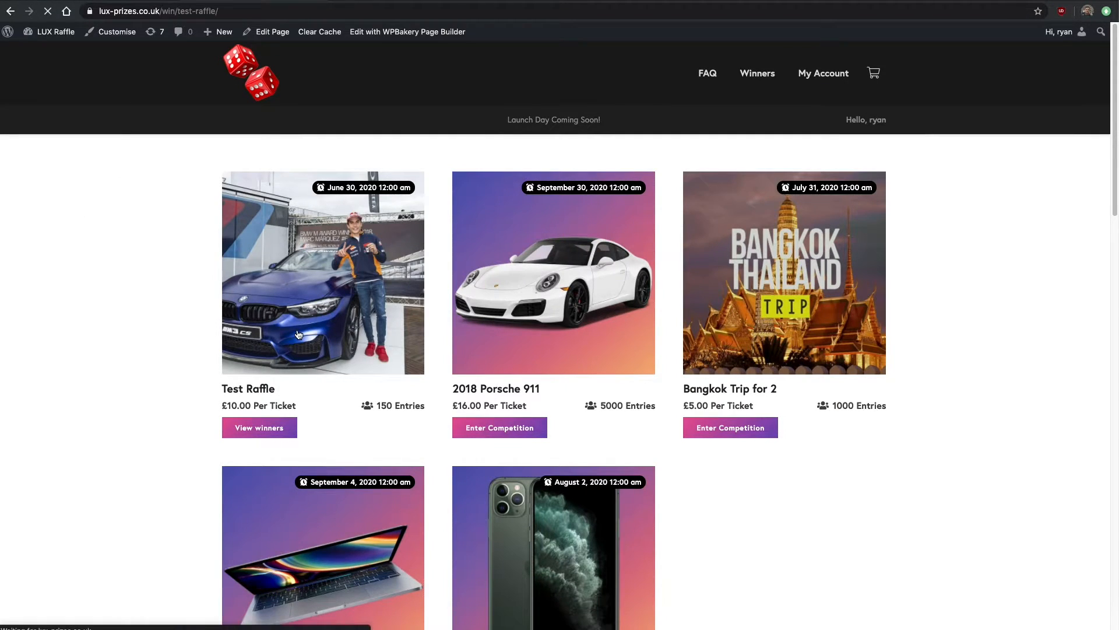
pyautogui.click(259, 427)
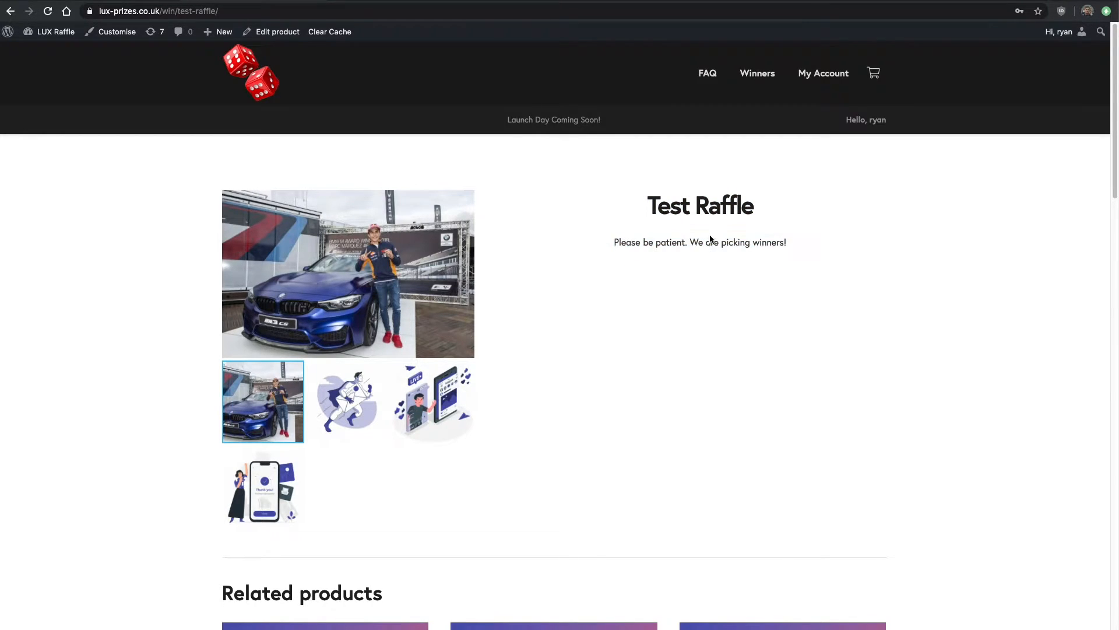
pyautogui.scroll(-3)
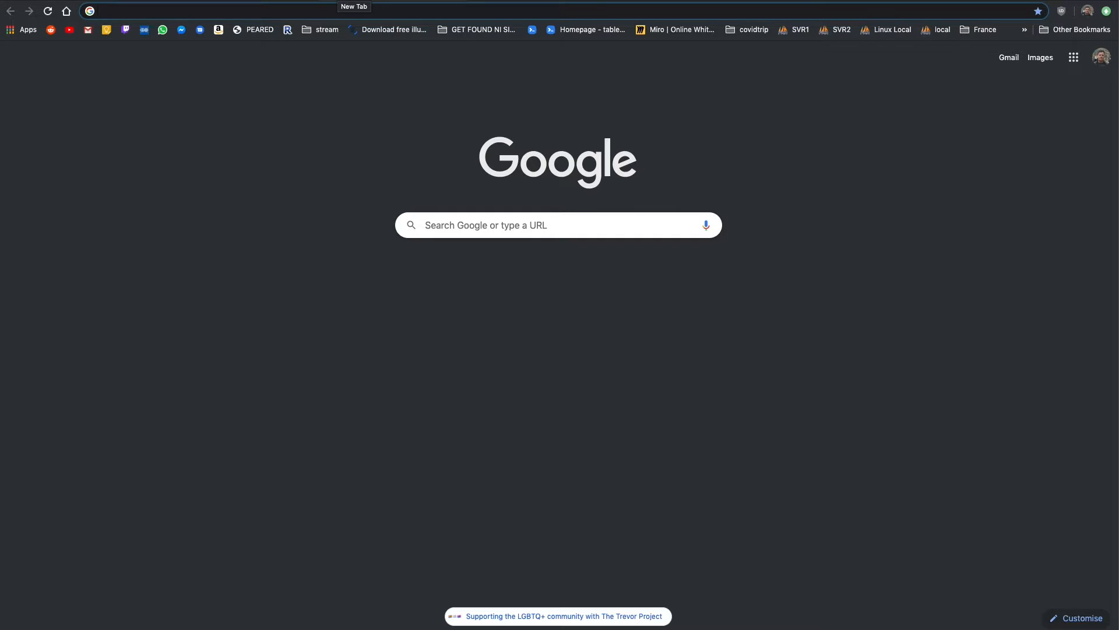
# Search 'number generator' and draw a random number from 1 to 5 with Google's generator.
pyautogui.write('number generator')
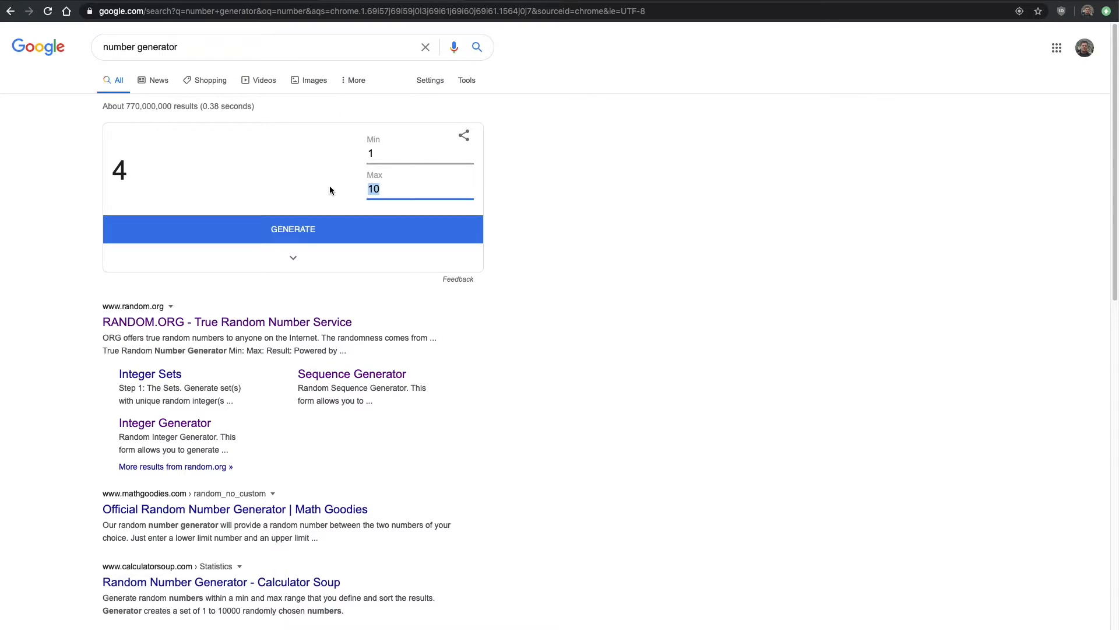
pyautogui.click(293, 228)
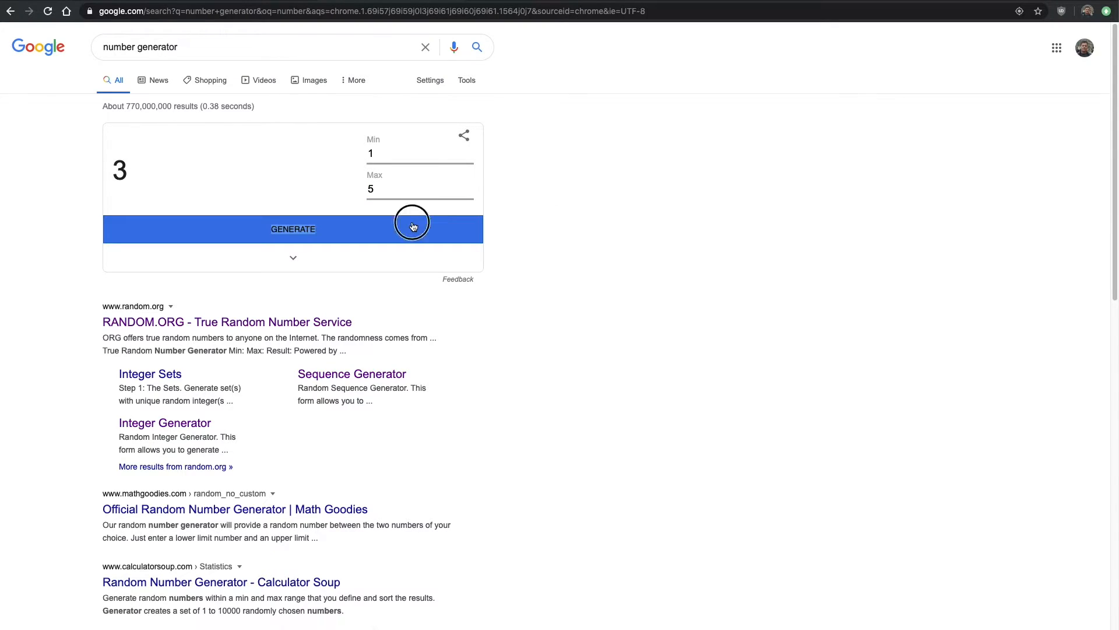
pyautogui.click(292, 229)
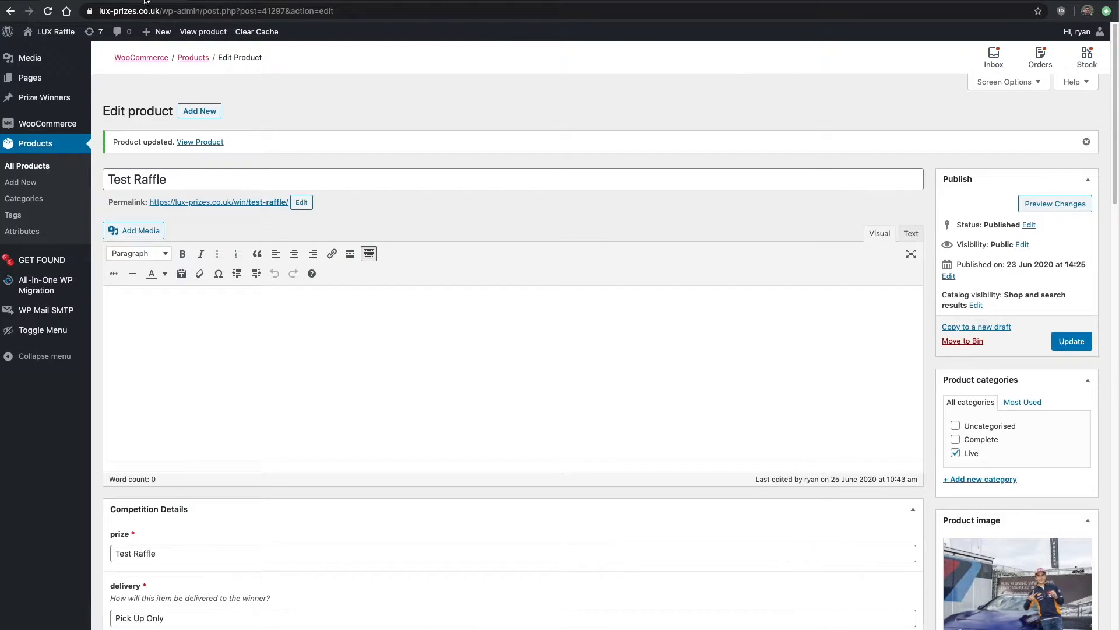
# Under Manual winner picking, enter 4 as the winning ticket.
pyautogui.scroll(-3)
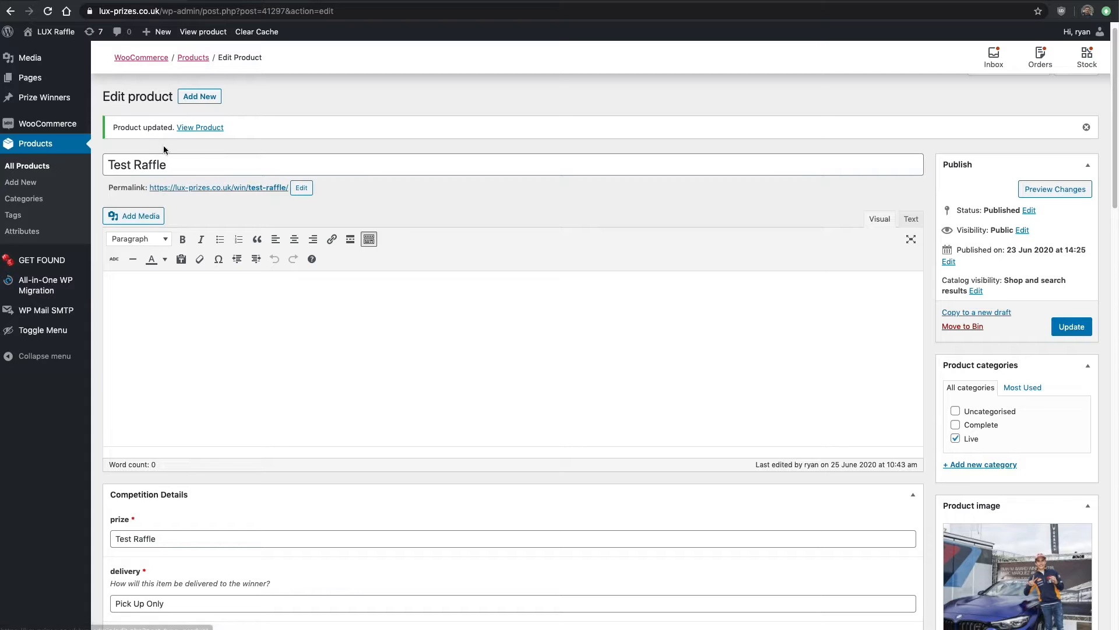
pyautogui.scroll(-3)
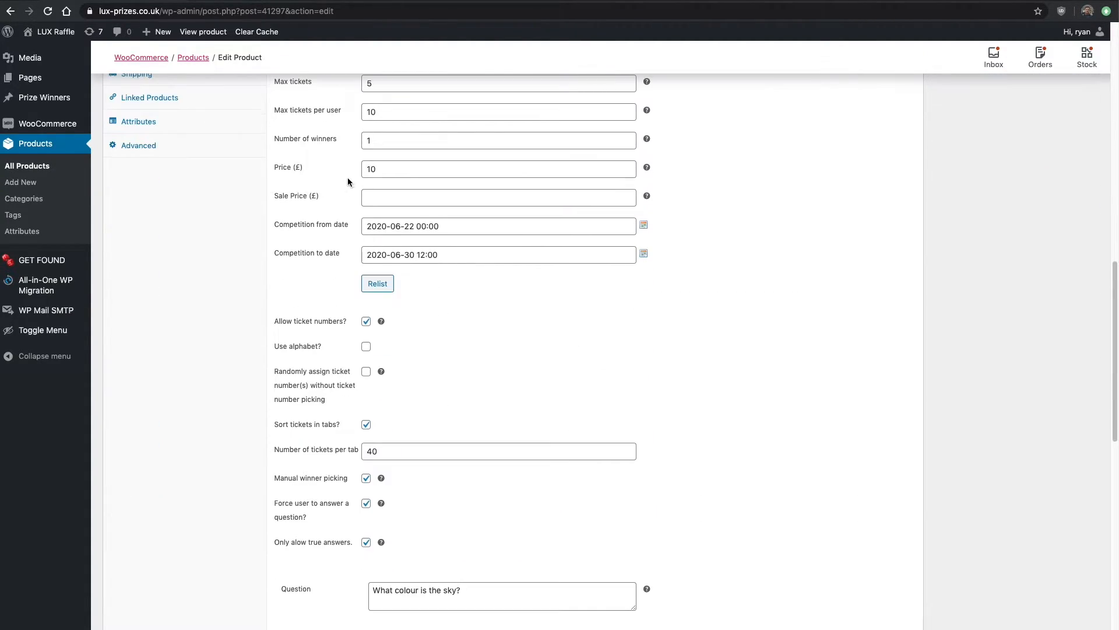
pyautogui.scroll(-3)
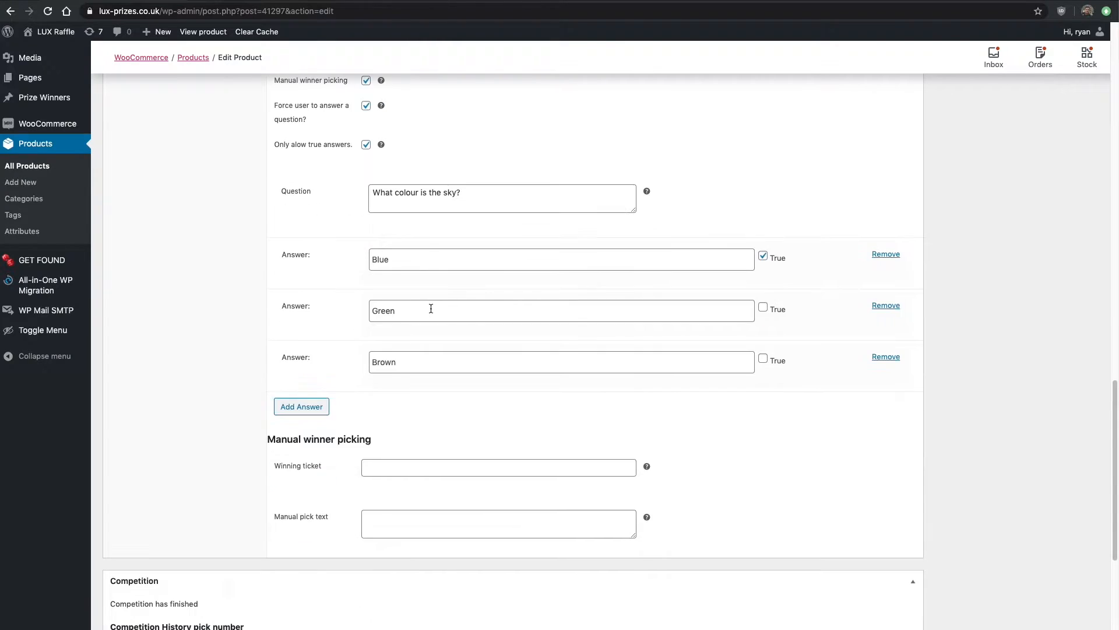
pyautogui.doubleClick(281, 439)
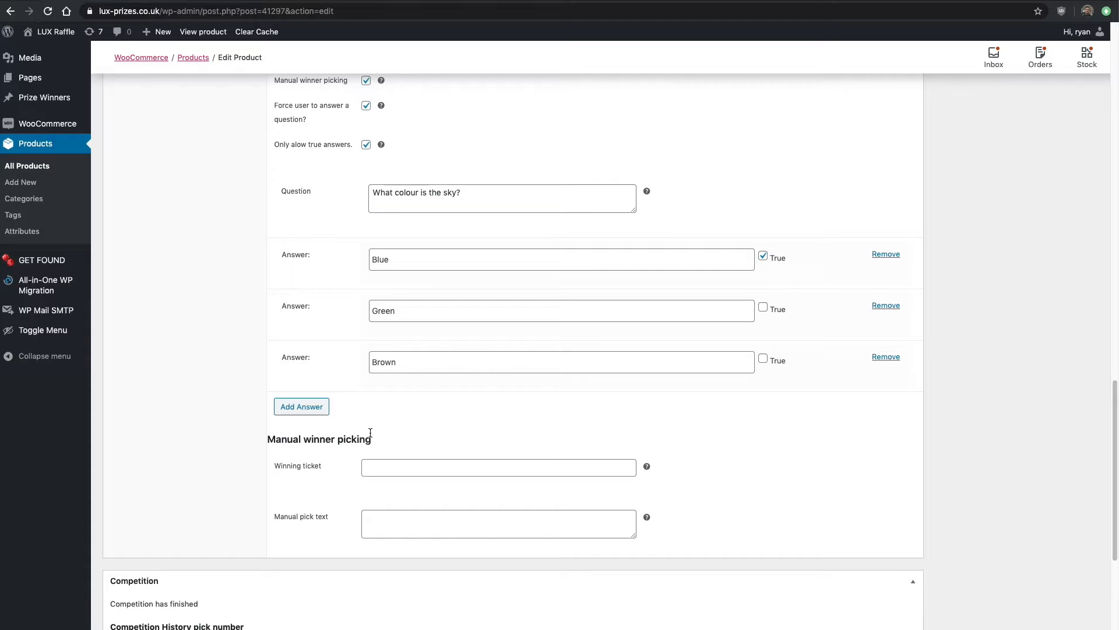
pyautogui.click(498, 466)
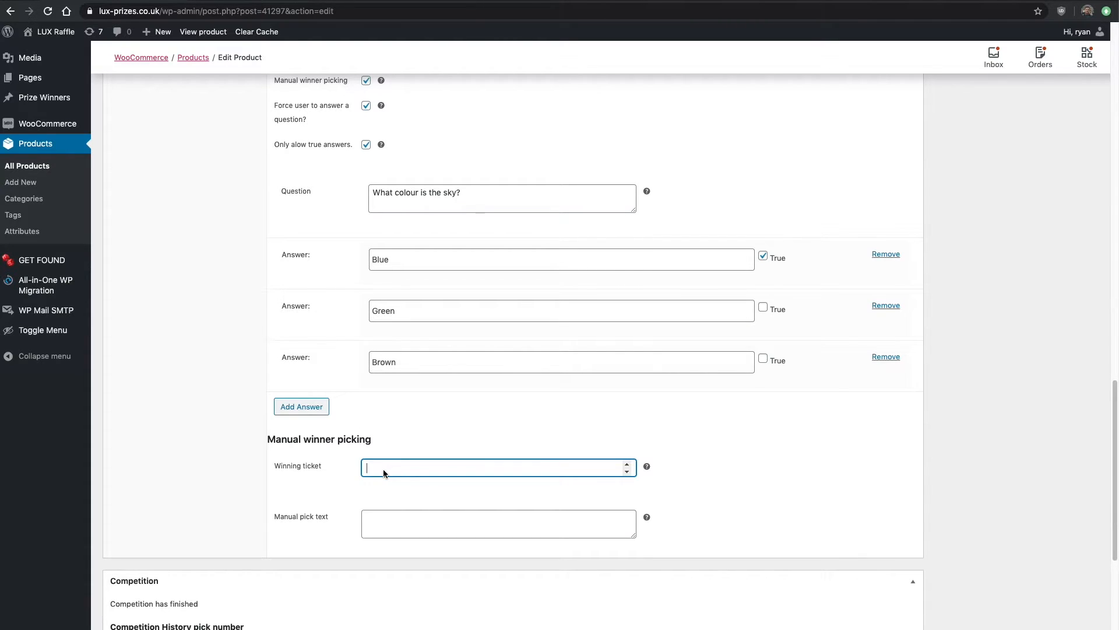
pyautogui.write('4')
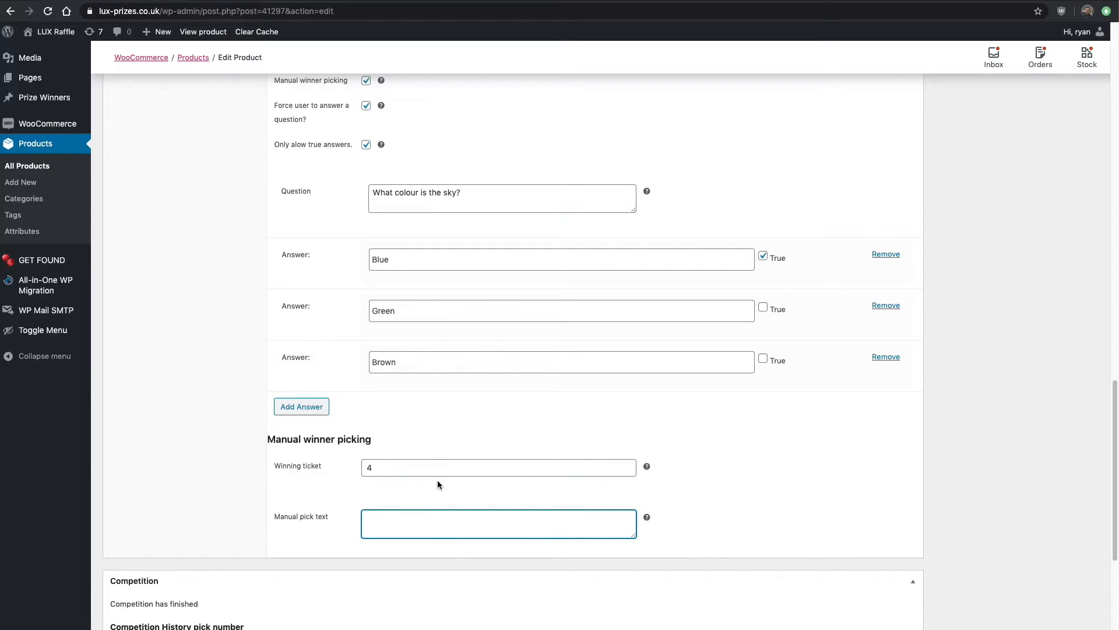
# Enter the manual pick text 'Congrats! Well done to ticket number 4!'.
pyautogui.write('Congras')
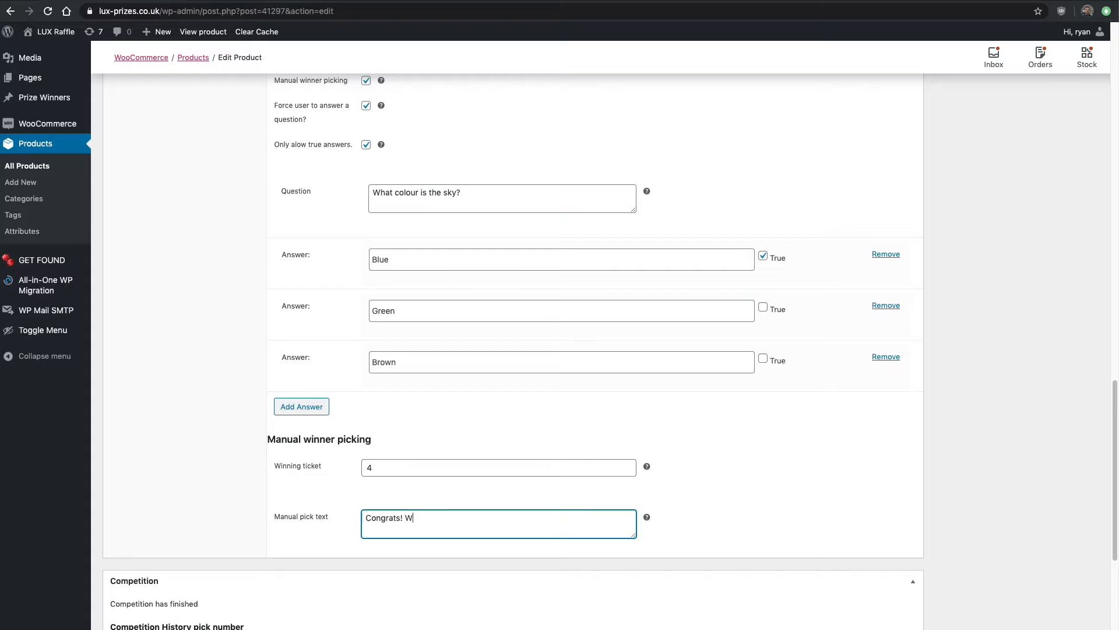
pyautogui.write('ell done to ticket number 4!')
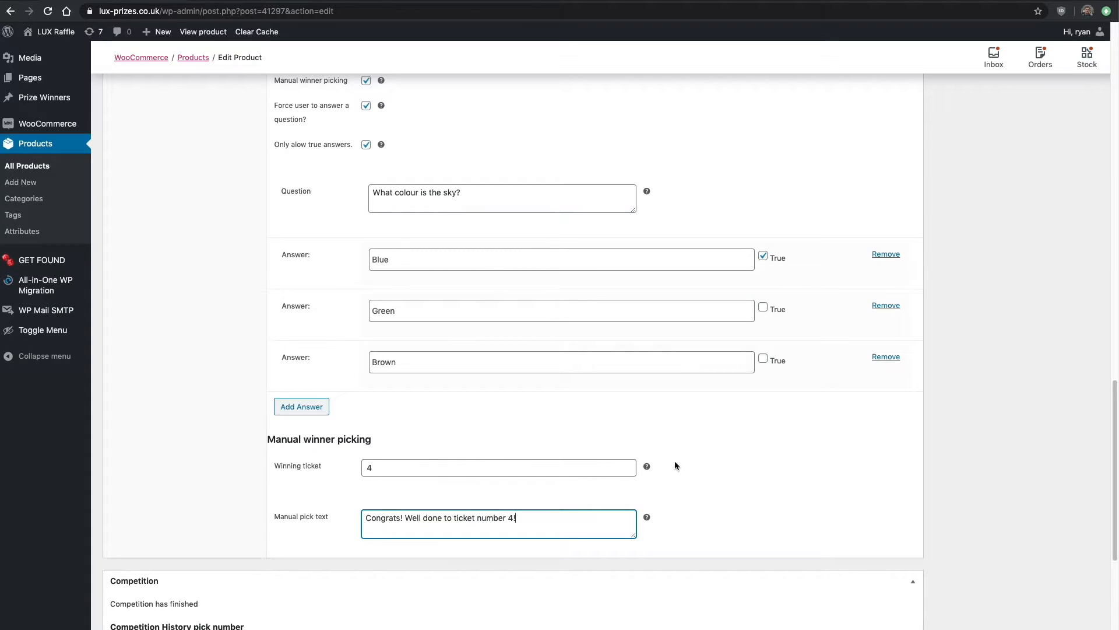
pyautogui.moveTo(363, 478)
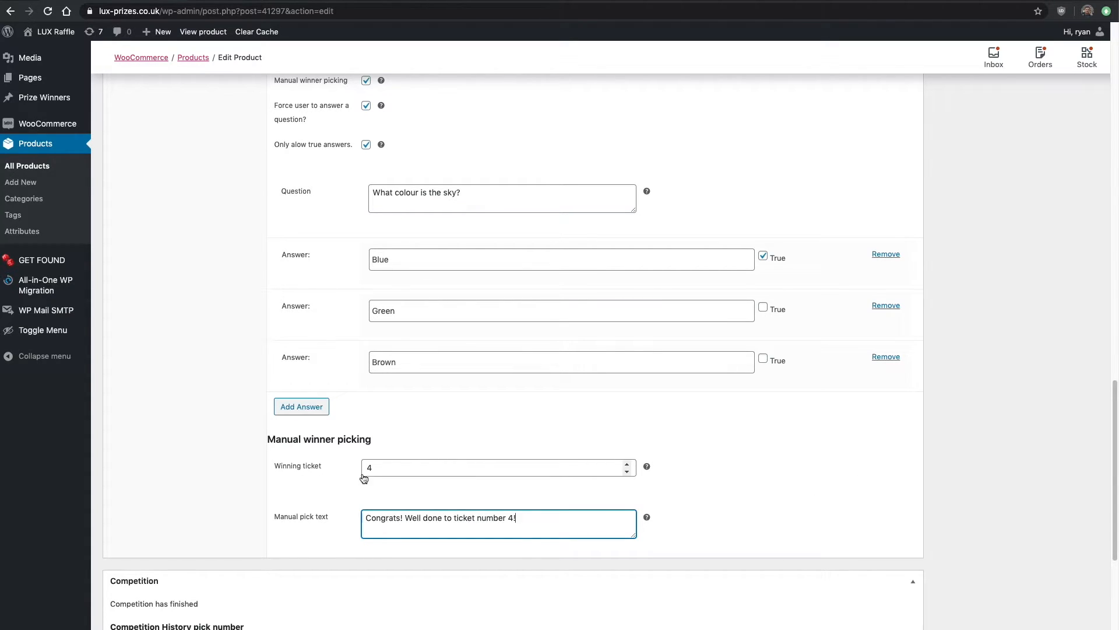
pyautogui.click(498, 466)
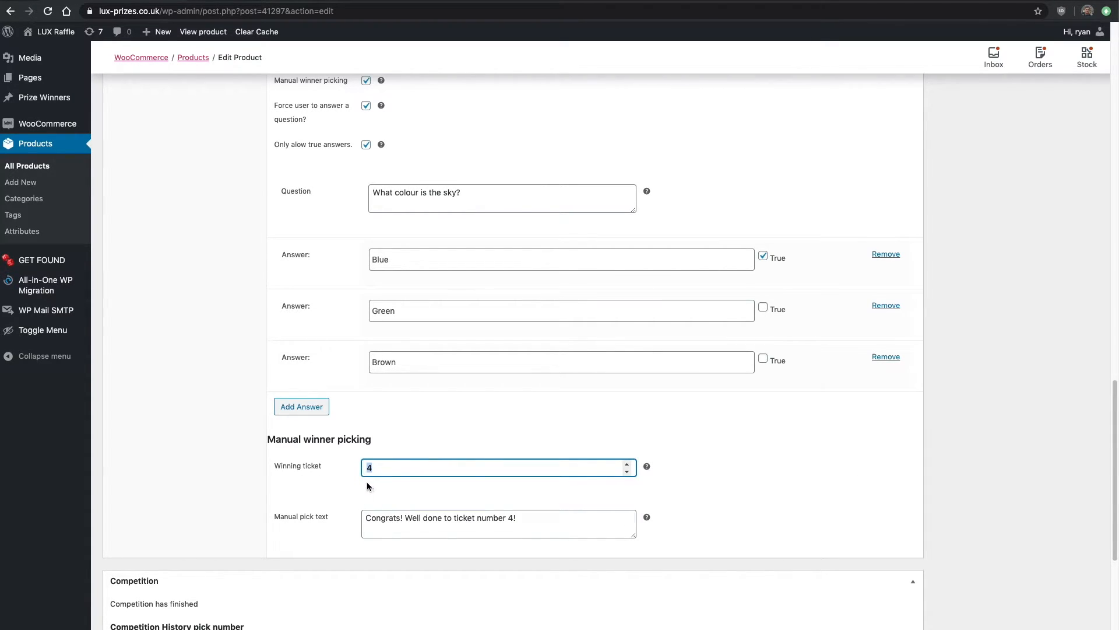
pyautogui.moveTo(290, 524)
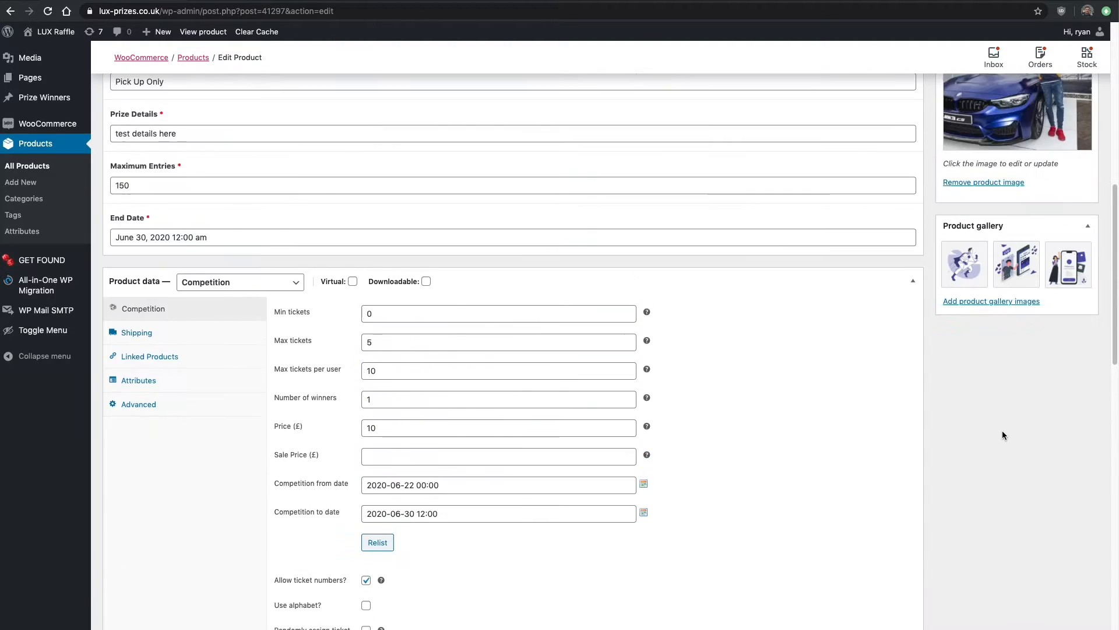
# Update the product to store the winner pick and return to the Test Raffle page.
pyautogui.click(1073, 342)
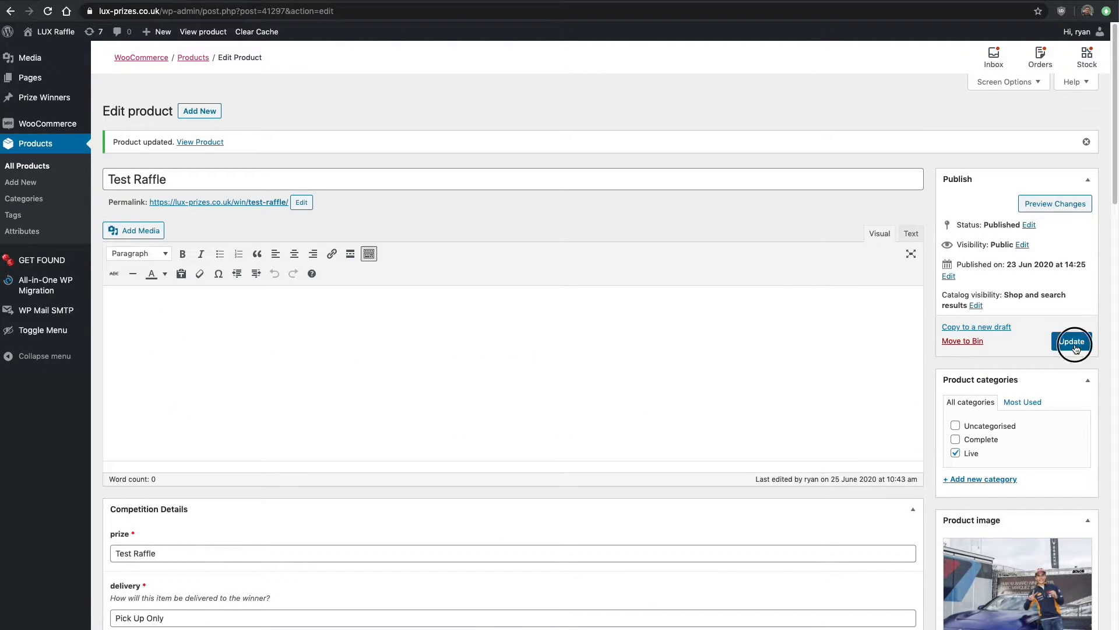
pyautogui.click(1073, 342)
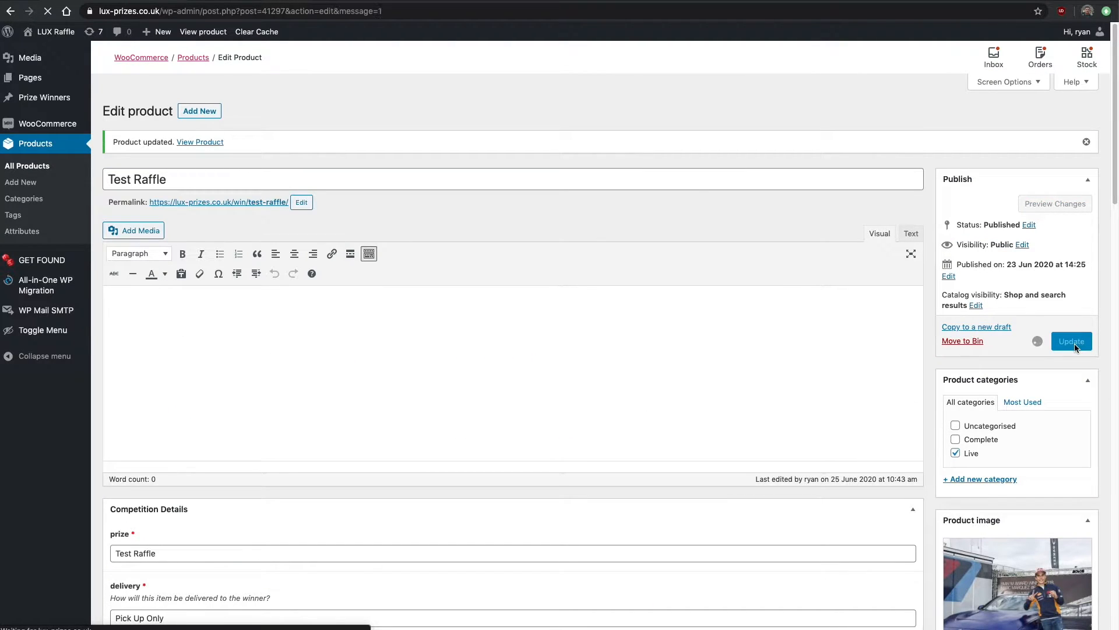
pyautogui.click(1070, 341)
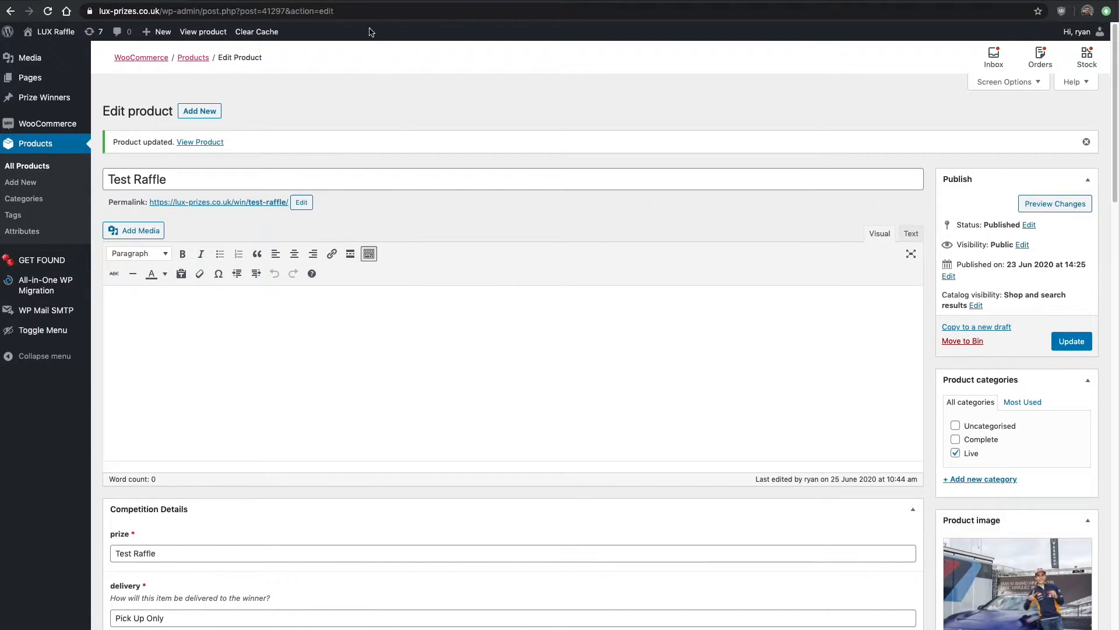
pyautogui.click(200, 141)
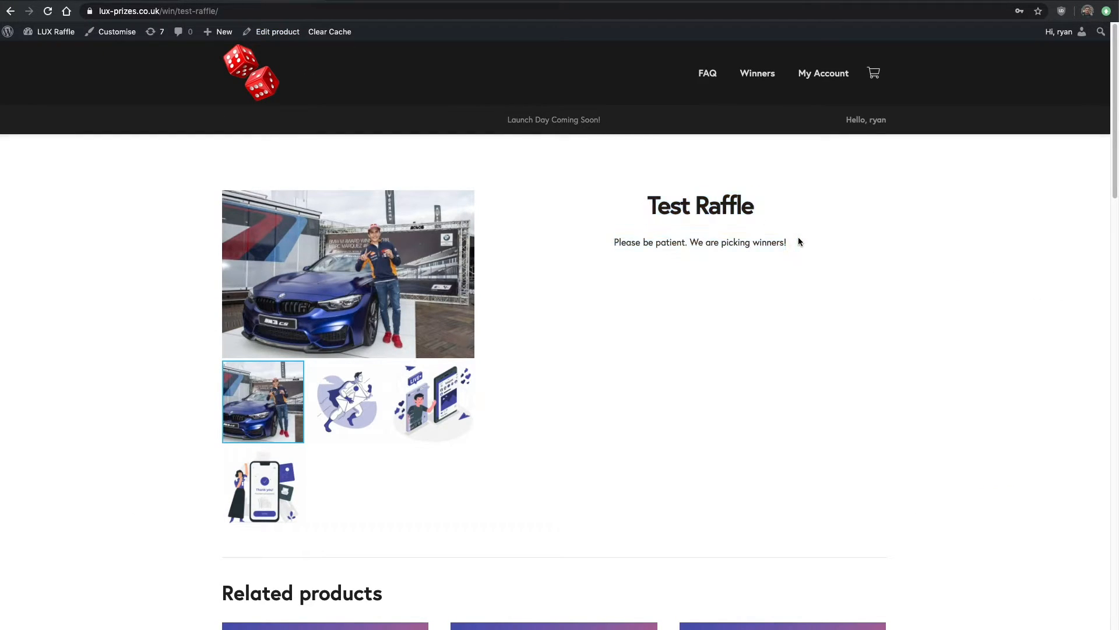
# Refresh the live Test Raffle page showing Ryan as winner with ticket number 4.
pyautogui.click(48, 11)
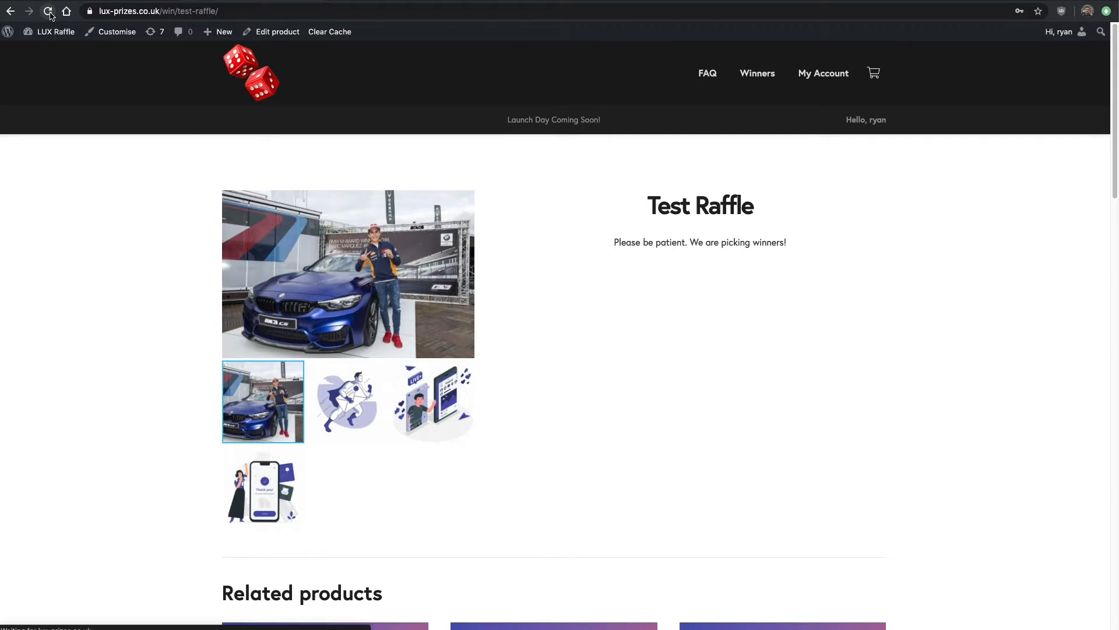
pyautogui.click(48, 11)
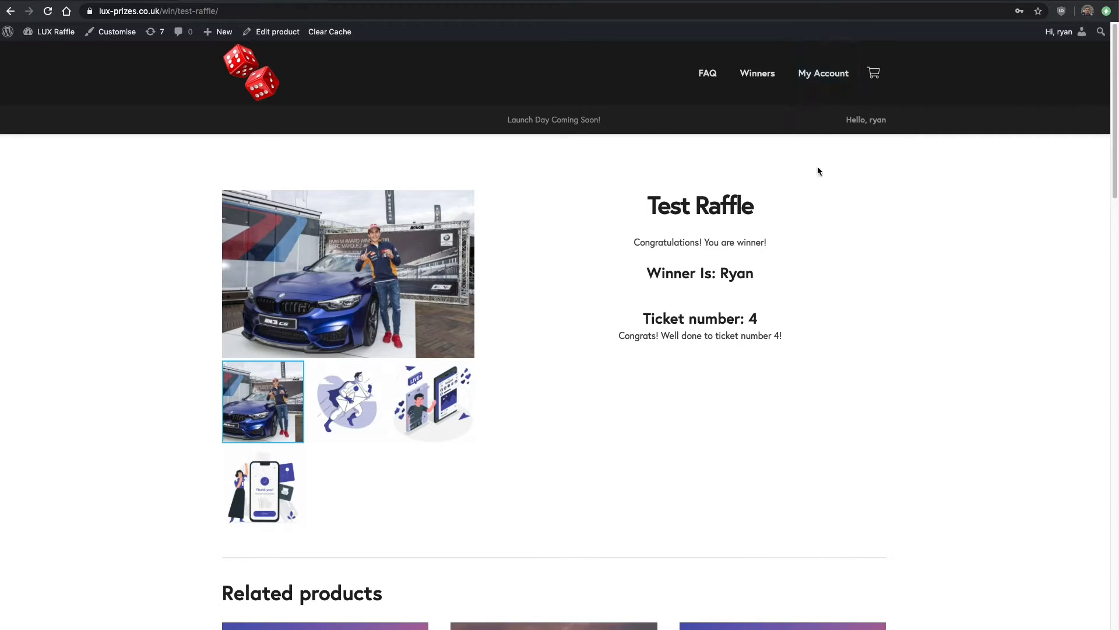
pyautogui.moveTo(660, 277)
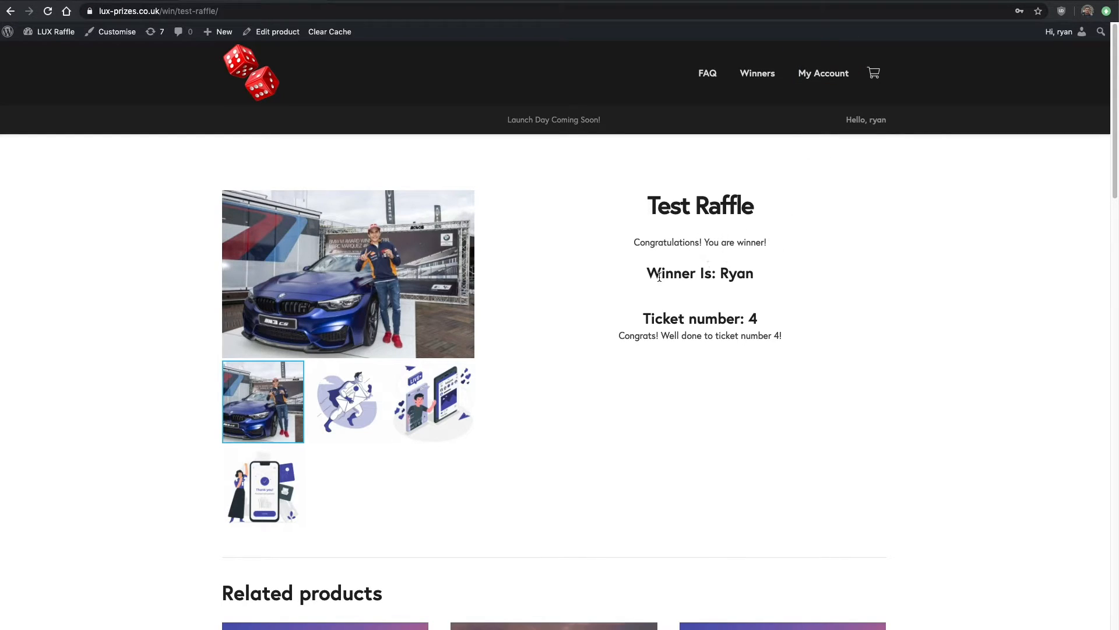
pyautogui.doubleClick(736, 273)
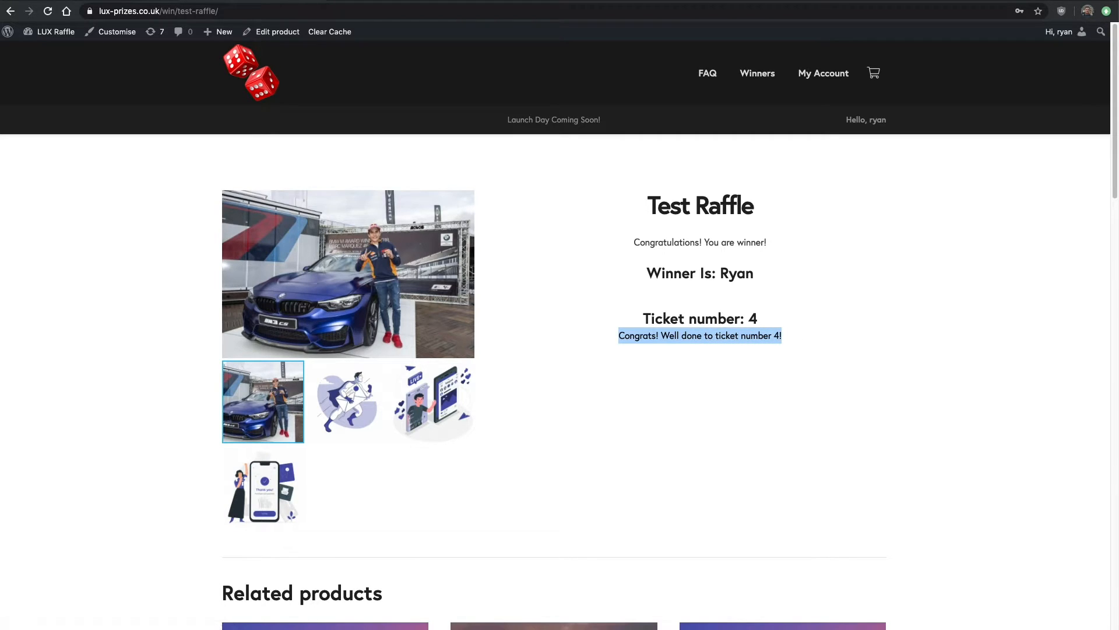
pyautogui.click(278, 31)
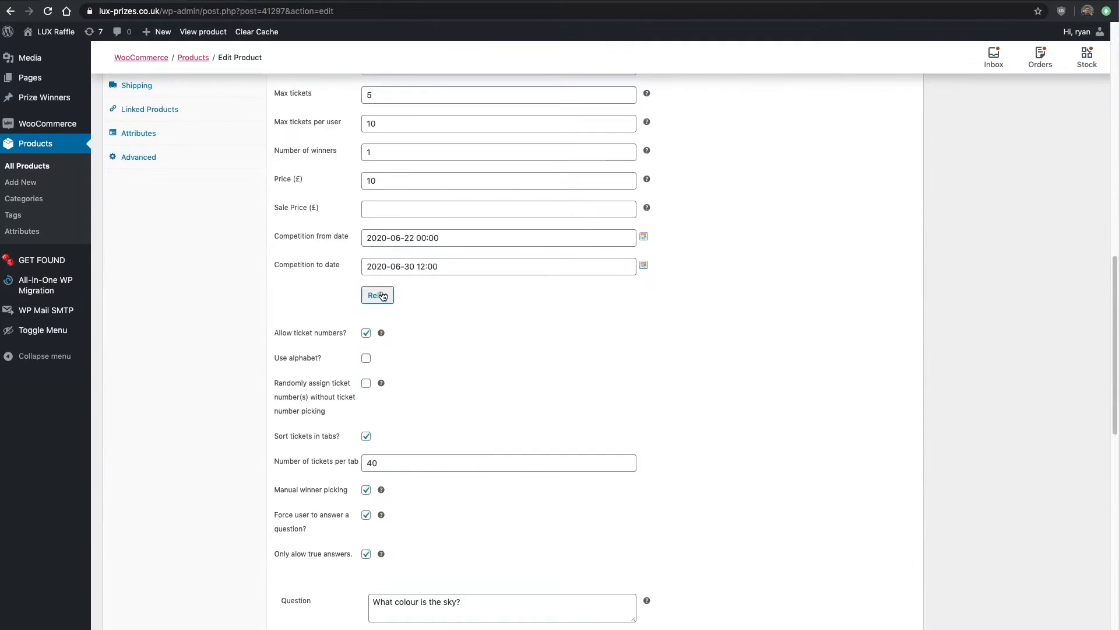
pyautogui.scroll(-3)
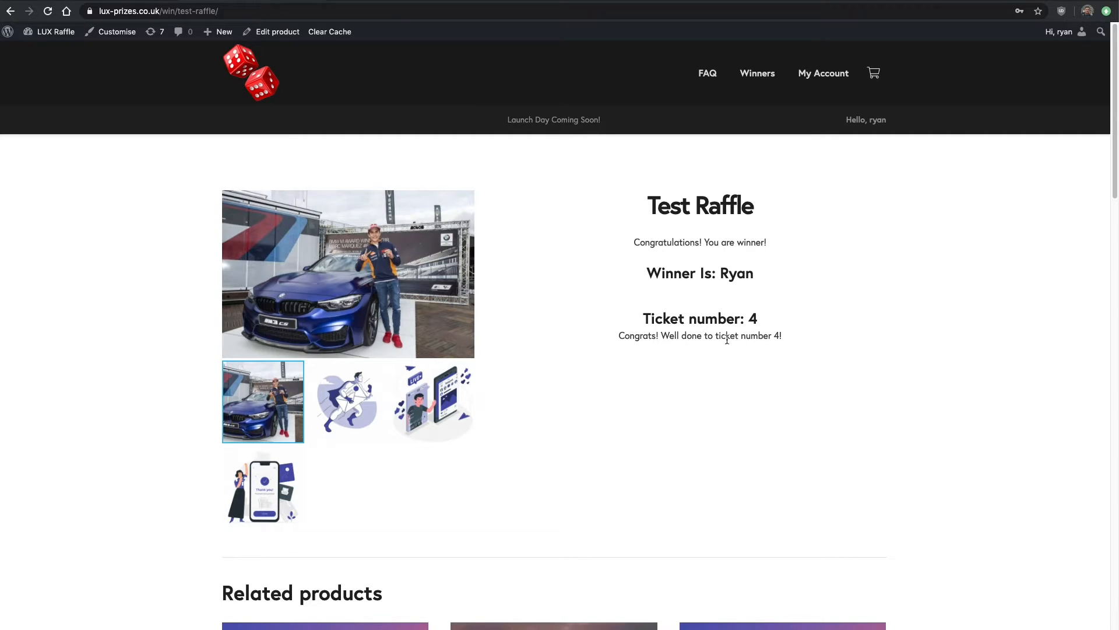
pyautogui.moveTo(822, 319)
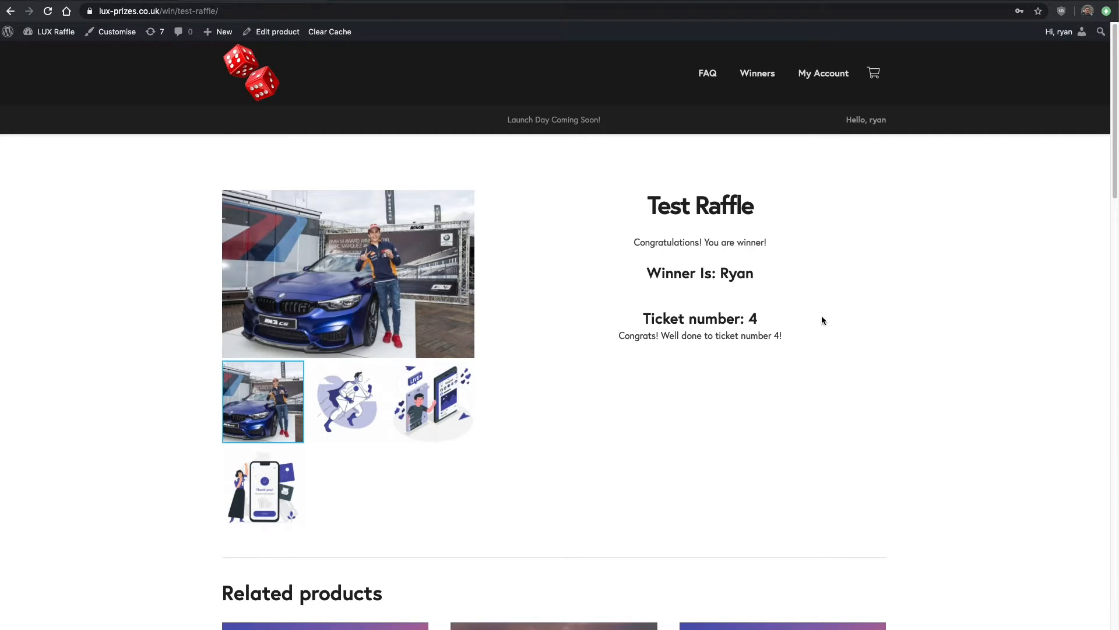
pyautogui.moveTo(538, 250)
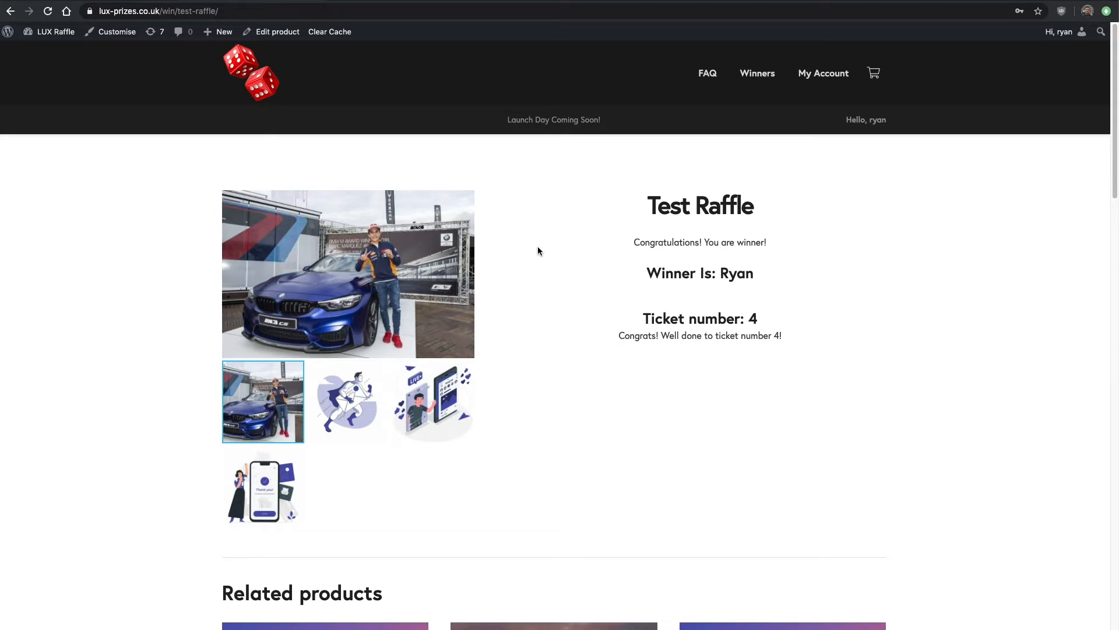
pyautogui.scroll(-3)
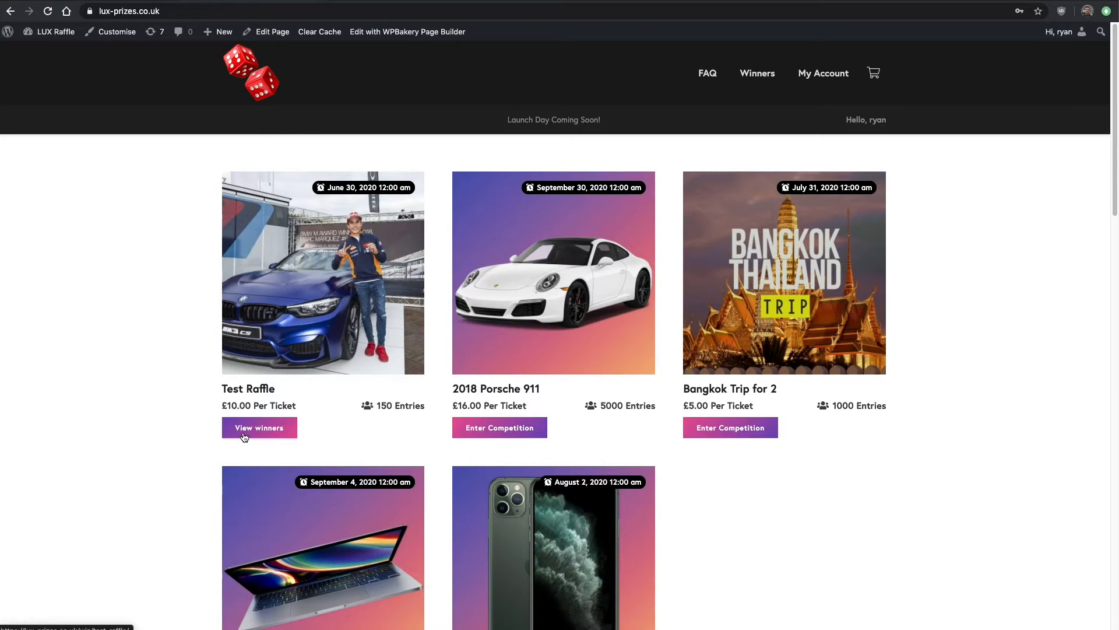
# Use View winners under Test Raffle on the home page to see the ticket 4 announcement.
pyautogui.click(259, 428)
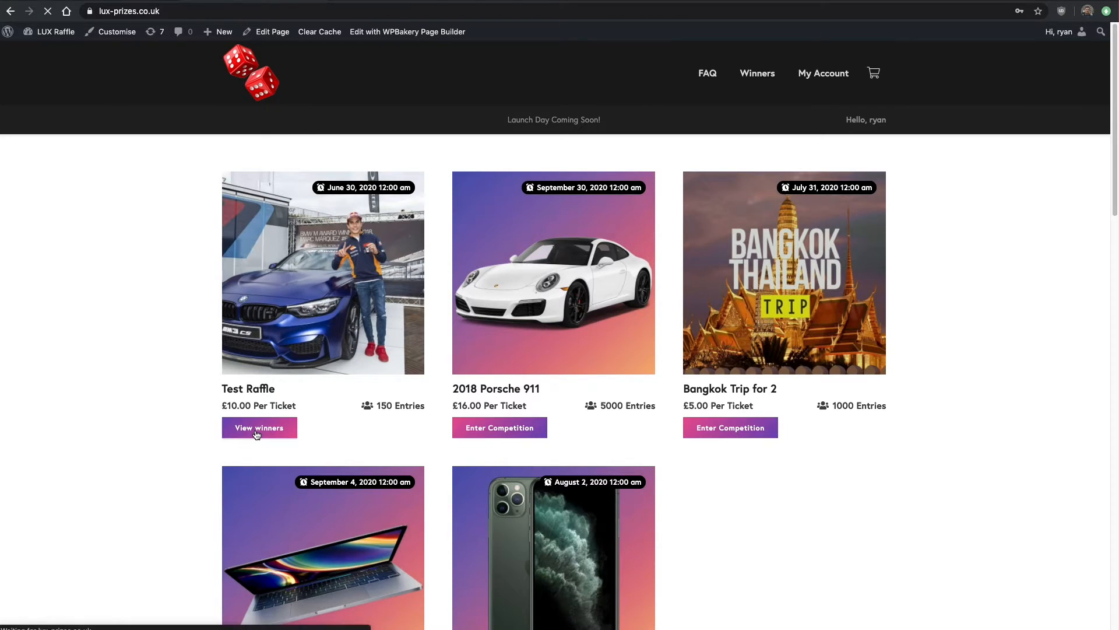
pyautogui.click(258, 427)
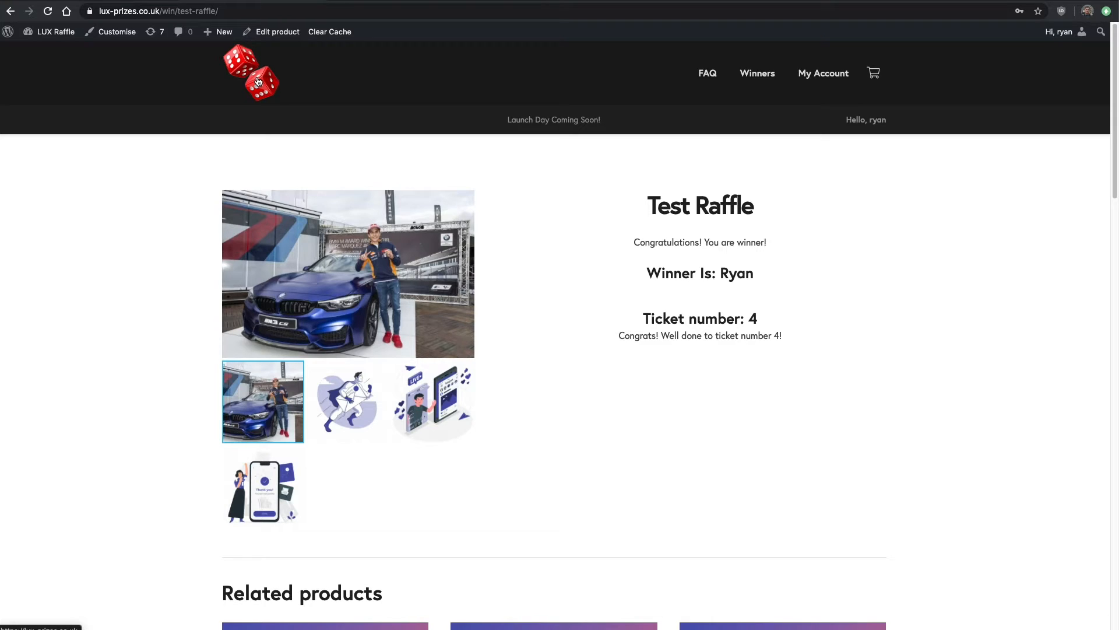
# Update the Test Raffle product so it is saved under the Complete category.
pyautogui.click(278, 32)
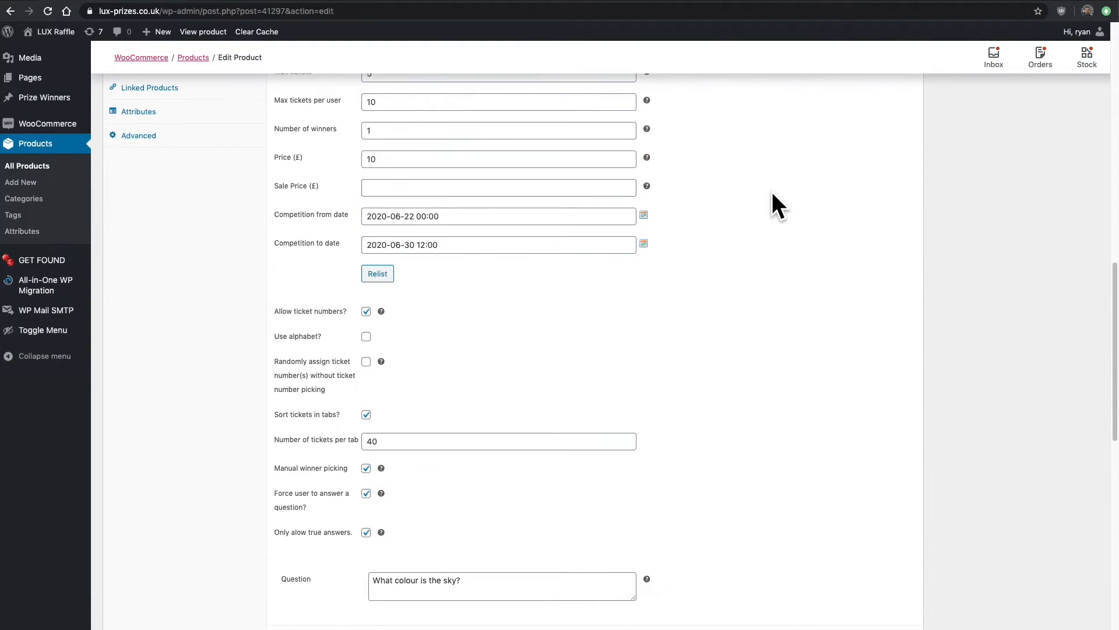
pyautogui.scroll(3)
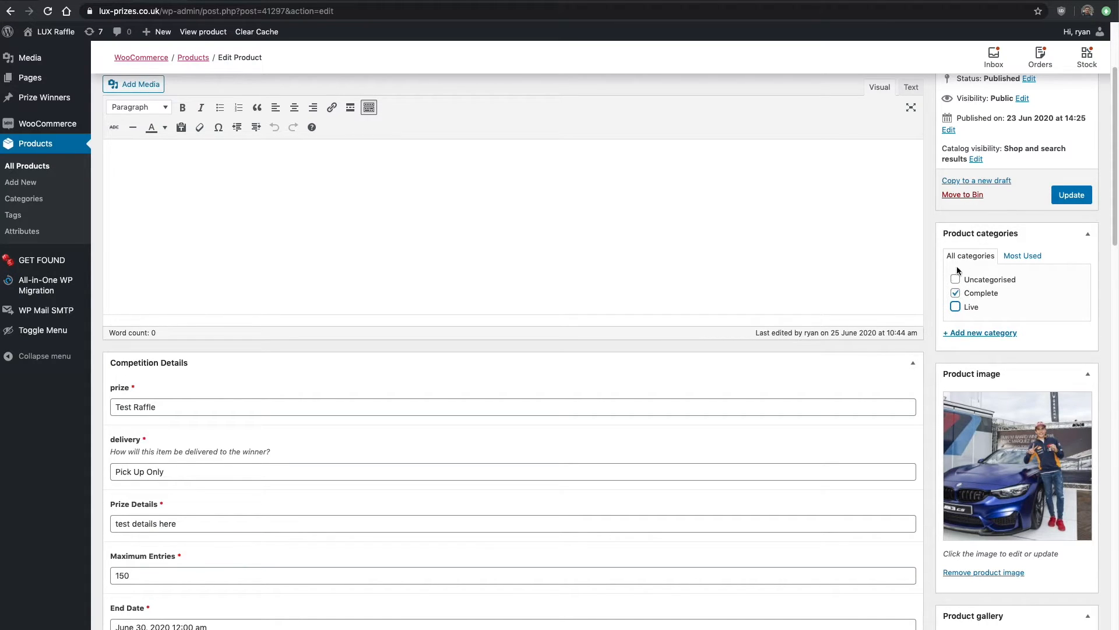
pyautogui.moveTo(933, 238)
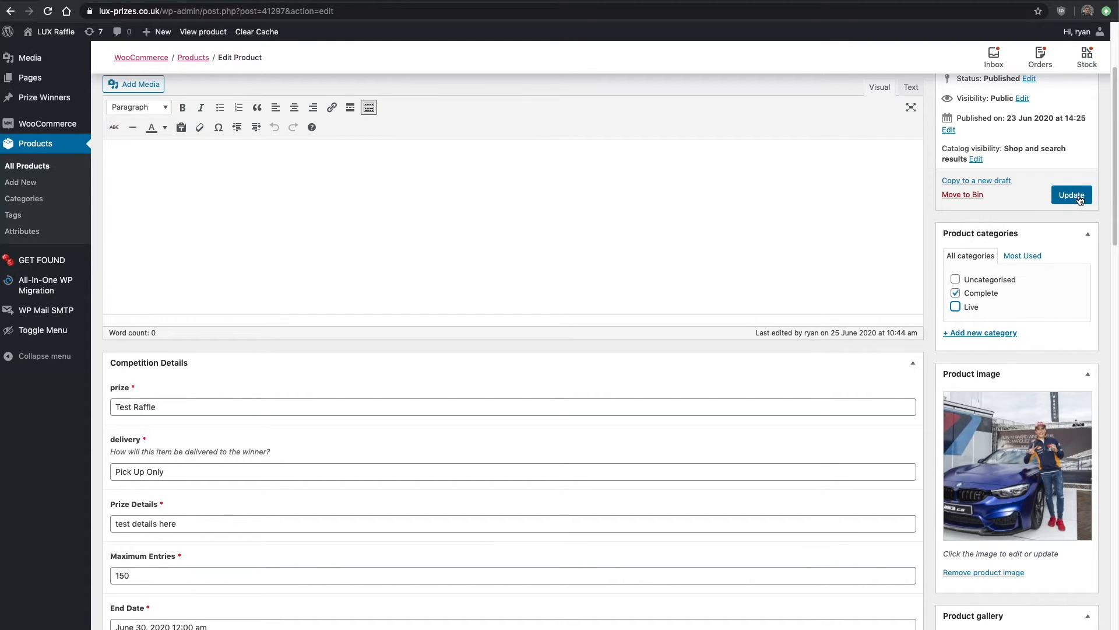
pyautogui.click(1071, 195)
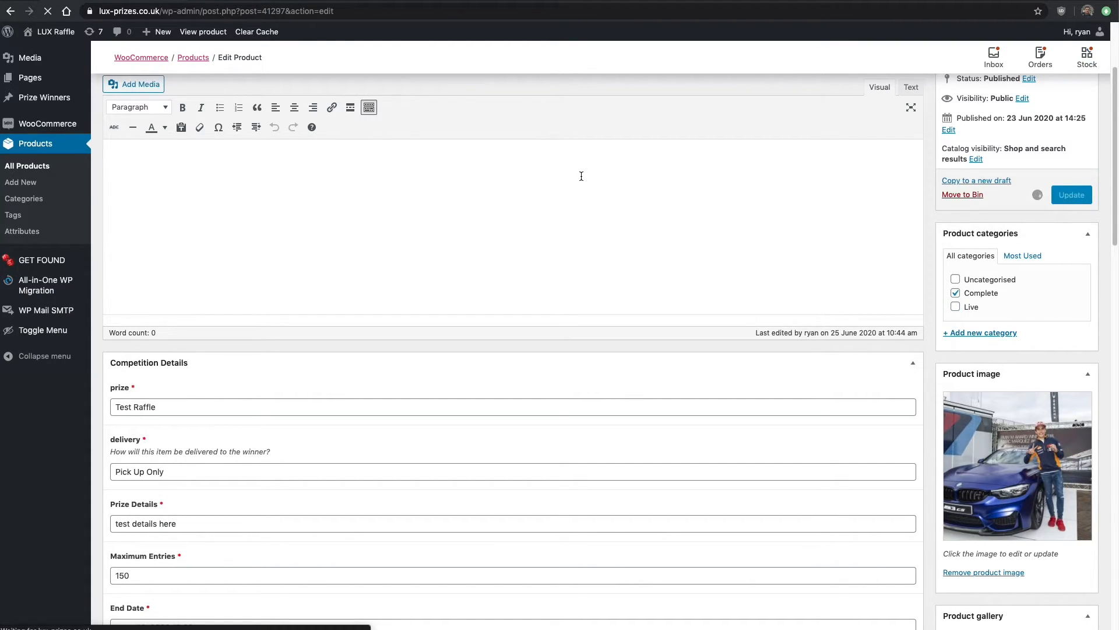
pyautogui.click(1071, 195)
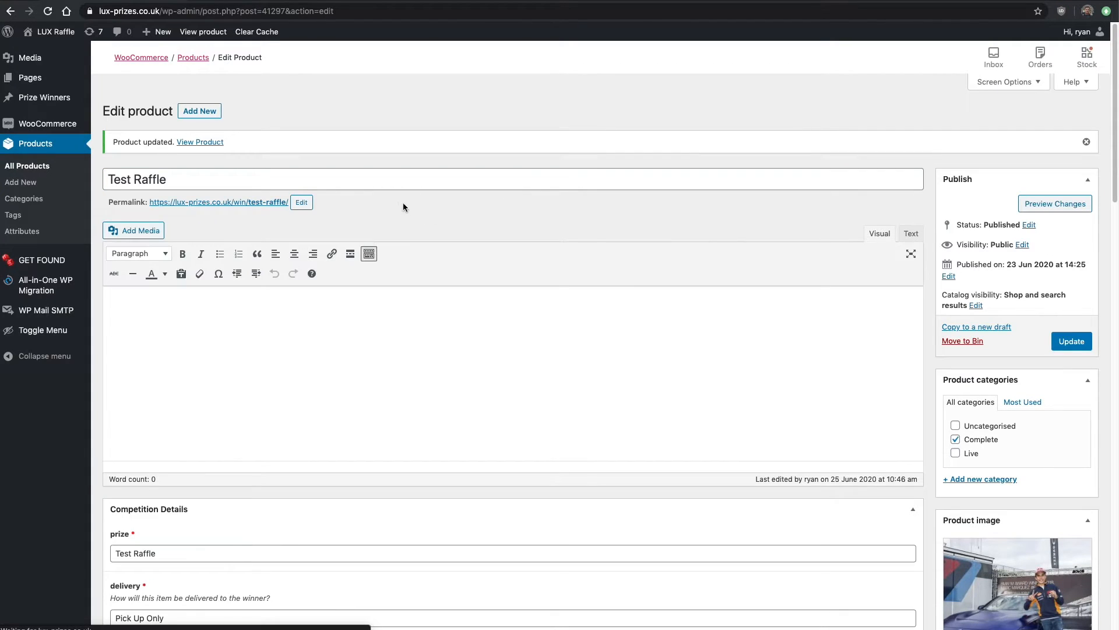
pyautogui.rightClick(218, 201)
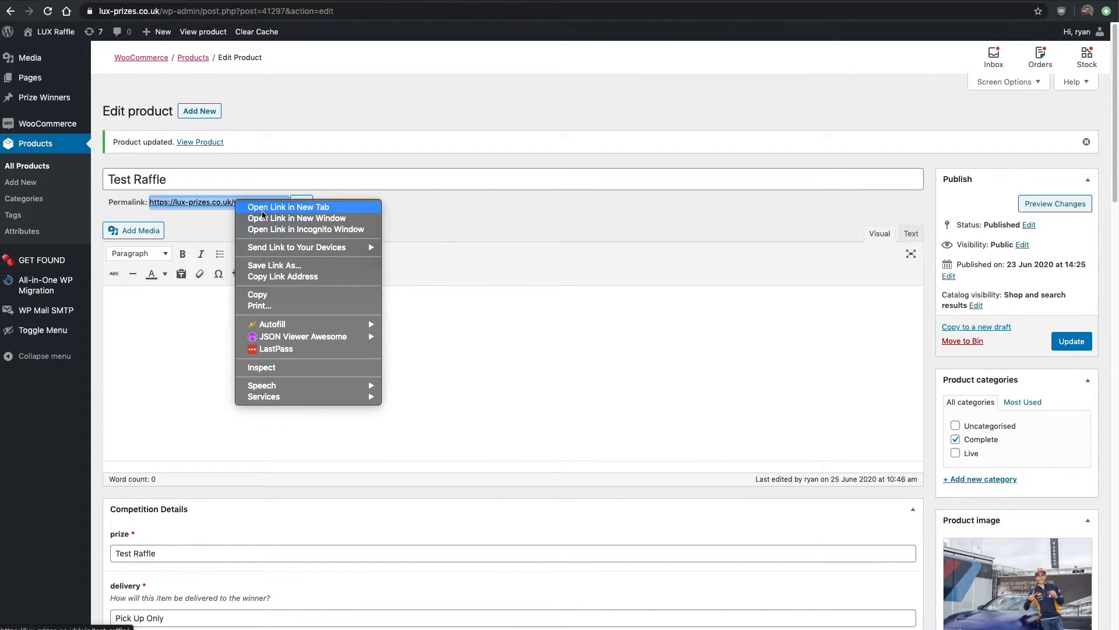
# View the live Test Raffle page and step through the Our Lucky Winners carousel.
pyautogui.click(288, 208)
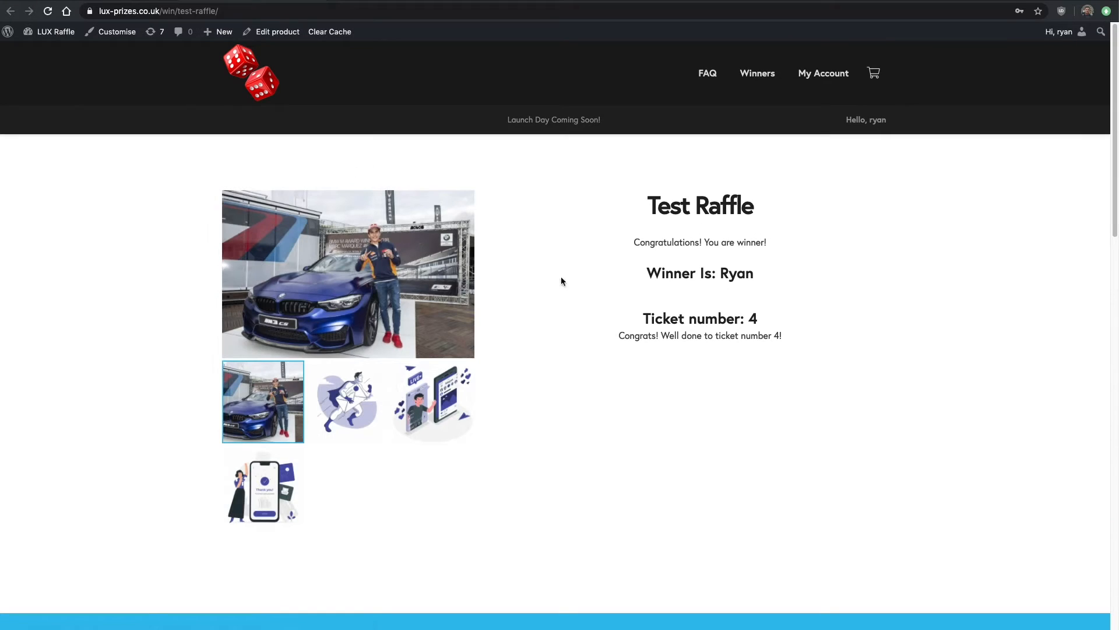
pyautogui.moveTo(616, 393)
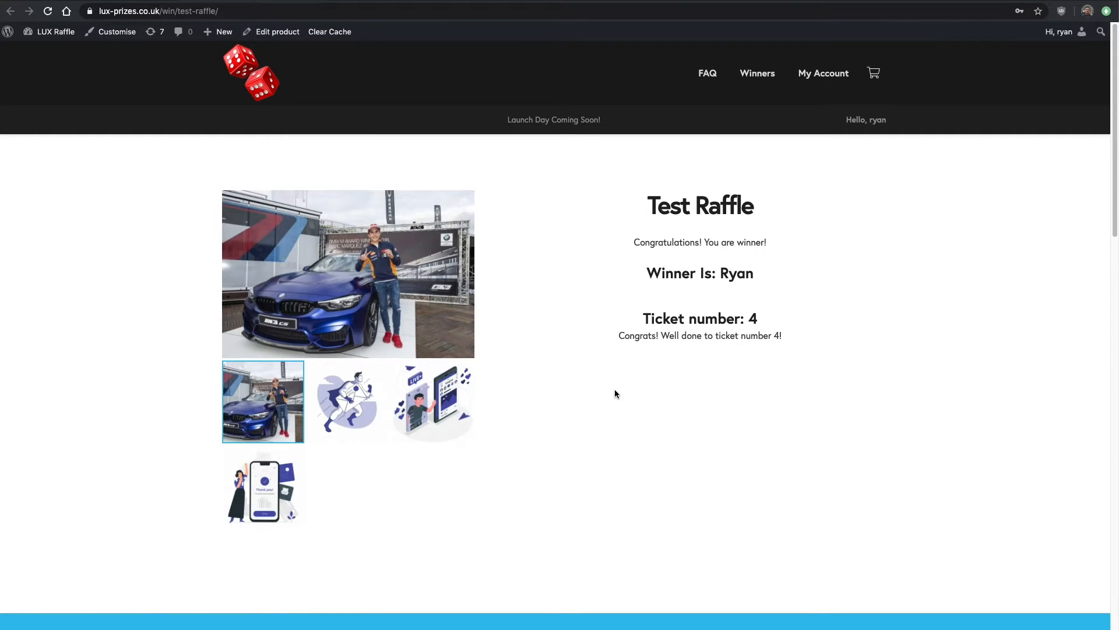
pyautogui.moveTo(622, 367)
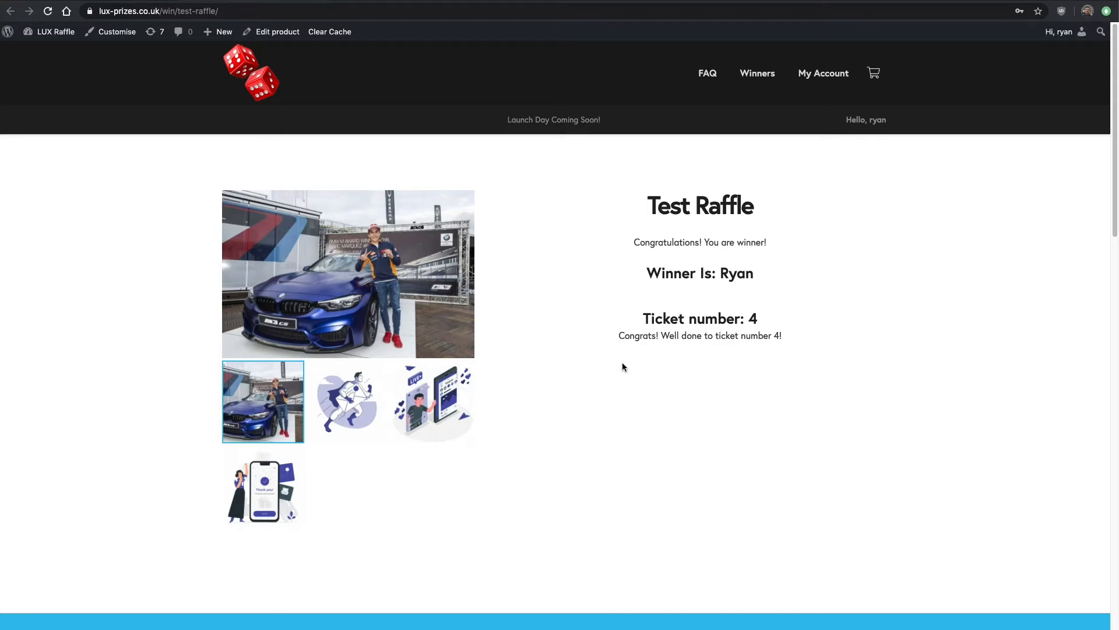
pyautogui.moveTo(626, 117)
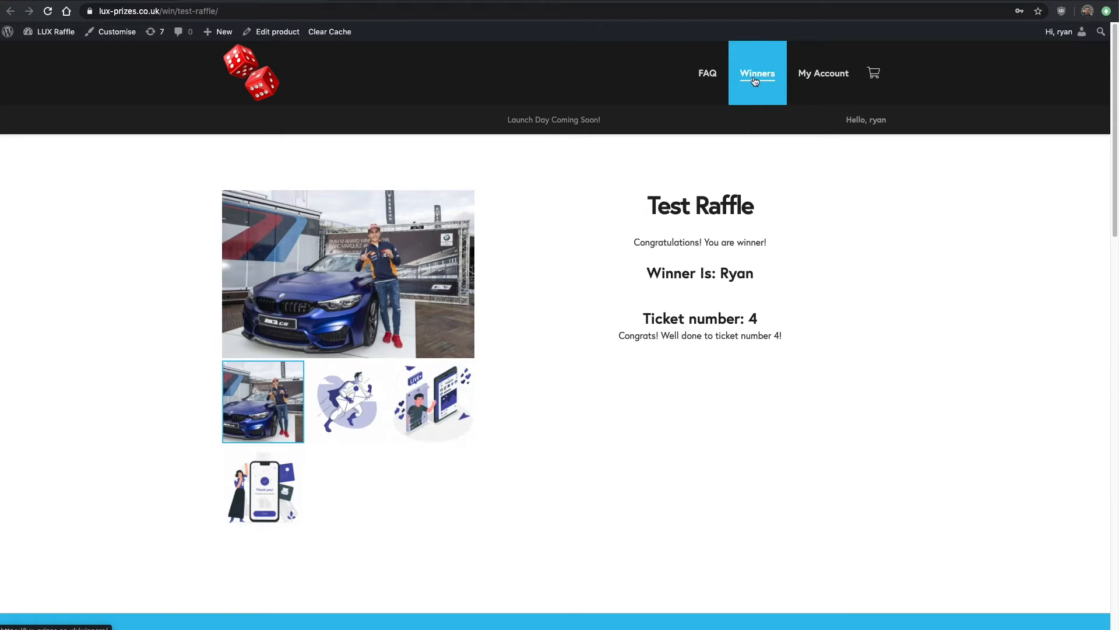
pyautogui.scroll(-3)
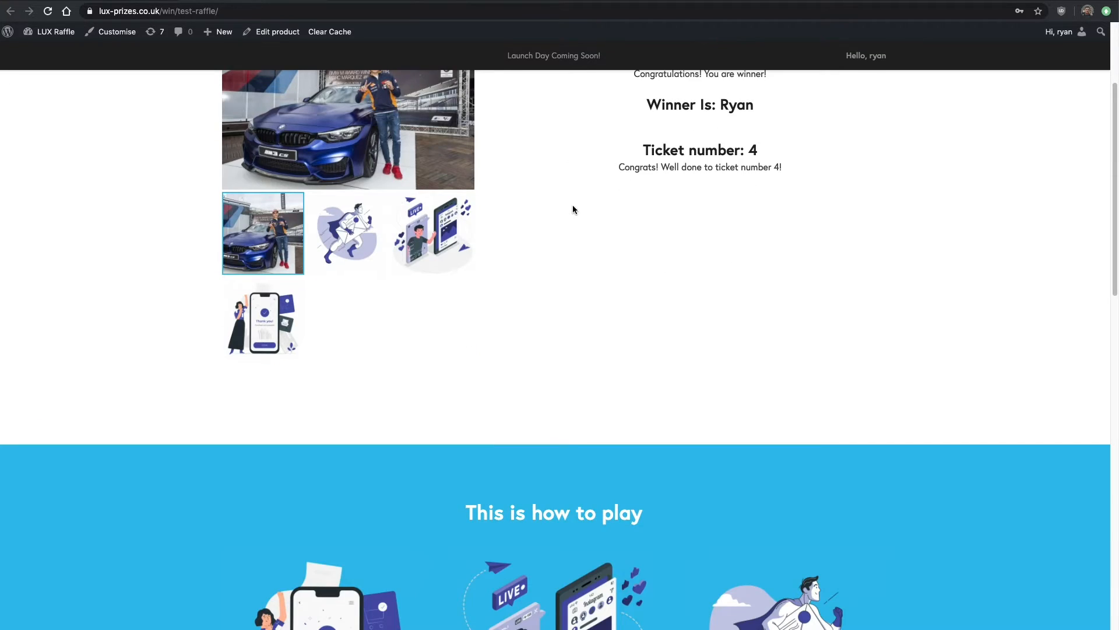
pyautogui.scroll(-3)
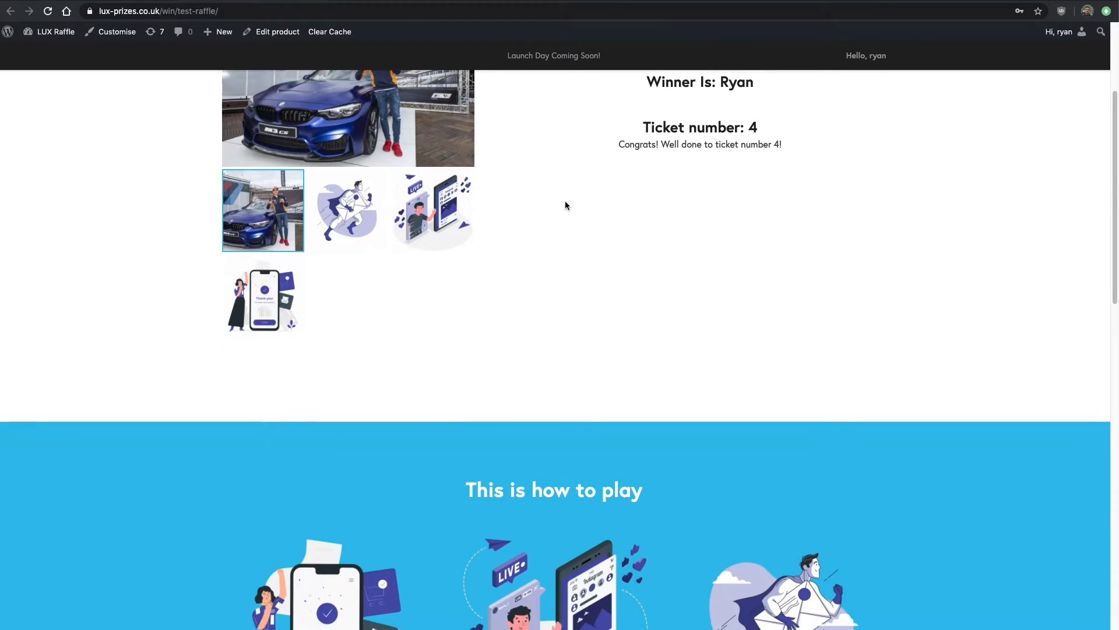
pyautogui.scroll(-3)
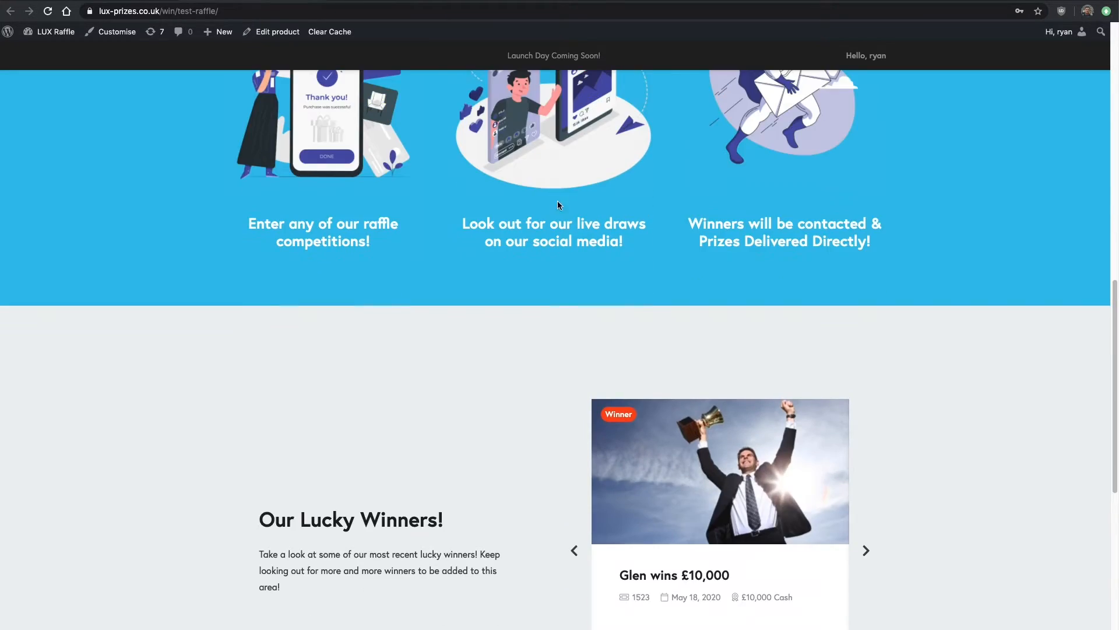
pyautogui.scroll(-3)
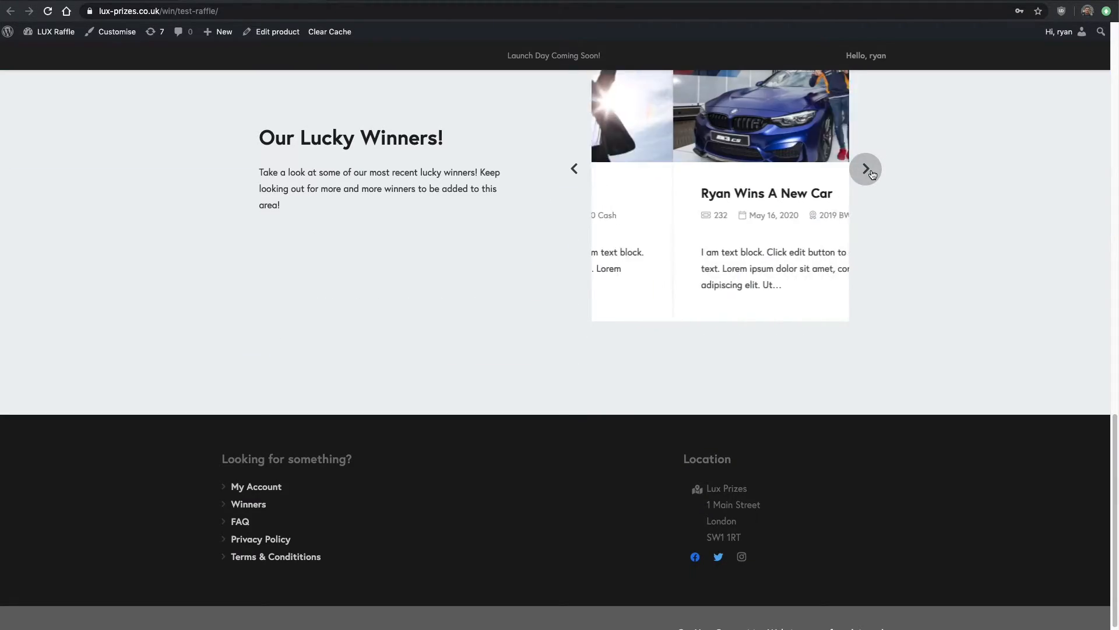
pyautogui.click(864, 169)
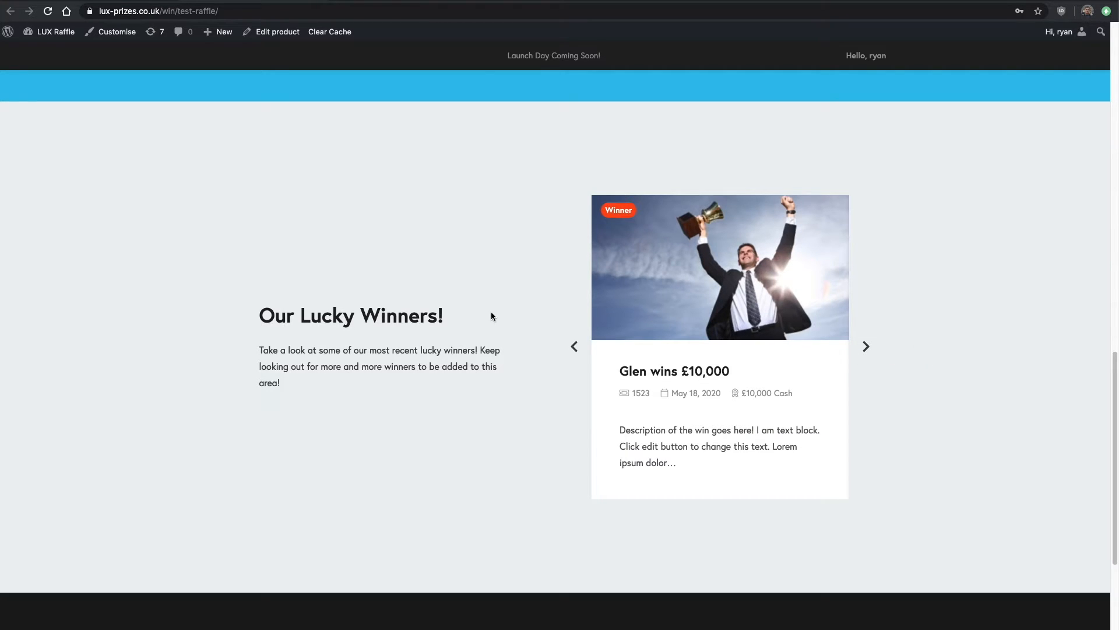
pyautogui.scroll(-3)
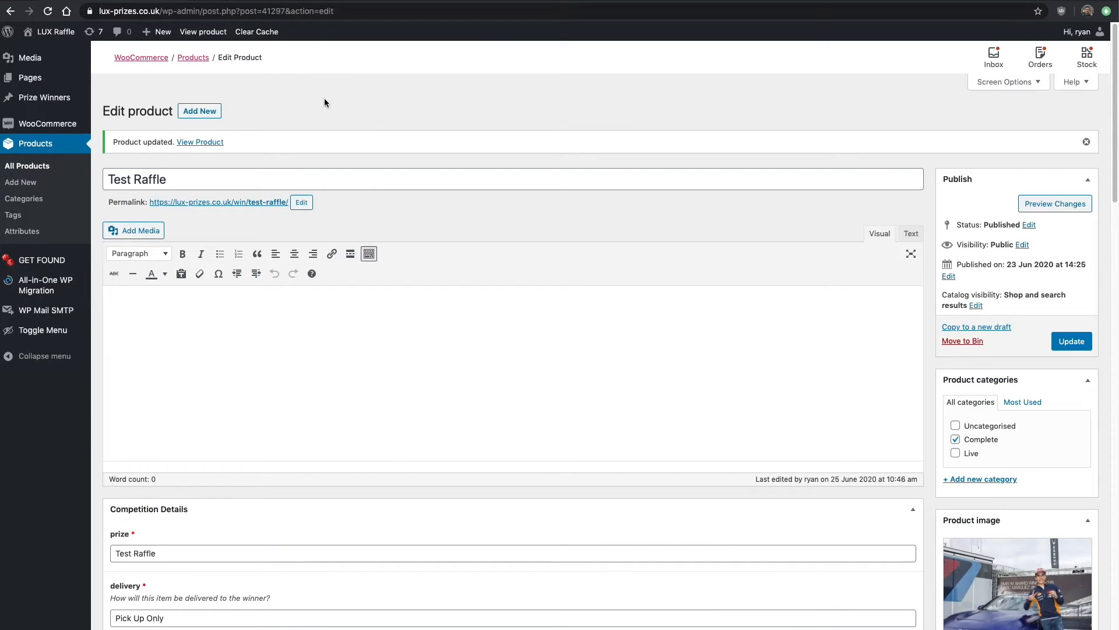
pyautogui.moveTo(147, 87)
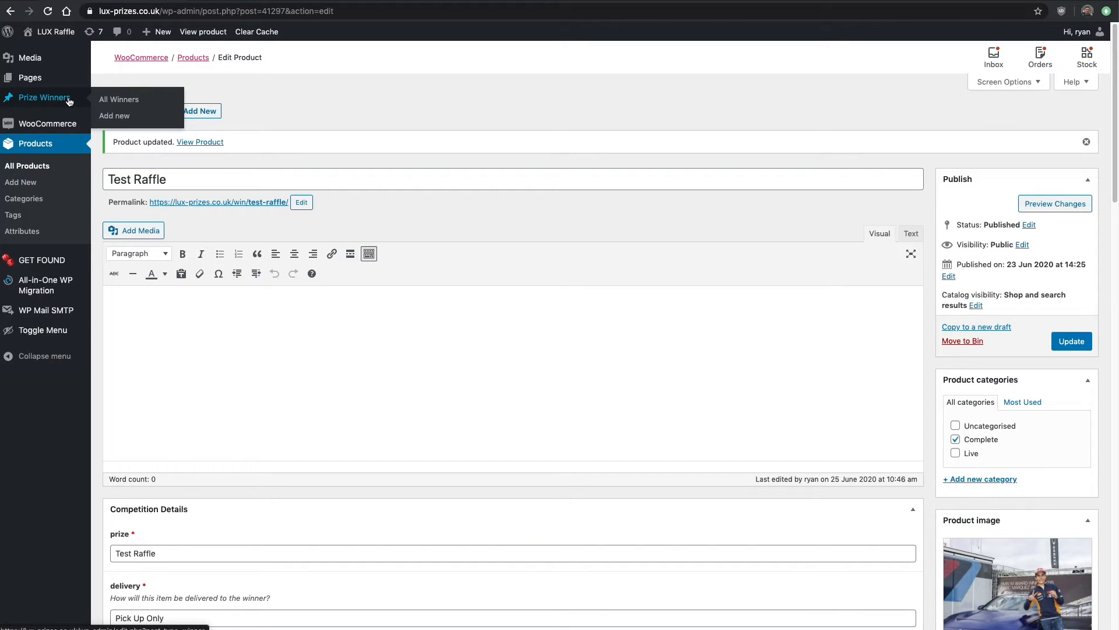
# Show the Prize Winners list with the Ryan and Glen entries.
pyautogui.click(119, 99)
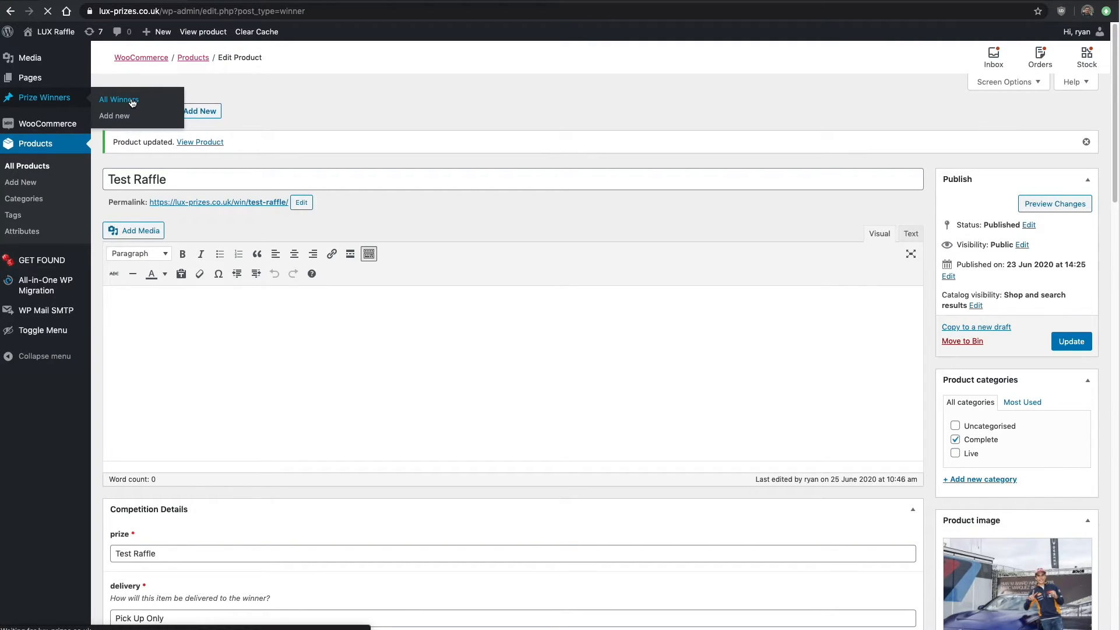
pyautogui.click(119, 99)
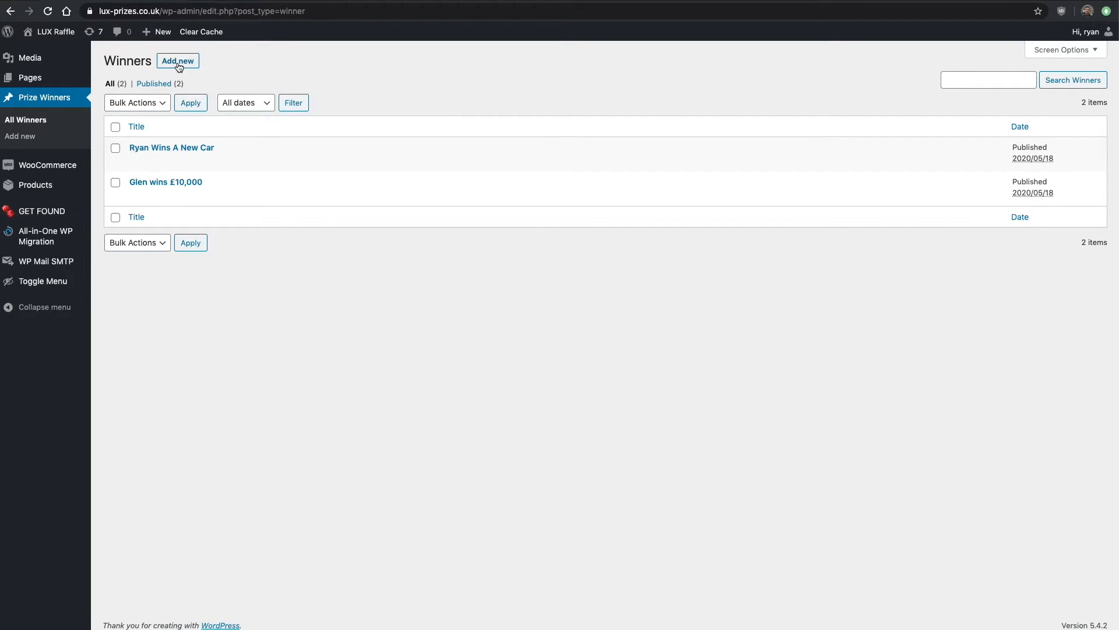
# Start a new winner entry titled Test, with winner Ryan and prize 'Test Tra'.
pyautogui.click(177, 60)
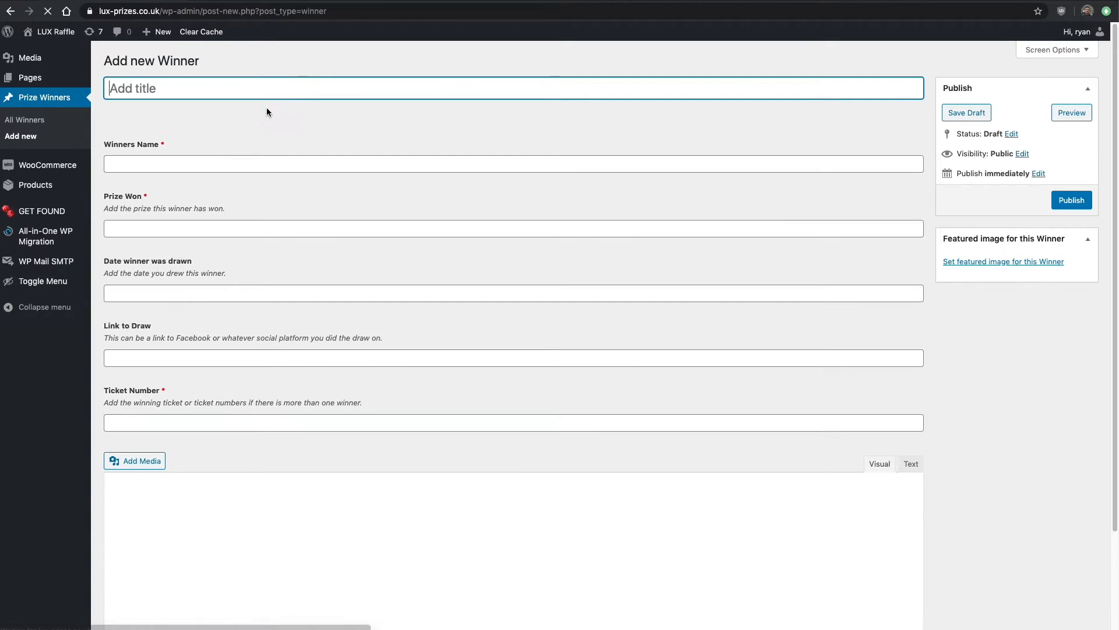
pyautogui.write('Test Raffle Winner')
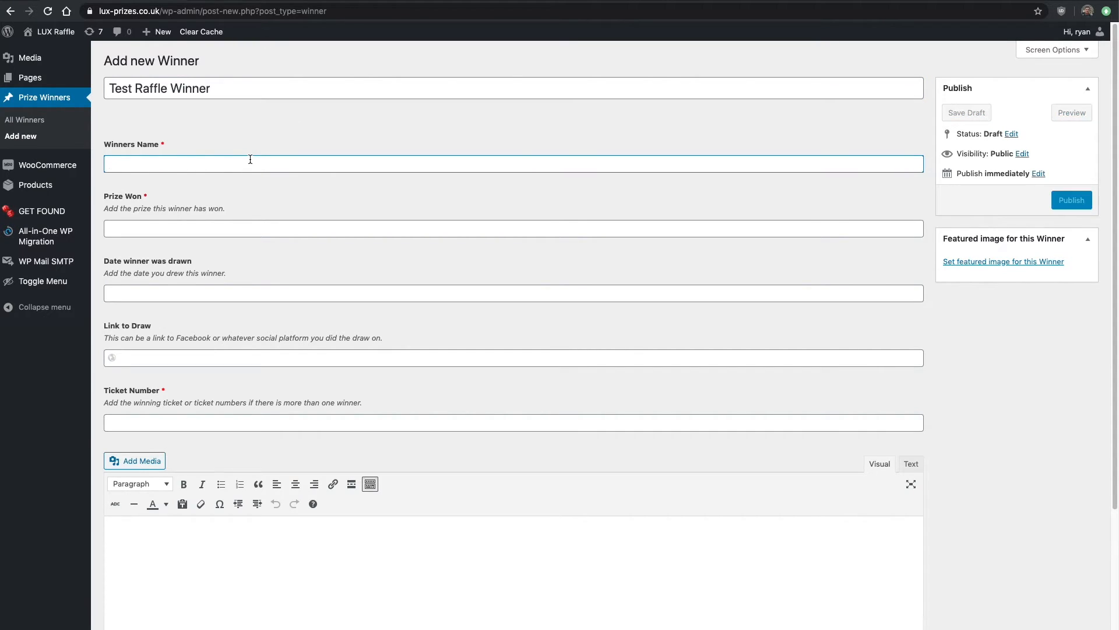
pyautogui.write('Ryan')
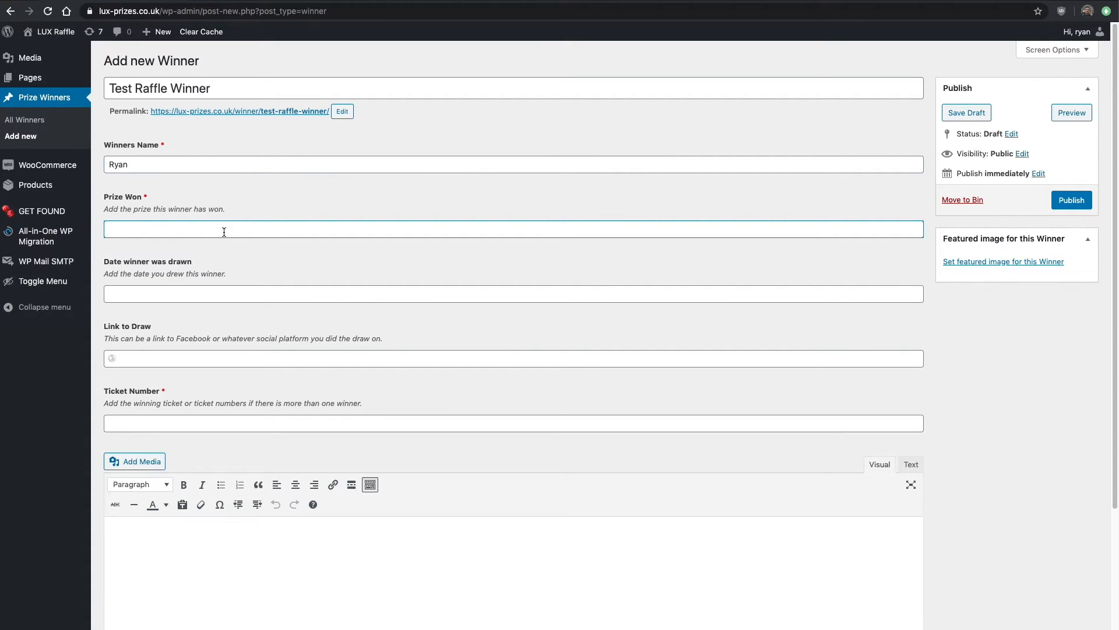
pyautogui.write('W')
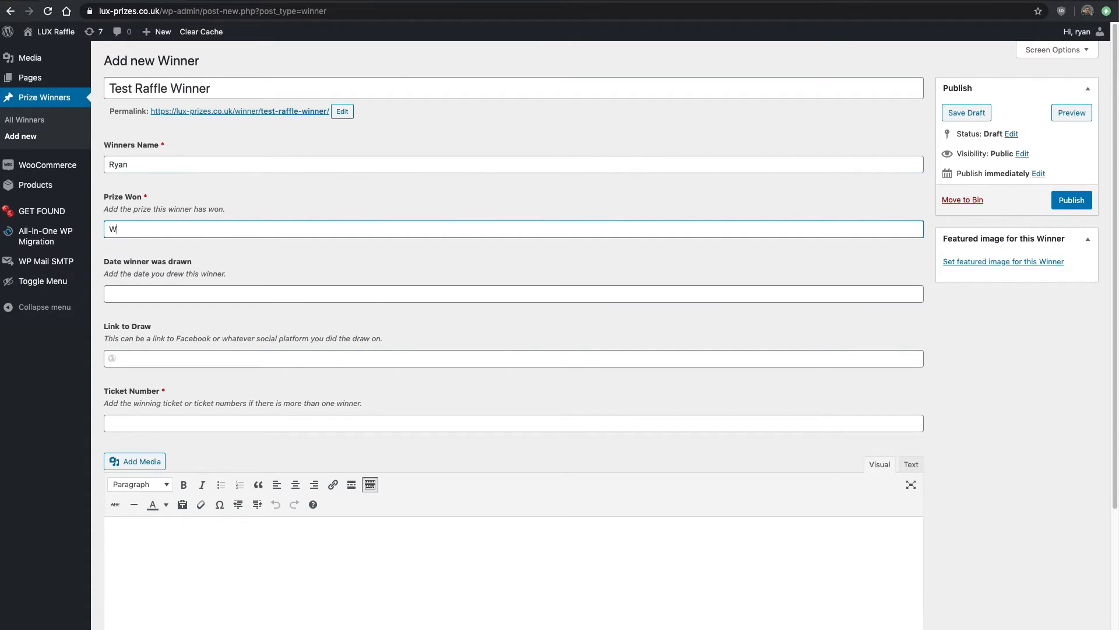
pyautogui.press('Backspace')
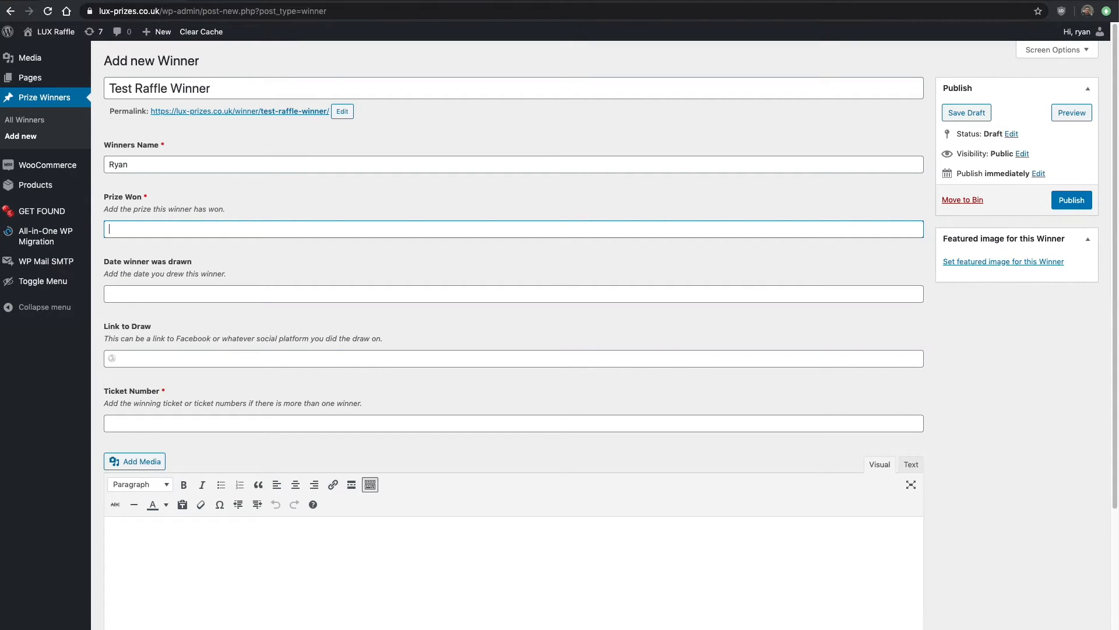
pyautogui.write('W')
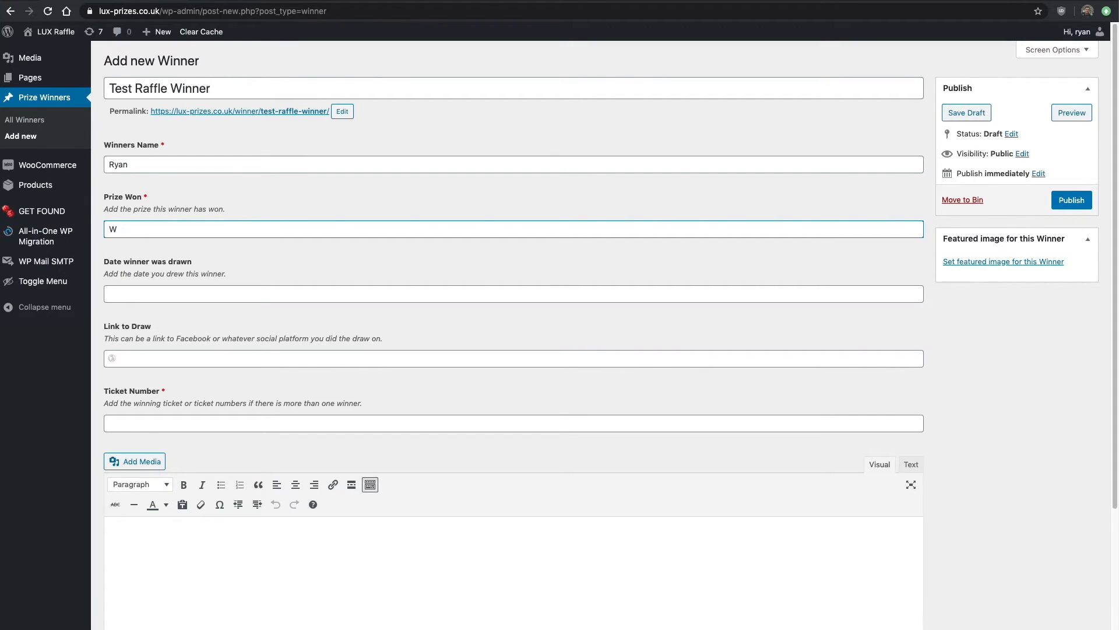
pyautogui.write('Test Tra')
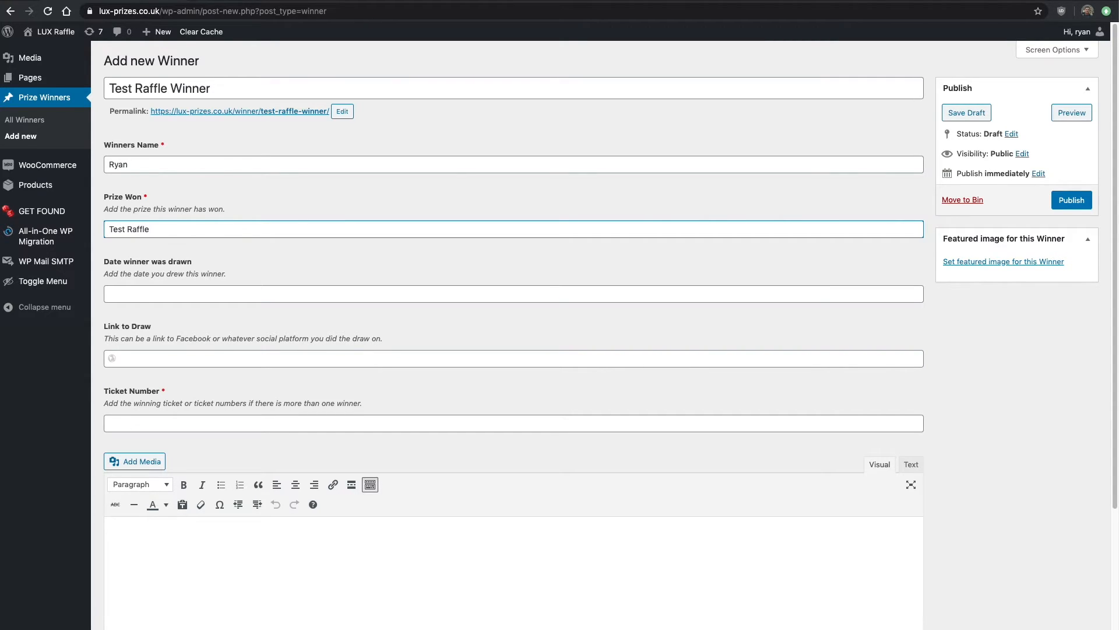
pyautogui.click(513, 294)
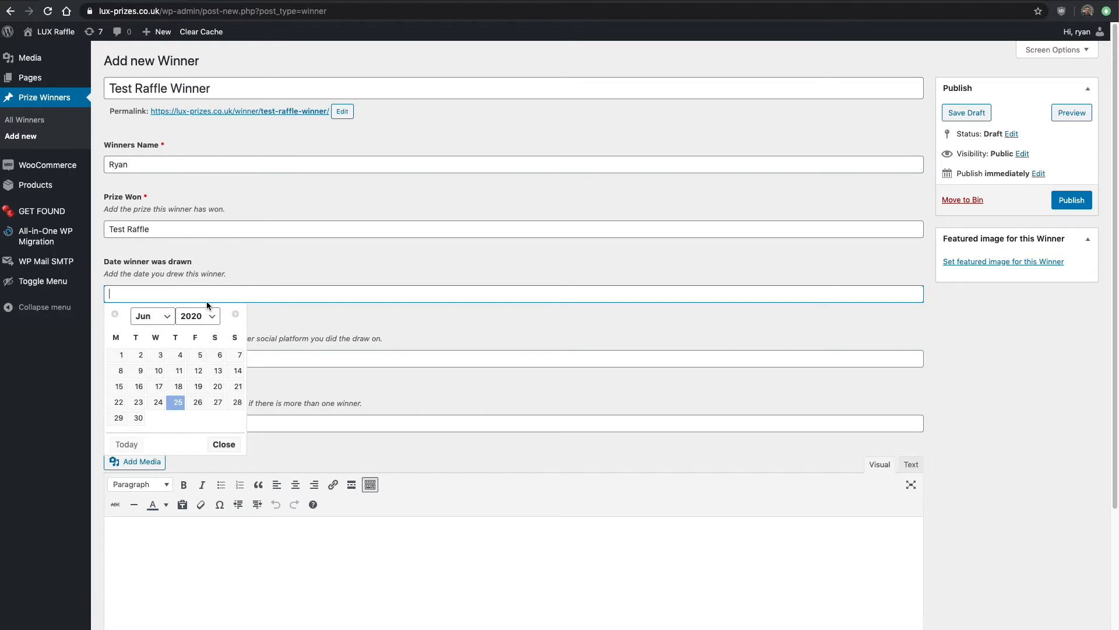
pyautogui.click(178, 402)
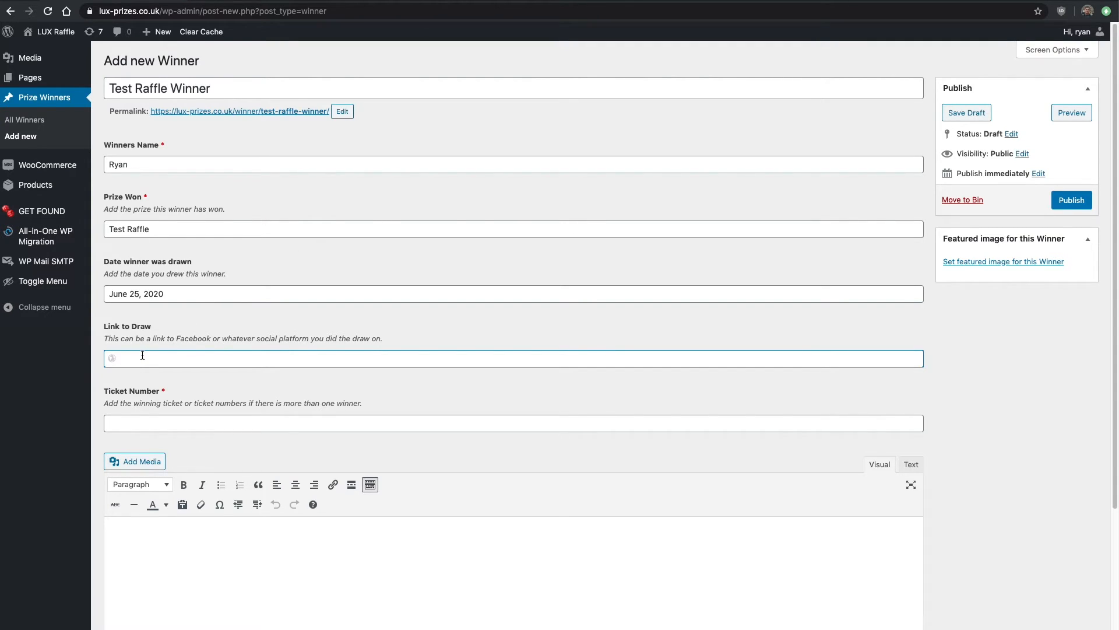
pyautogui.write('www')
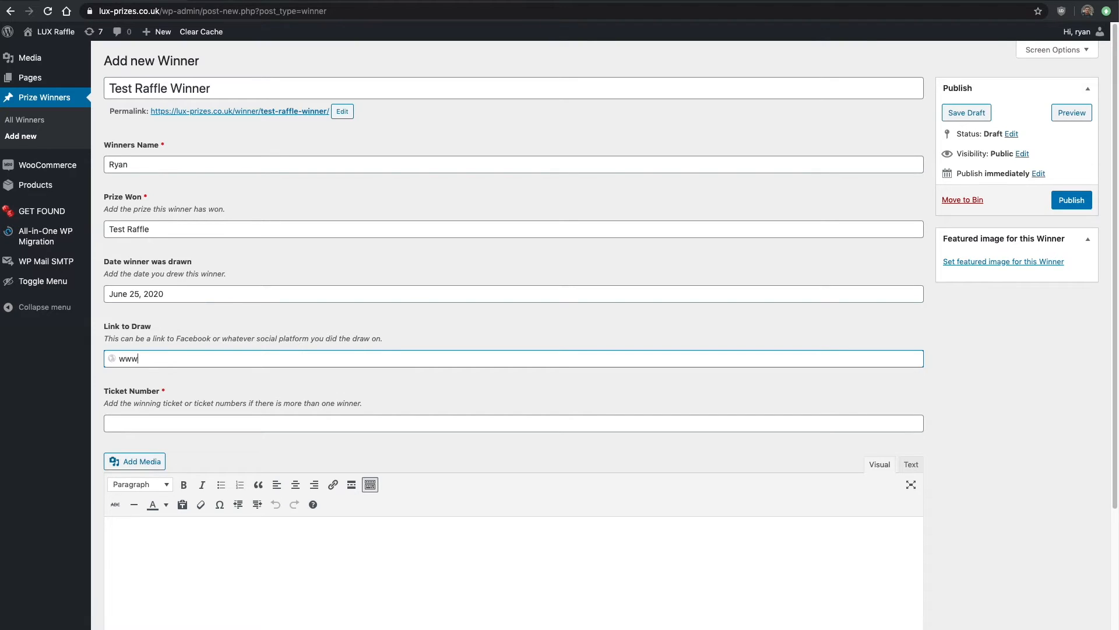
pyautogui.write('facebook.com/dfklgj')
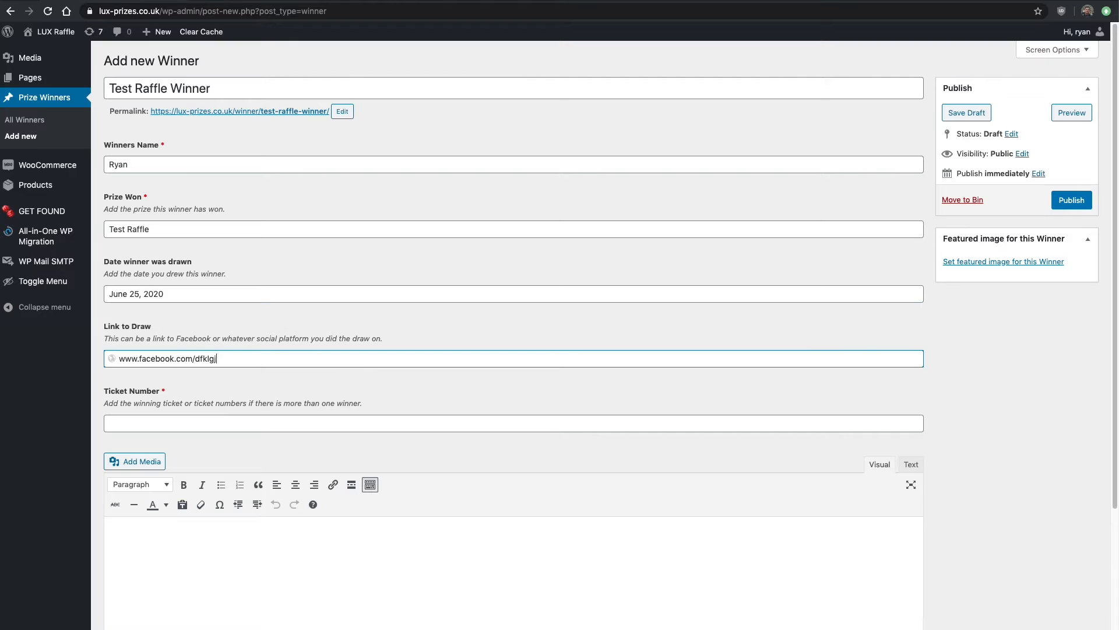
pyautogui.press('Backspace')
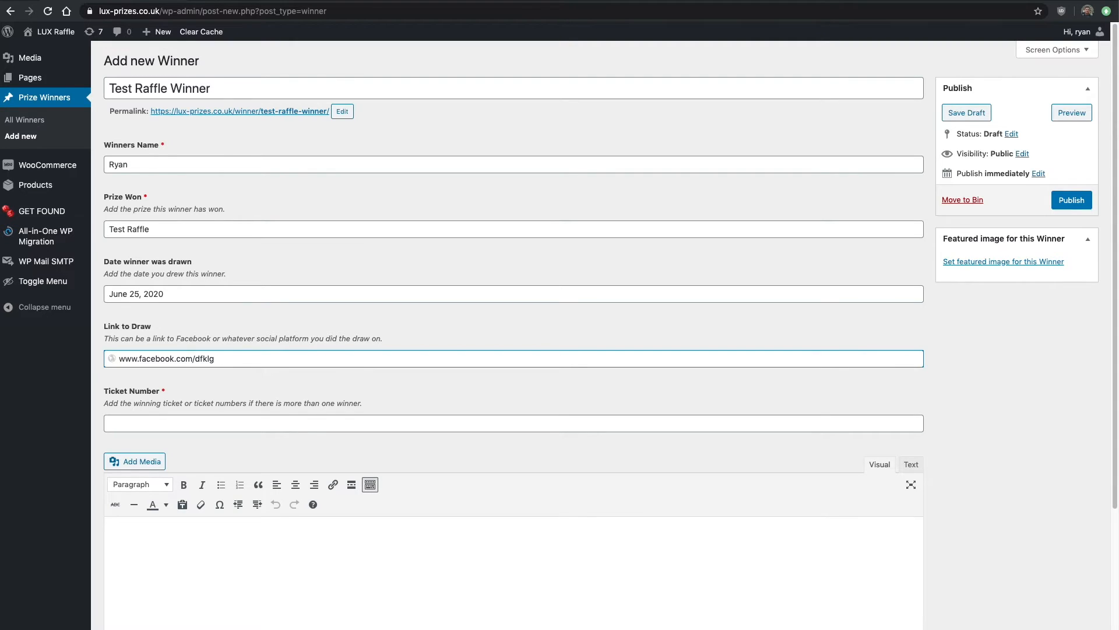
pyautogui.press('Backspace')
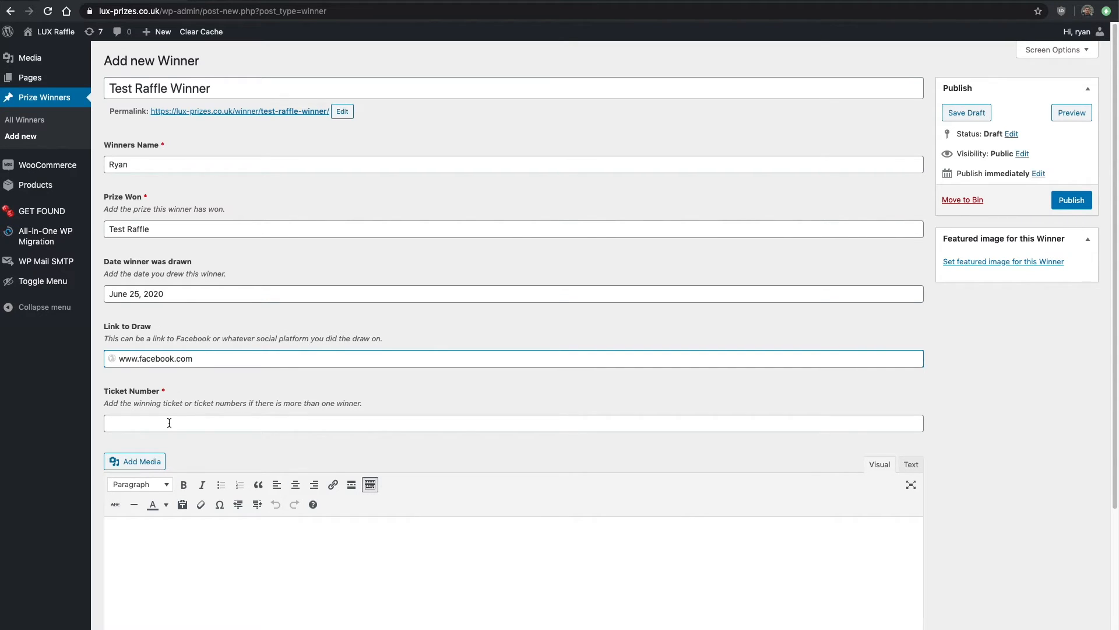
# Enter ticket number 4 and placeholder body text for the winner entry.
pyautogui.doubleClick(155, 358)
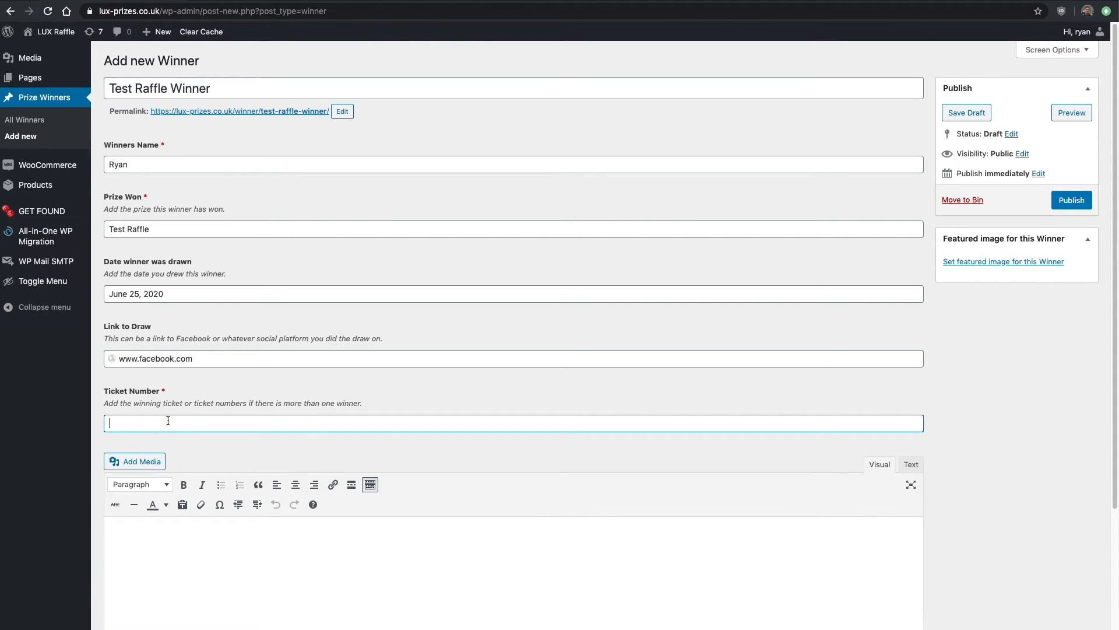
pyautogui.write('4')
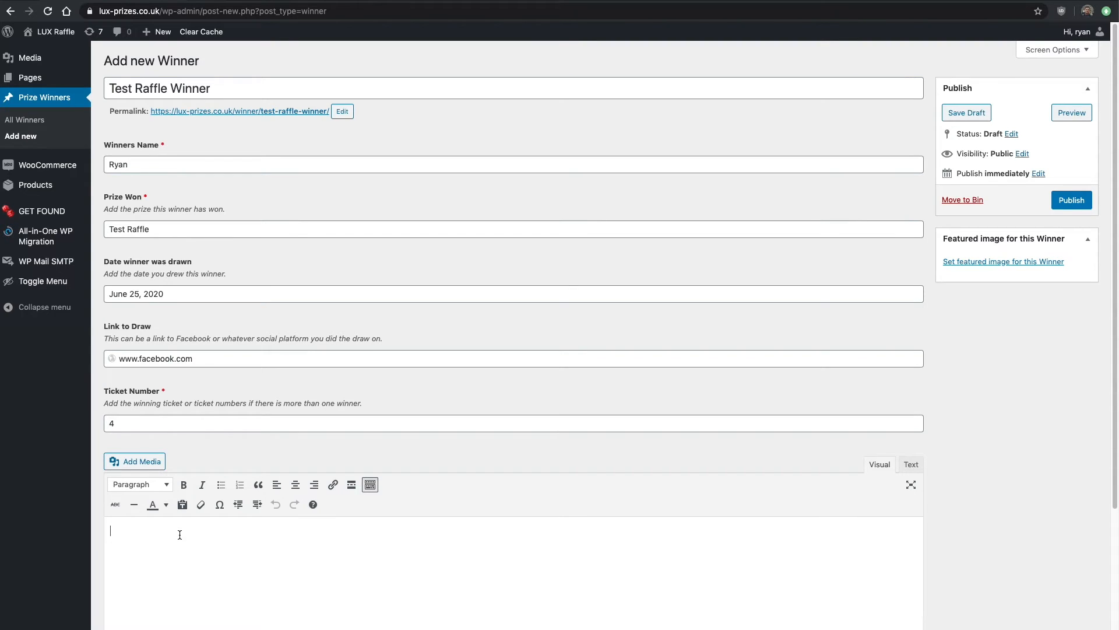
pyautogui.write('dskfsdkflksadfasdf')
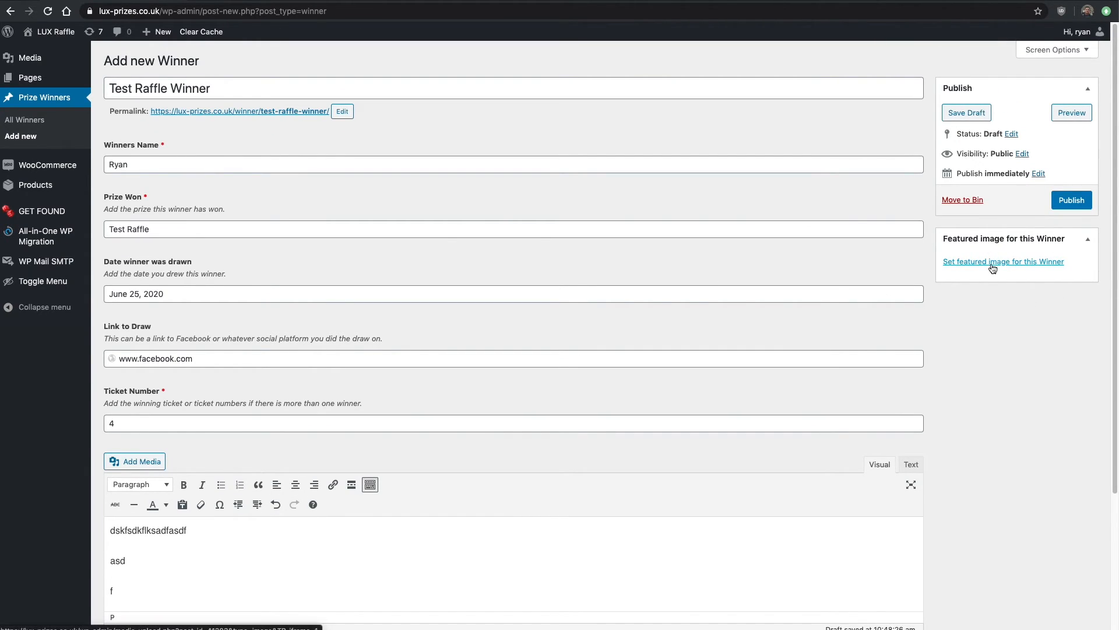
# Add a featured image to the winner entry and attempt to publish it.
pyautogui.click(1003, 260)
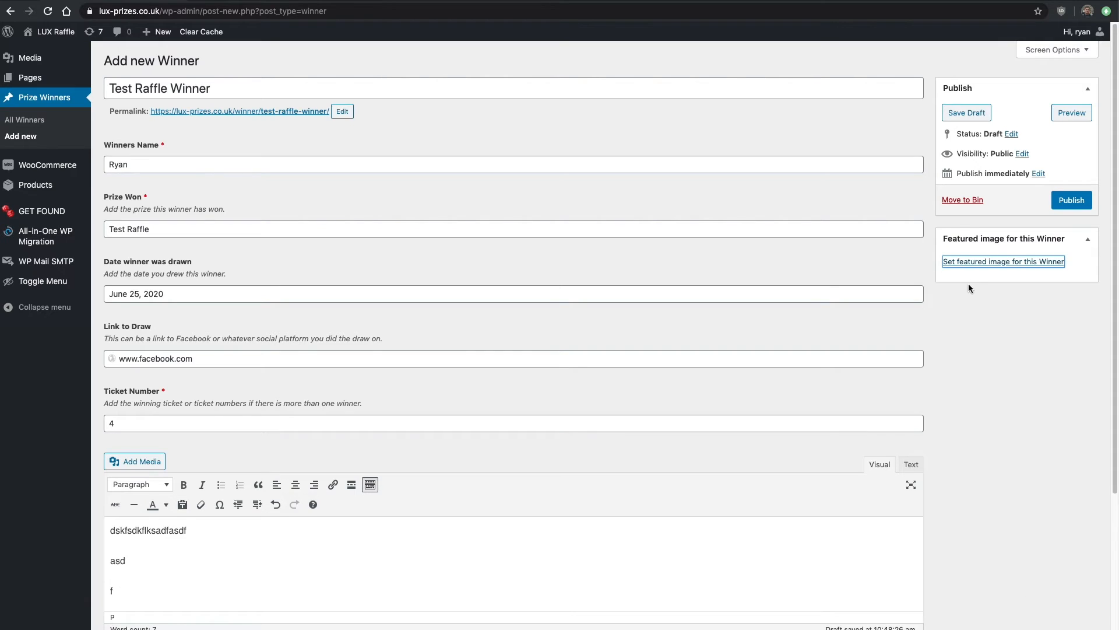
pyautogui.click(1003, 261)
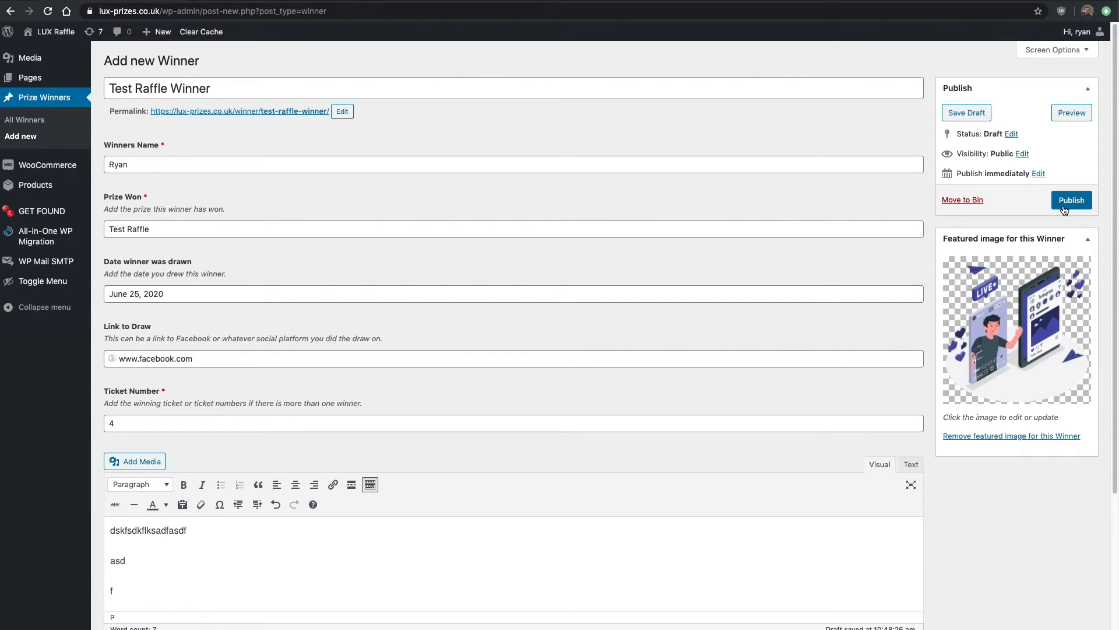
pyautogui.click(1070, 199)
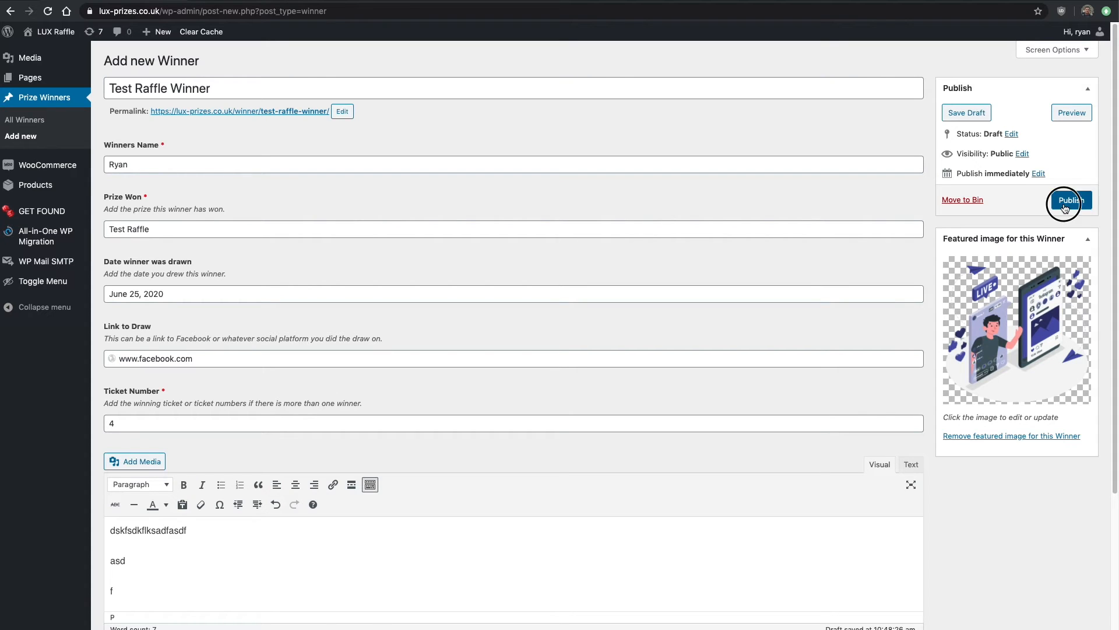
pyautogui.click(1070, 199)
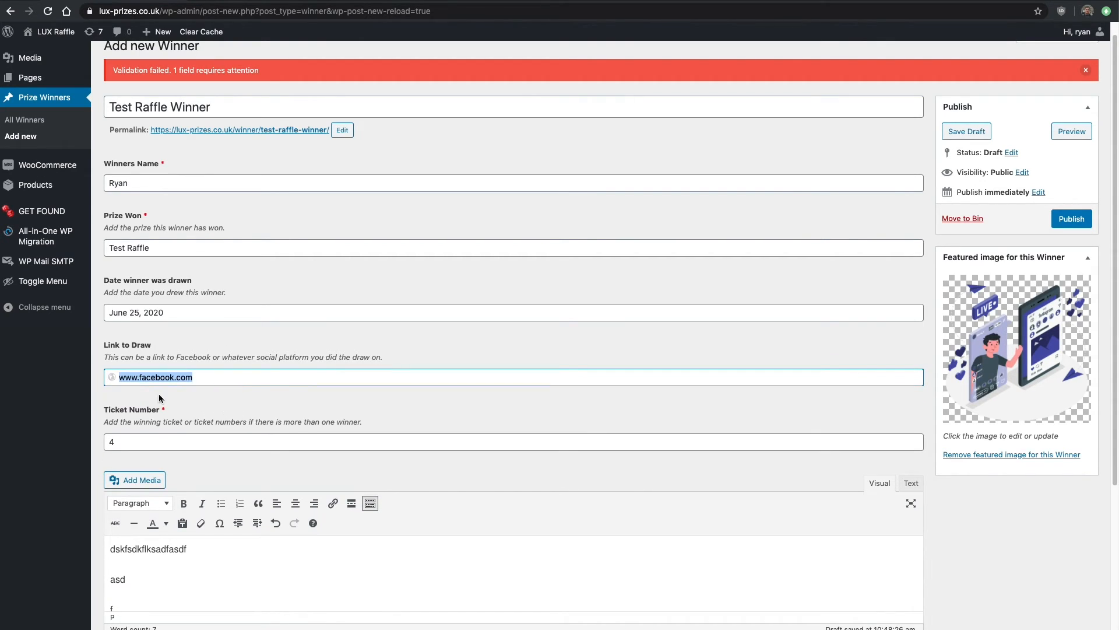
pyautogui.click(185, 377)
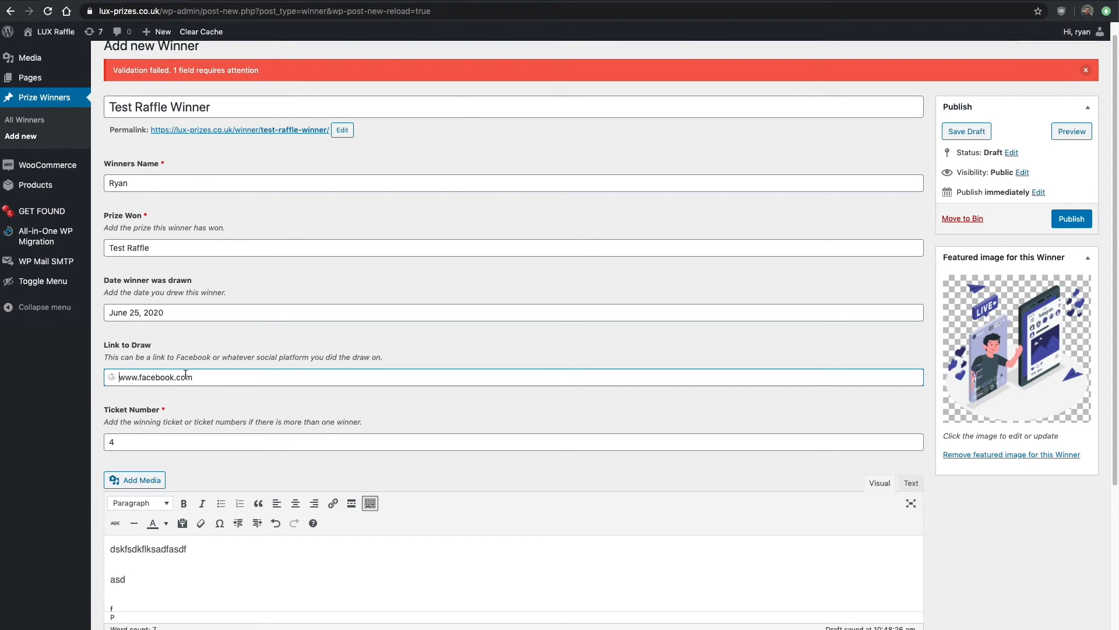
pyautogui.write('https://')
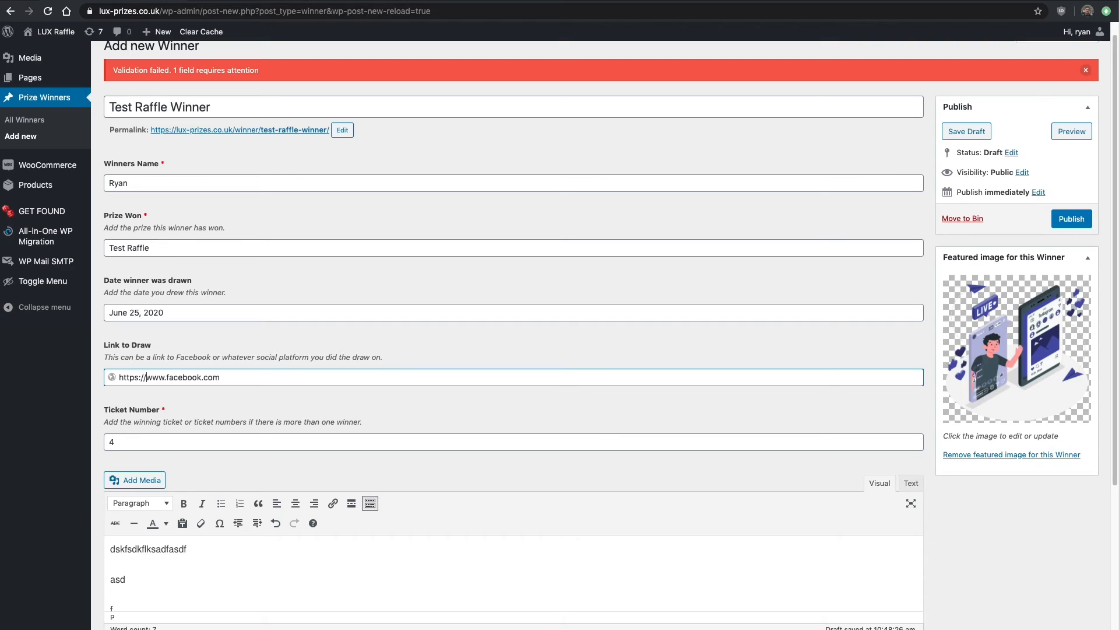
pyautogui.moveTo(225, 299)
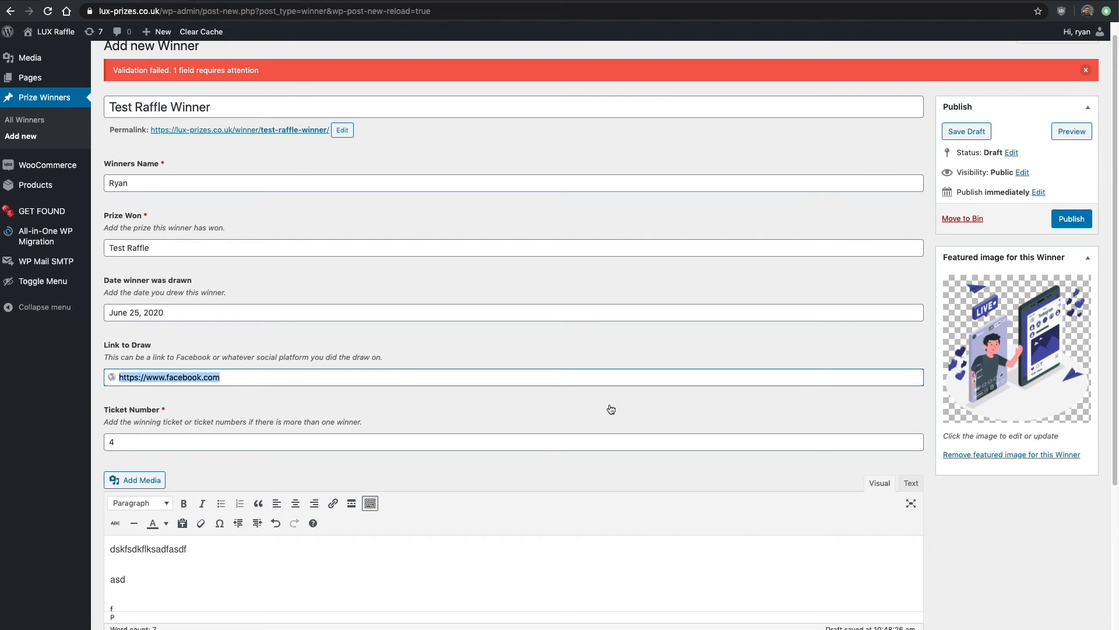
pyautogui.click(1072, 219)
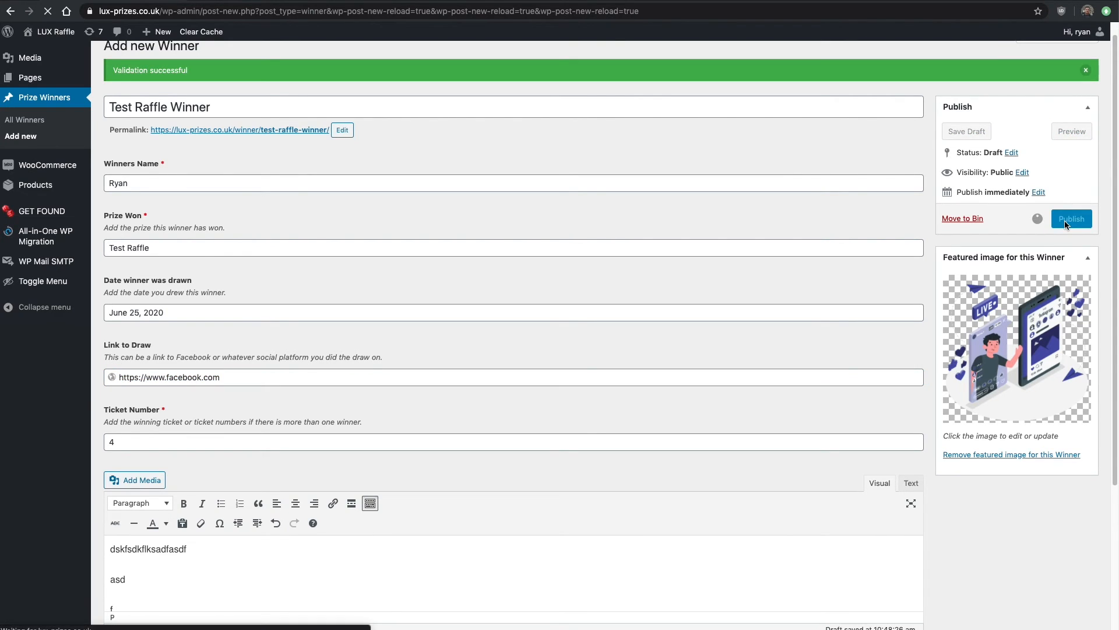
# Publish Test Raffle Winner and find it in the live site's Our Lucky Winners strip.
pyautogui.click(1070, 218)
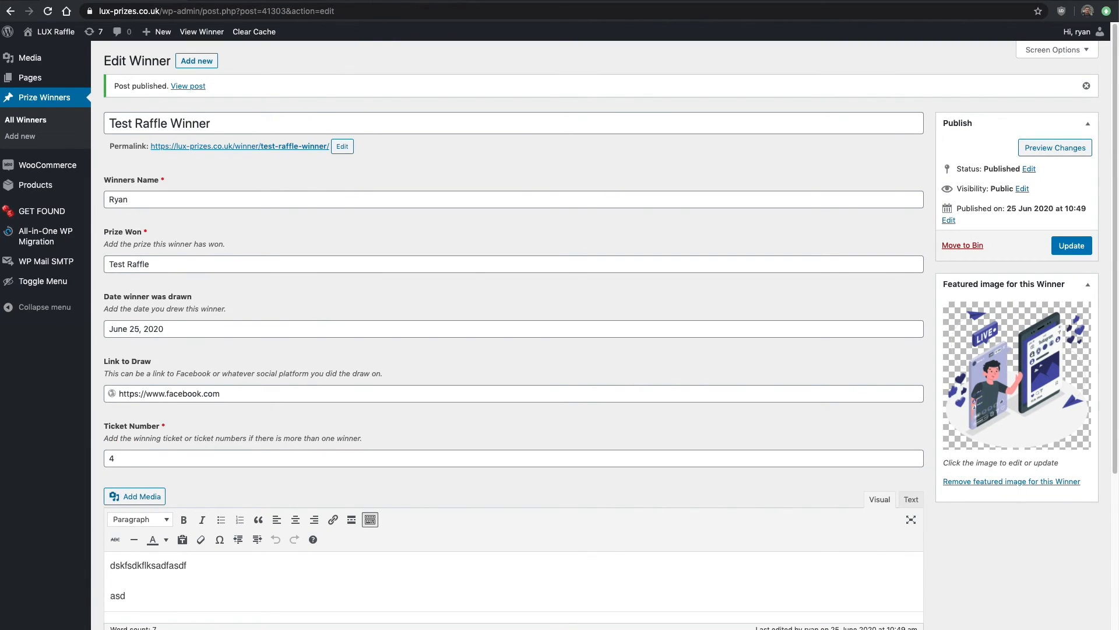
pyautogui.moveTo(202, 31)
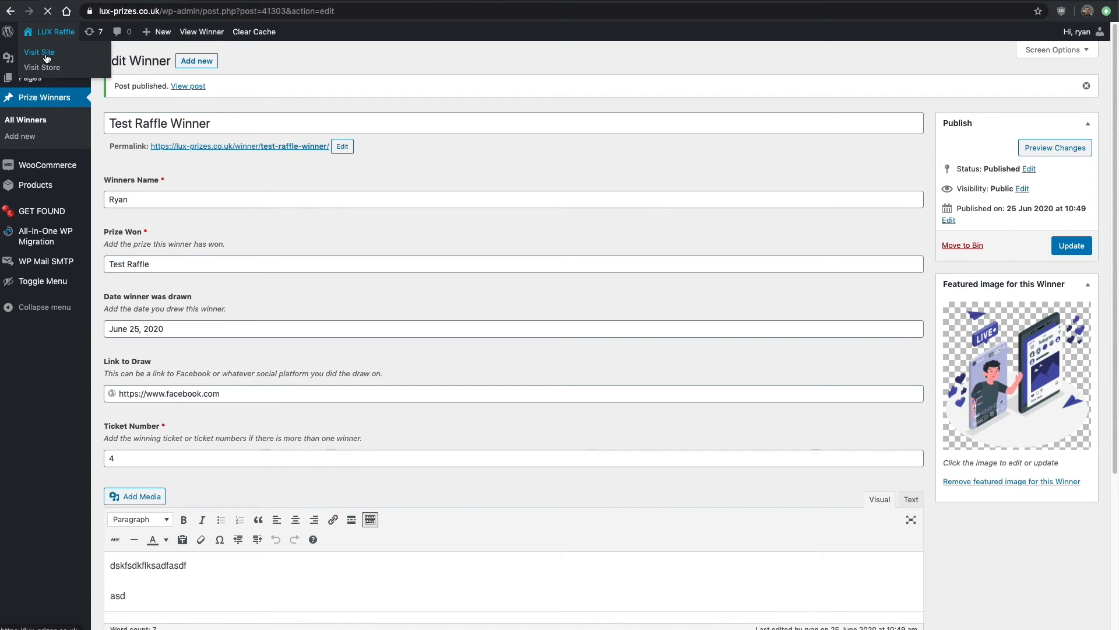
pyautogui.click(39, 52)
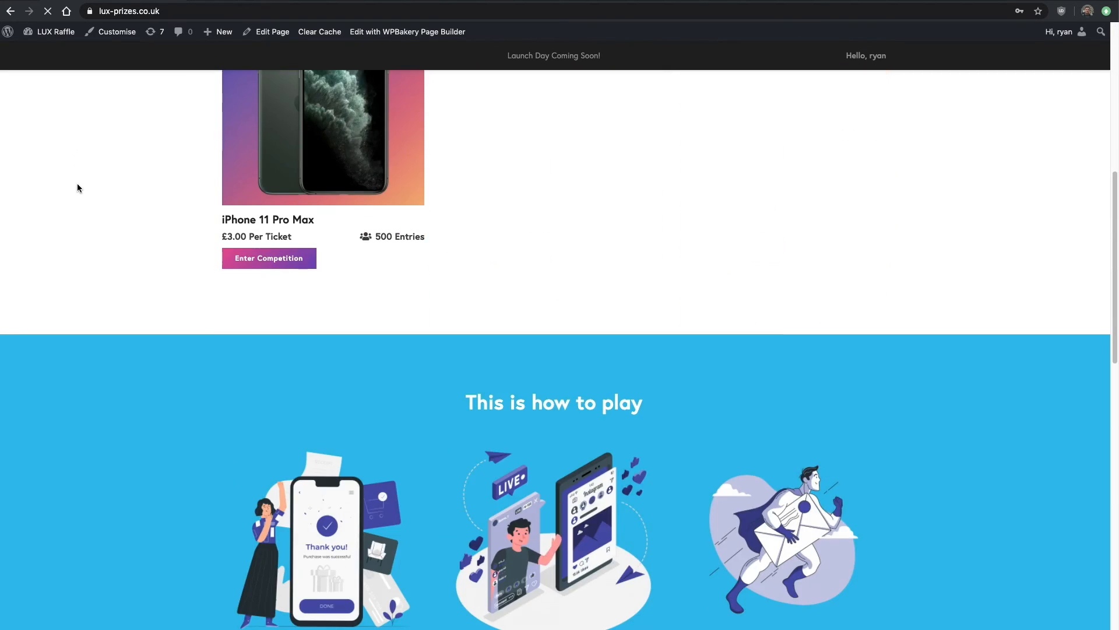
pyautogui.scroll(-3)
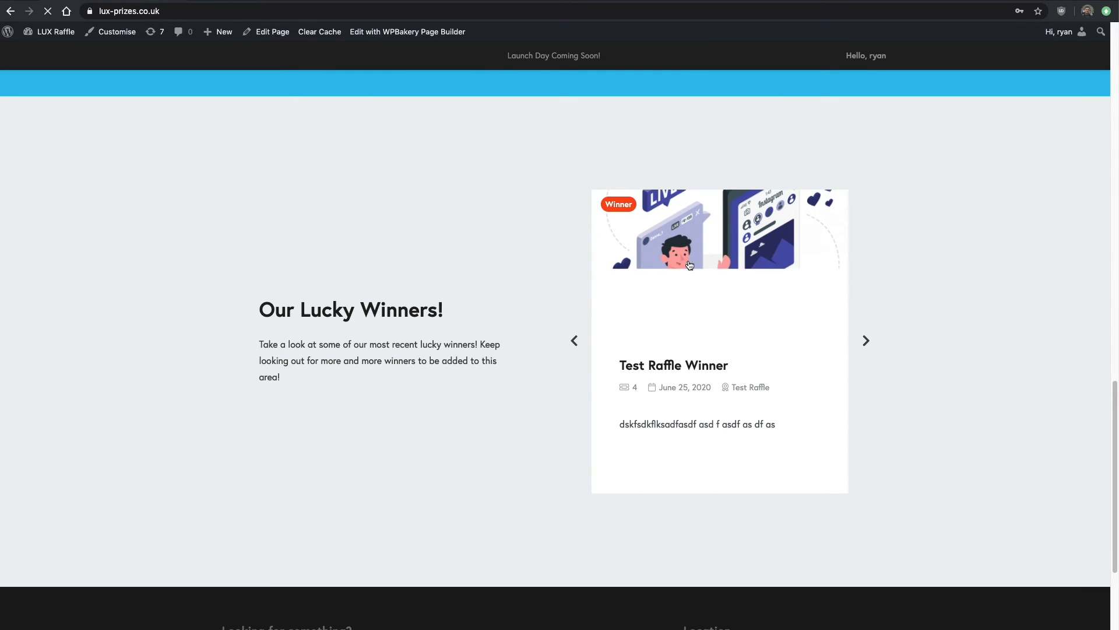
pyautogui.click(866, 340)
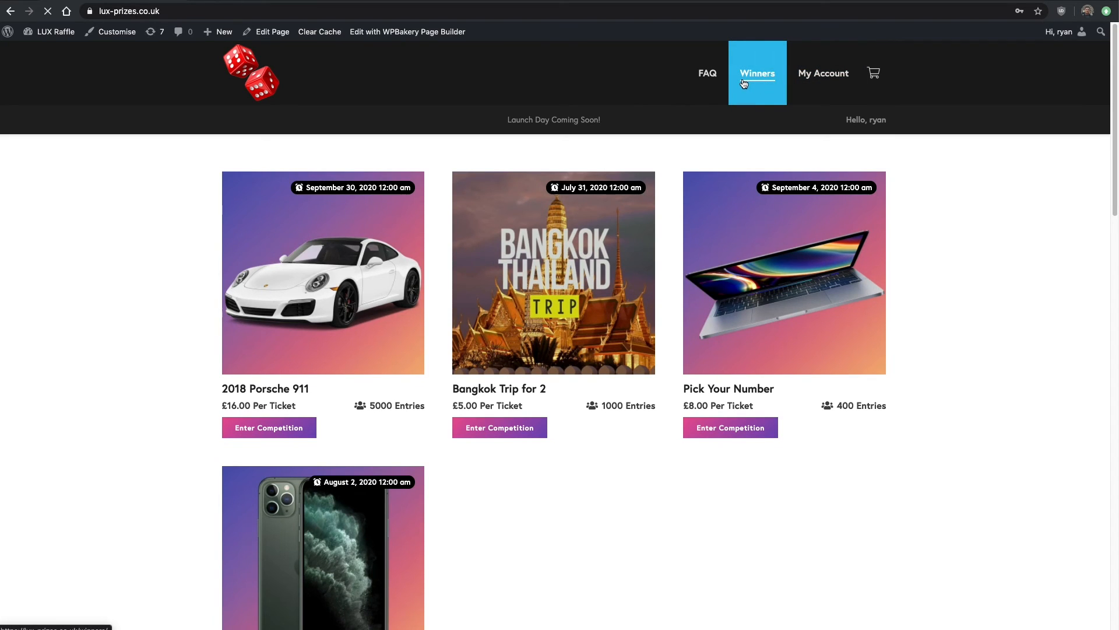
# Review the Test Raffle Winner page on Winners: Ryan, ticket 4, June 25, 2020.
pyautogui.click(755, 72)
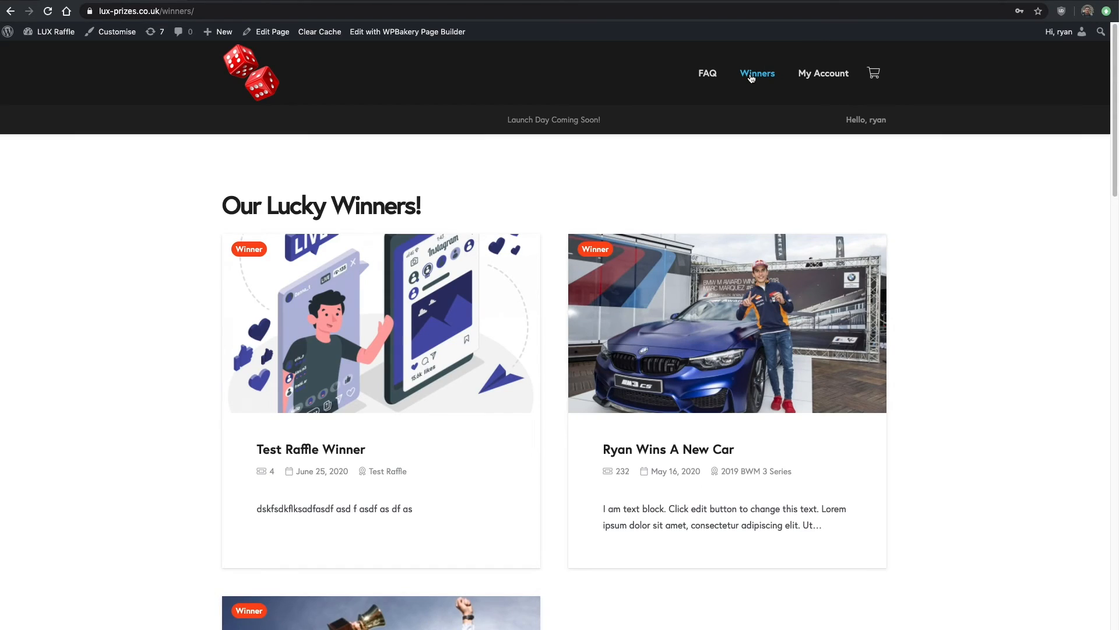
pyautogui.moveTo(564, 155)
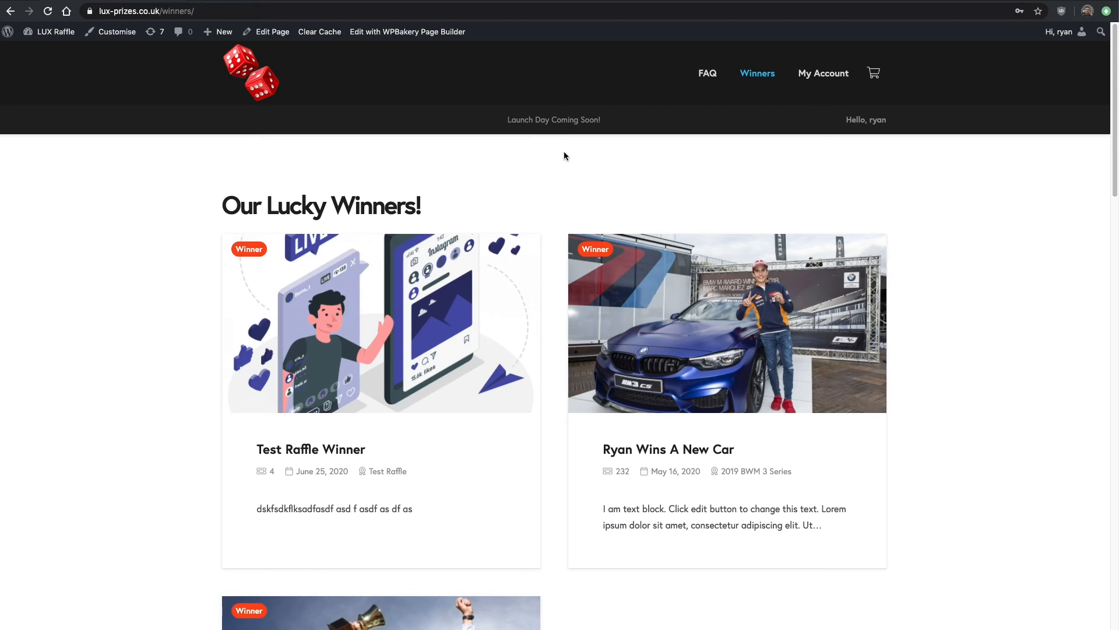
pyautogui.moveTo(347, 374)
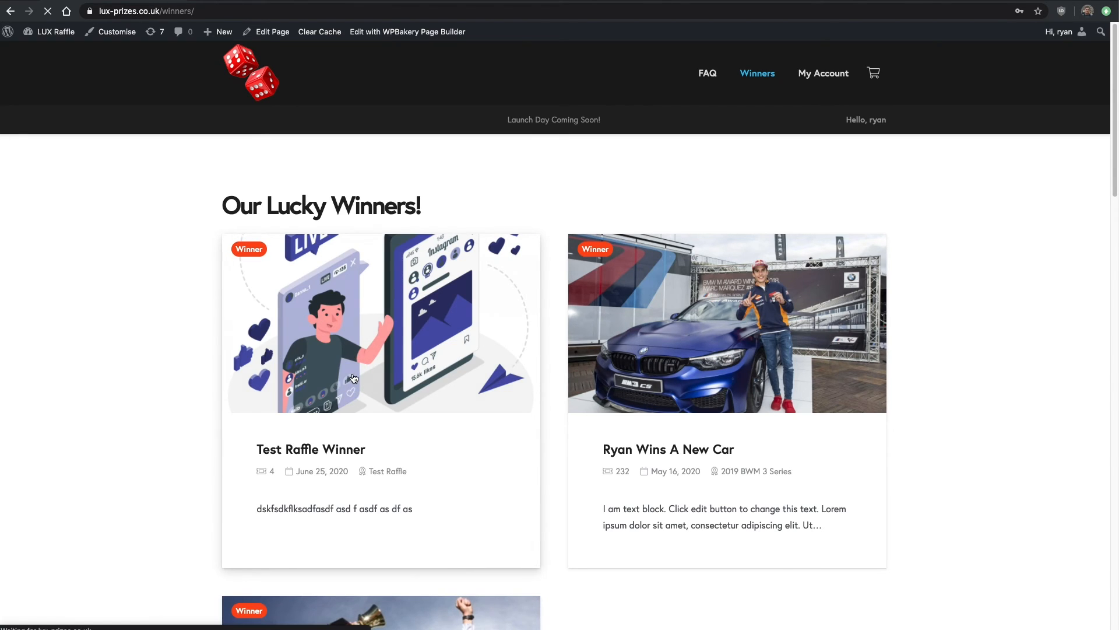
pyautogui.click(310, 449)
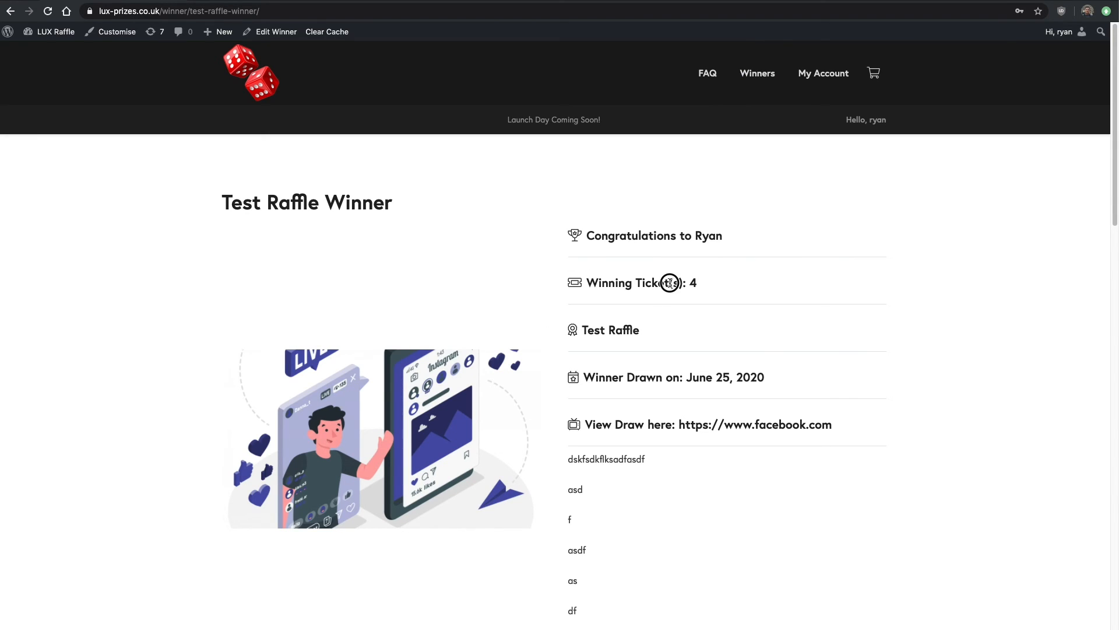
pyautogui.scroll(-3)
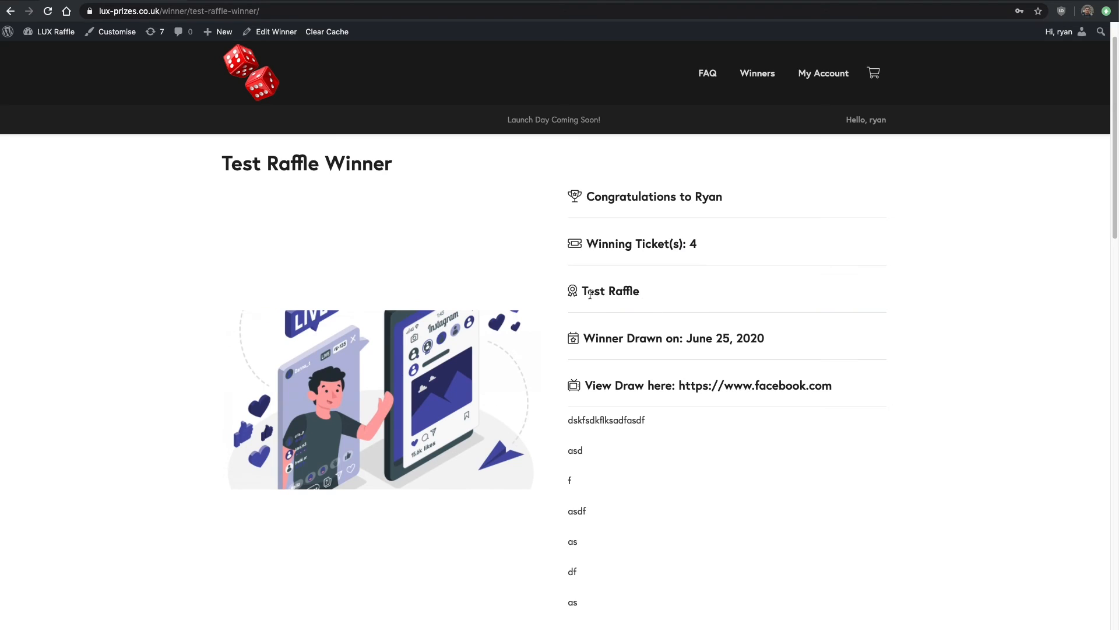
pyautogui.moveTo(619, 323)
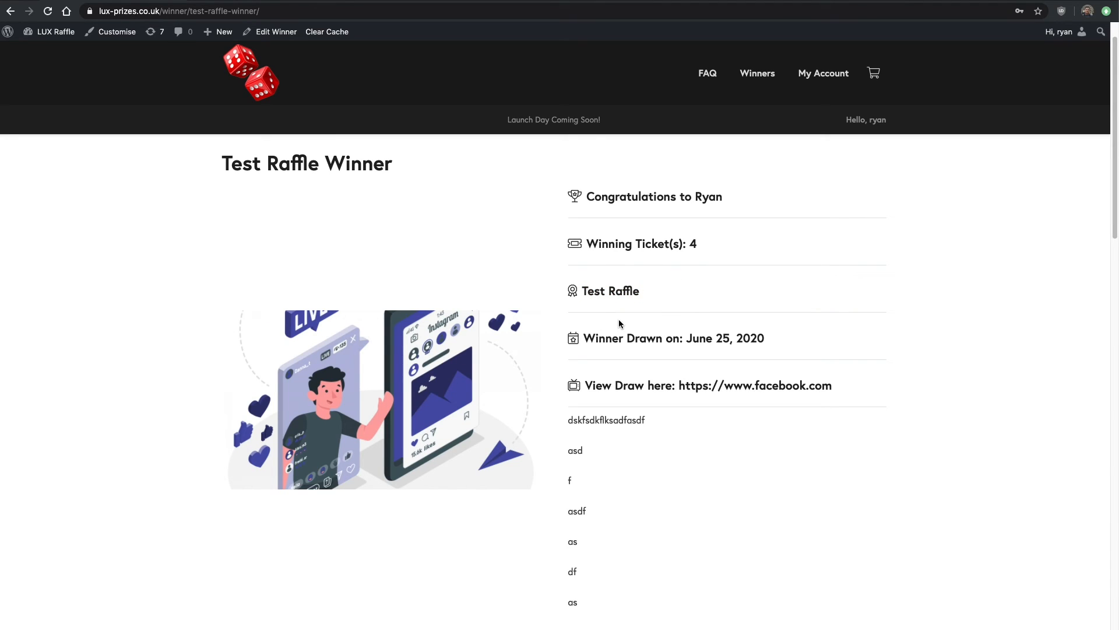
pyautogui.scroll(-3)
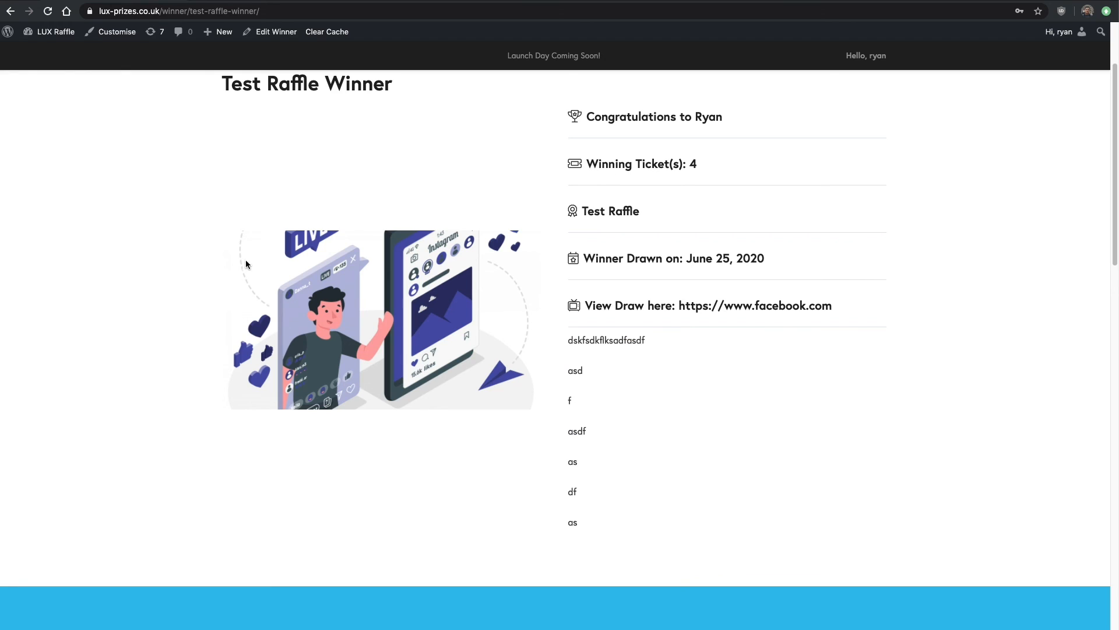
pyautogui.moveTo(465, 242)
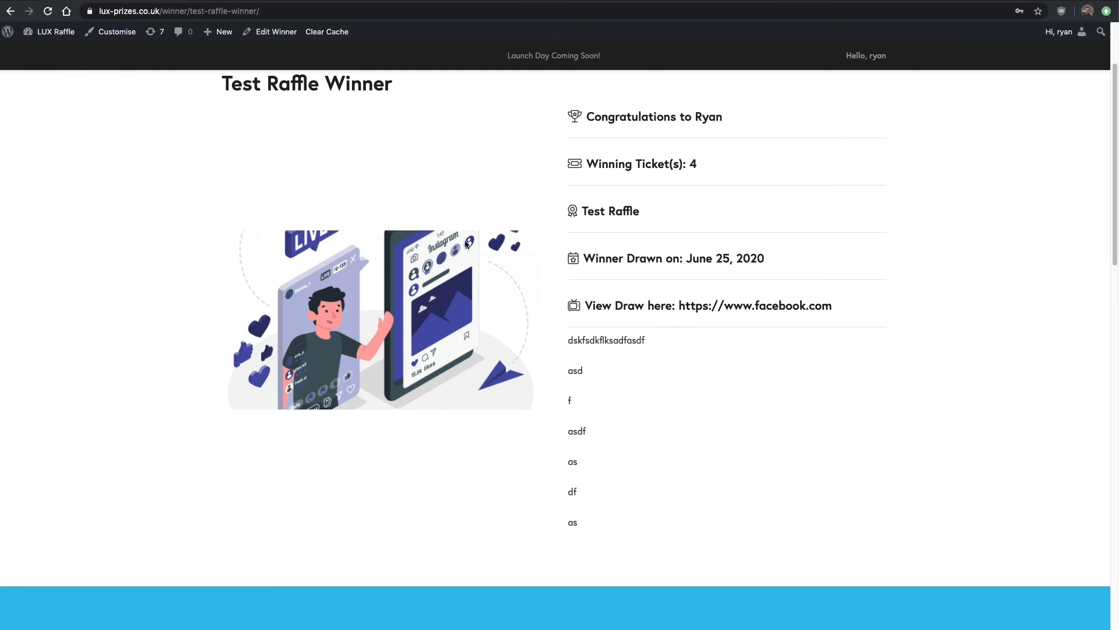
pyautogui.moveTo(360, 243)
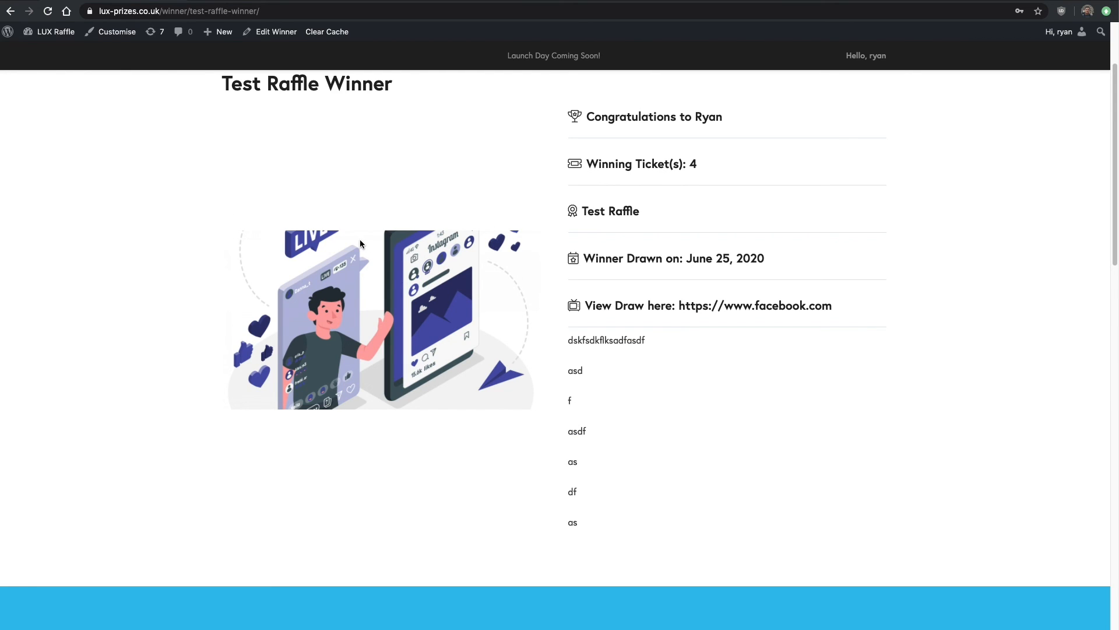